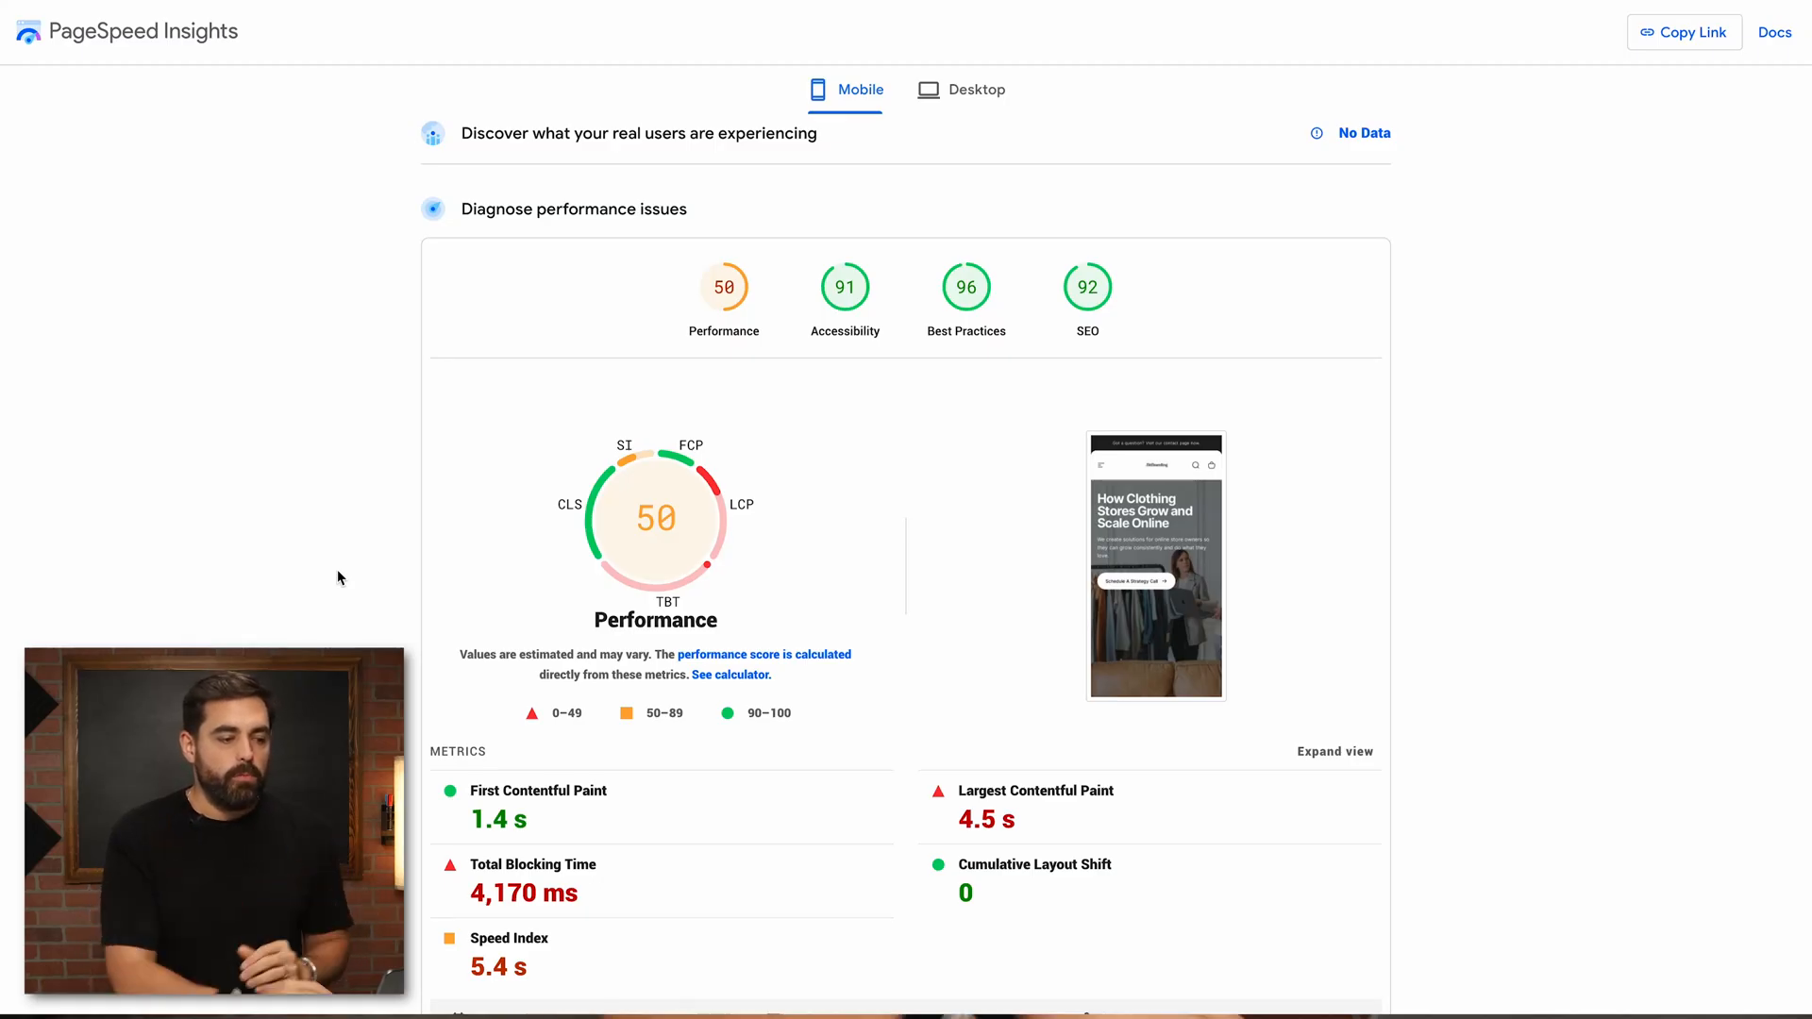
mouse_move(378, 394)
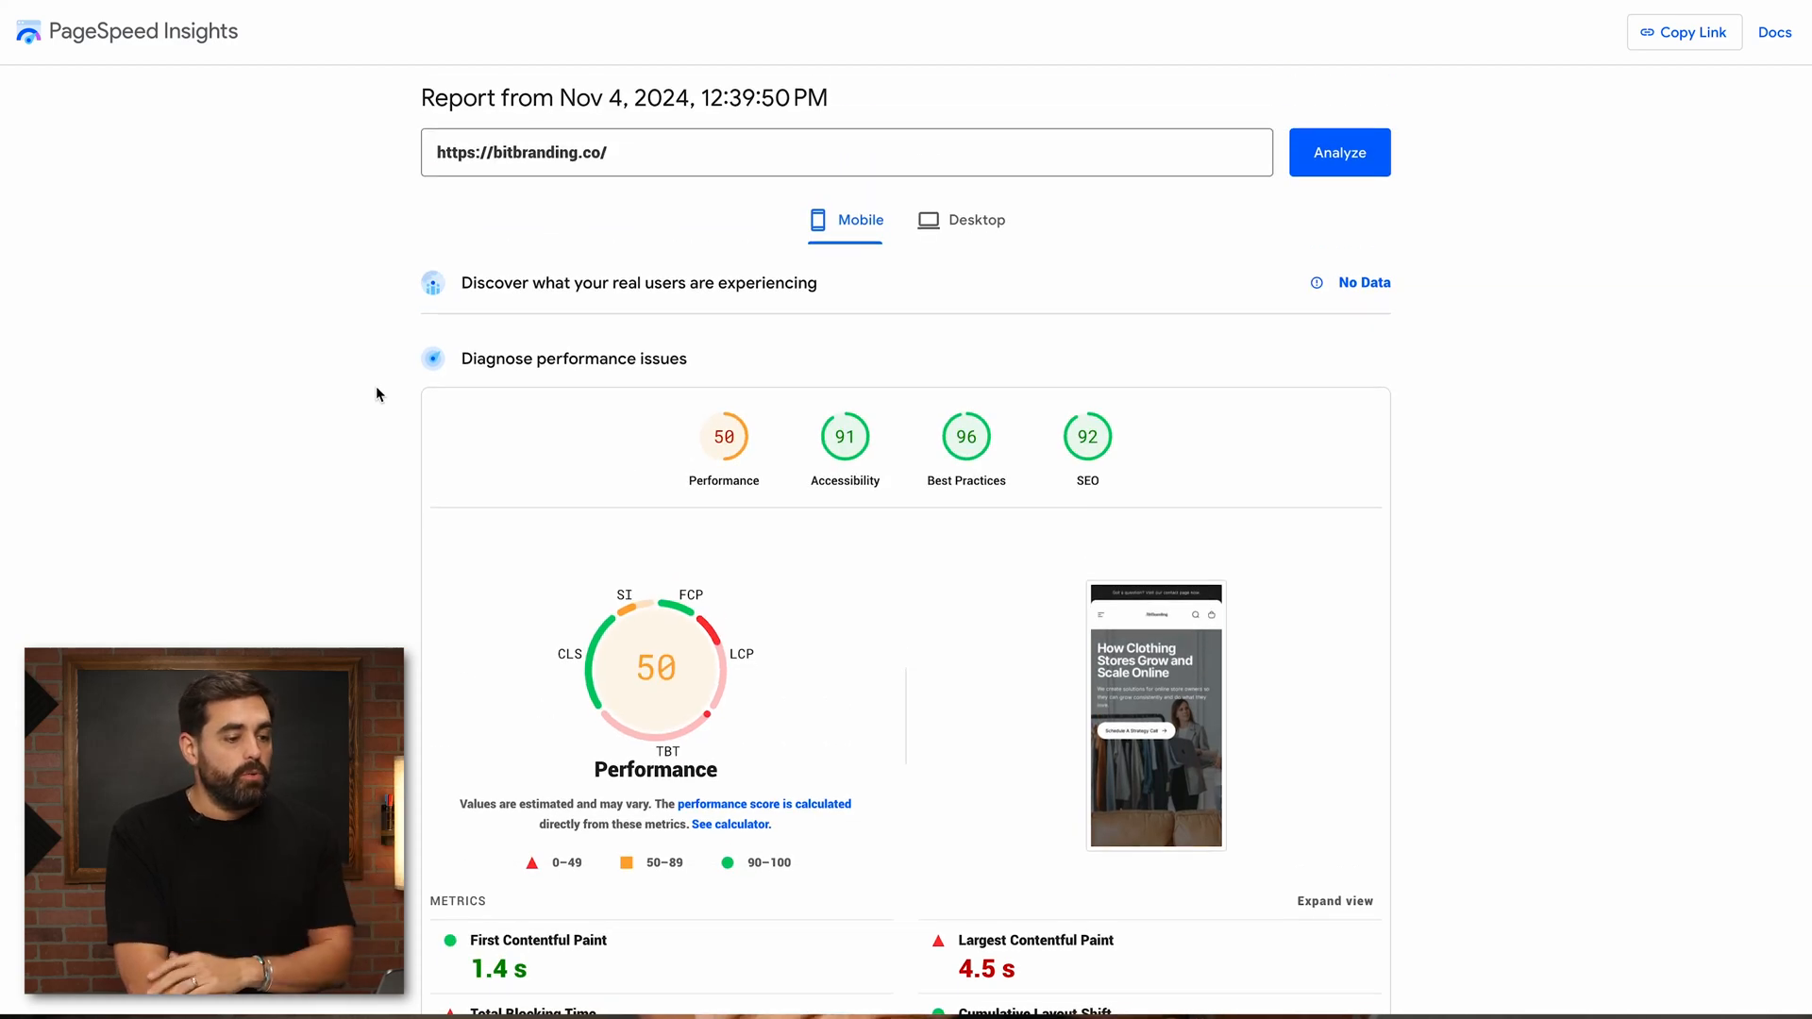
Navigate from the LCP article to the Cumulative Layout Shift (CLS) article in web.dev.
scroll(down, 3)
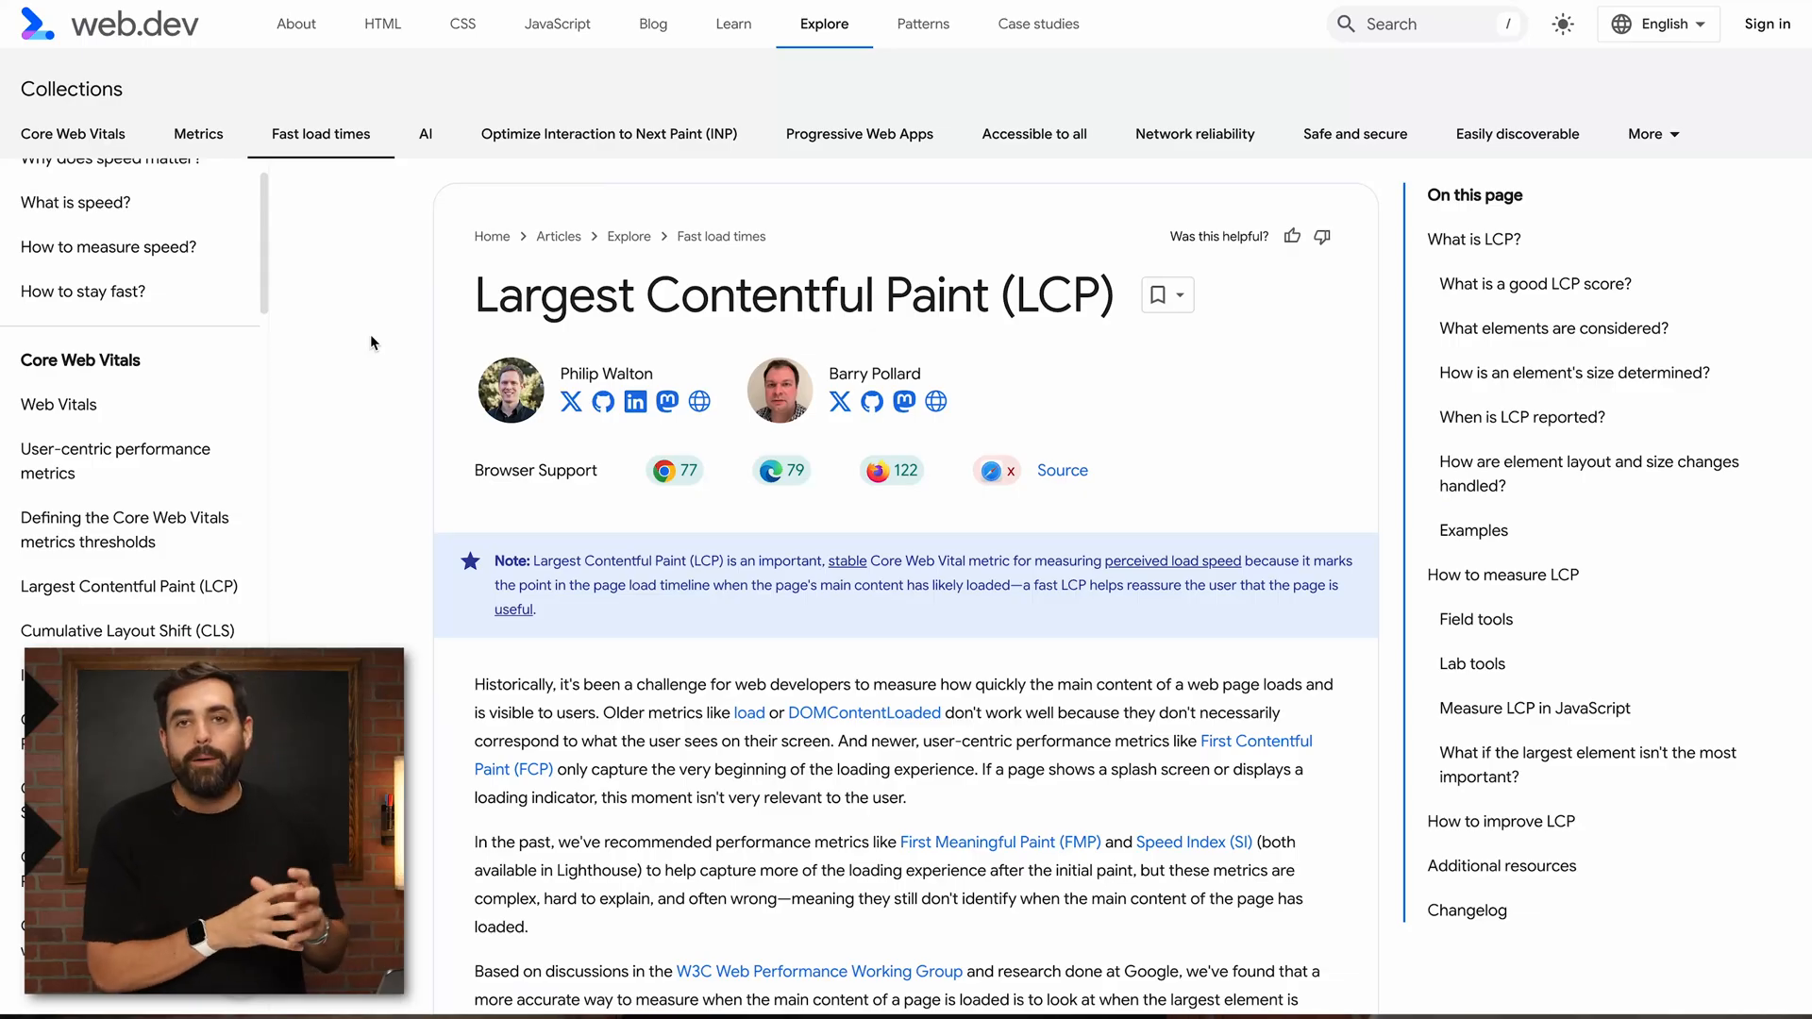
mouse_move(141, 600)
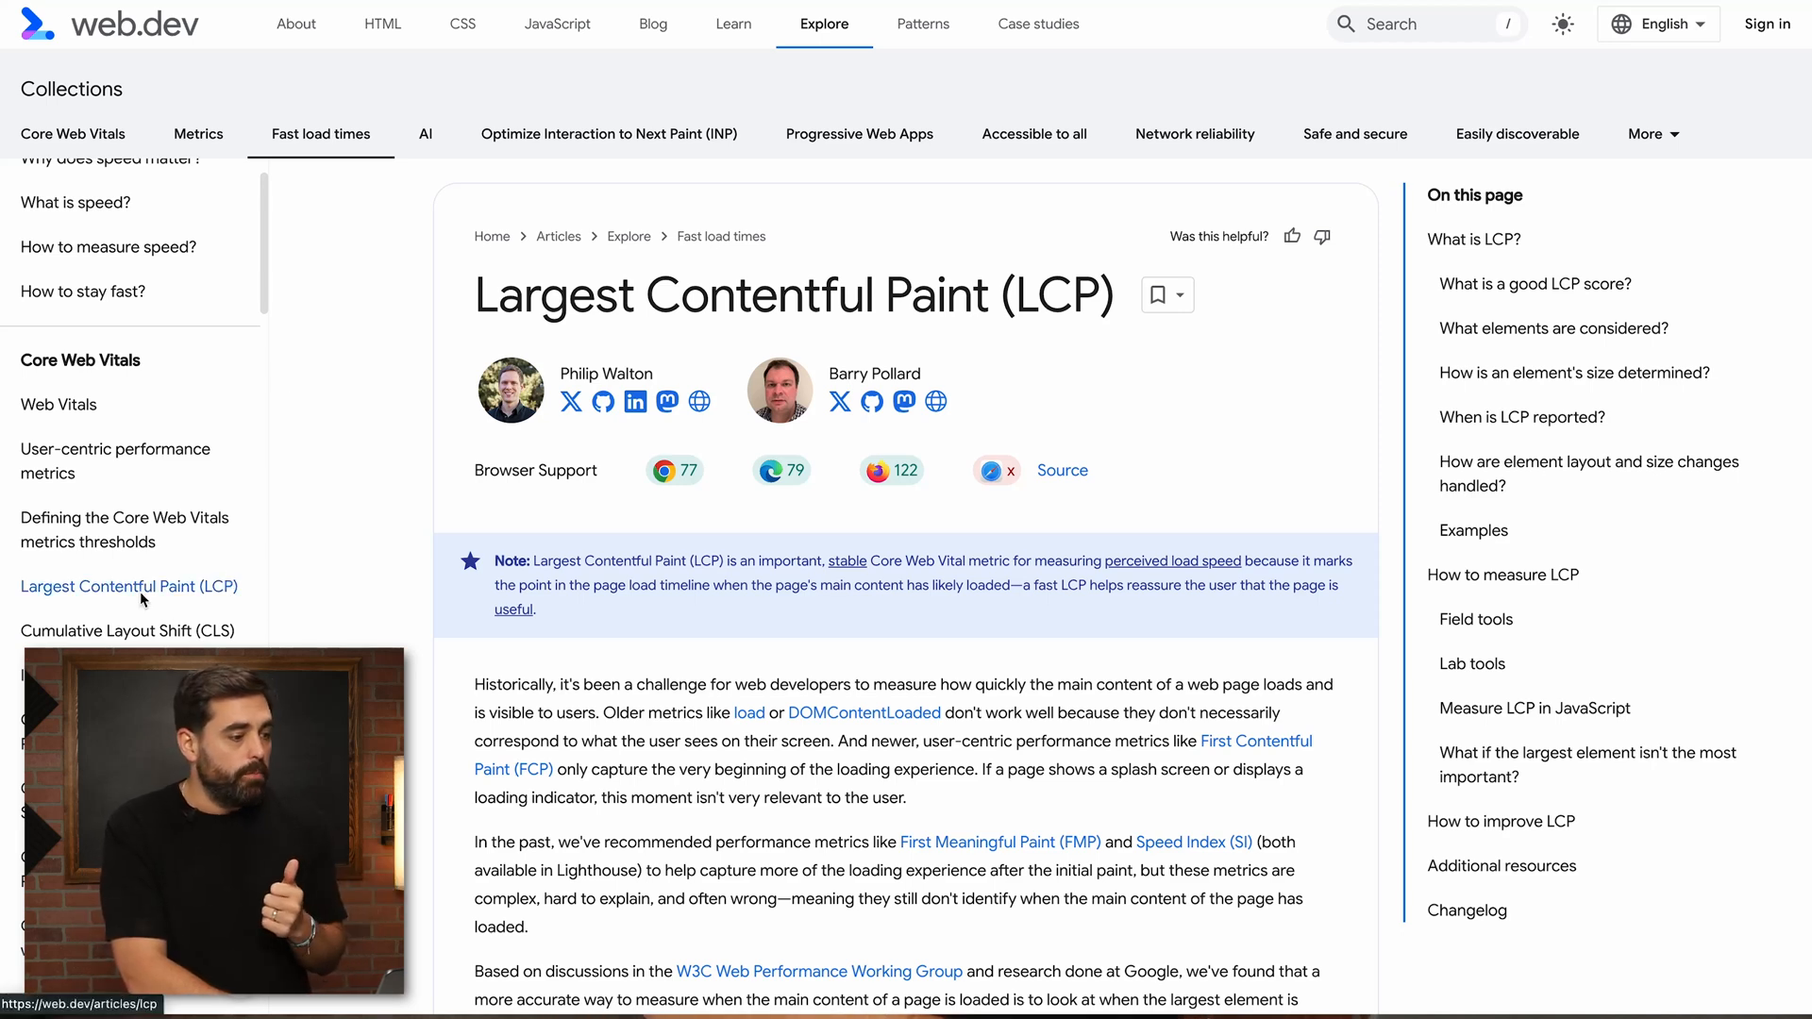
click(128, 631)
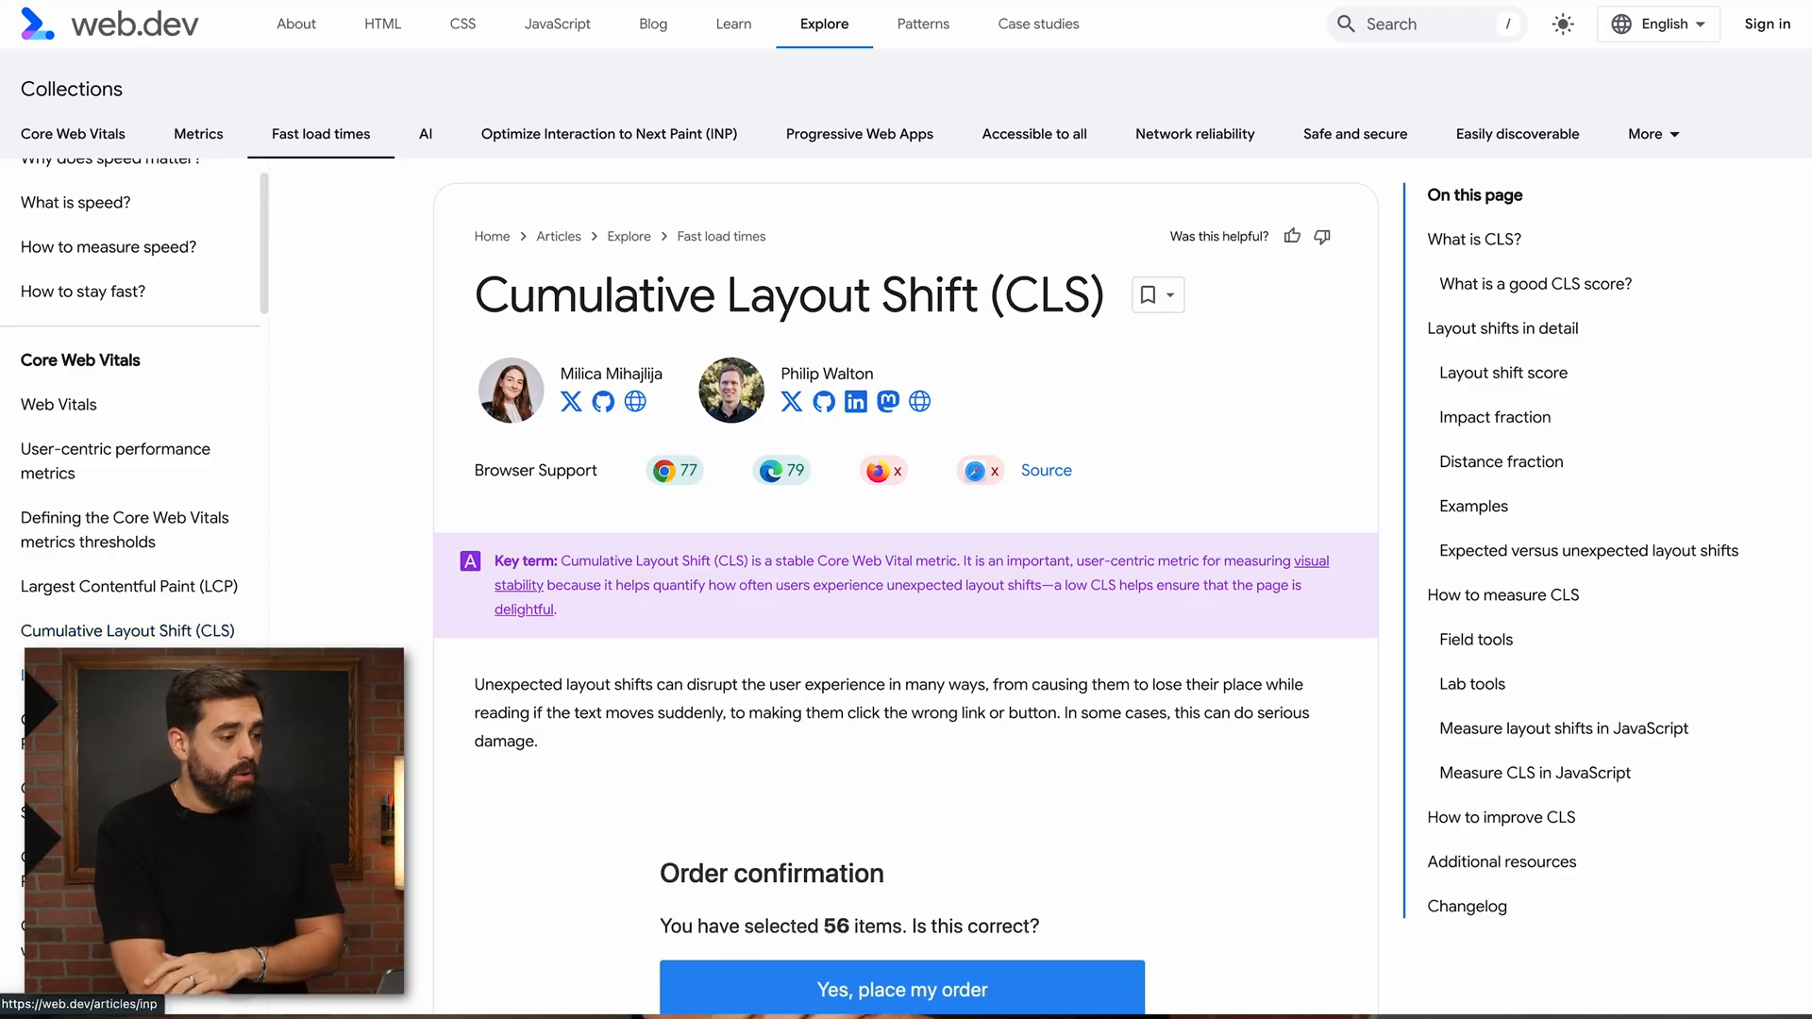
click(608, 132)
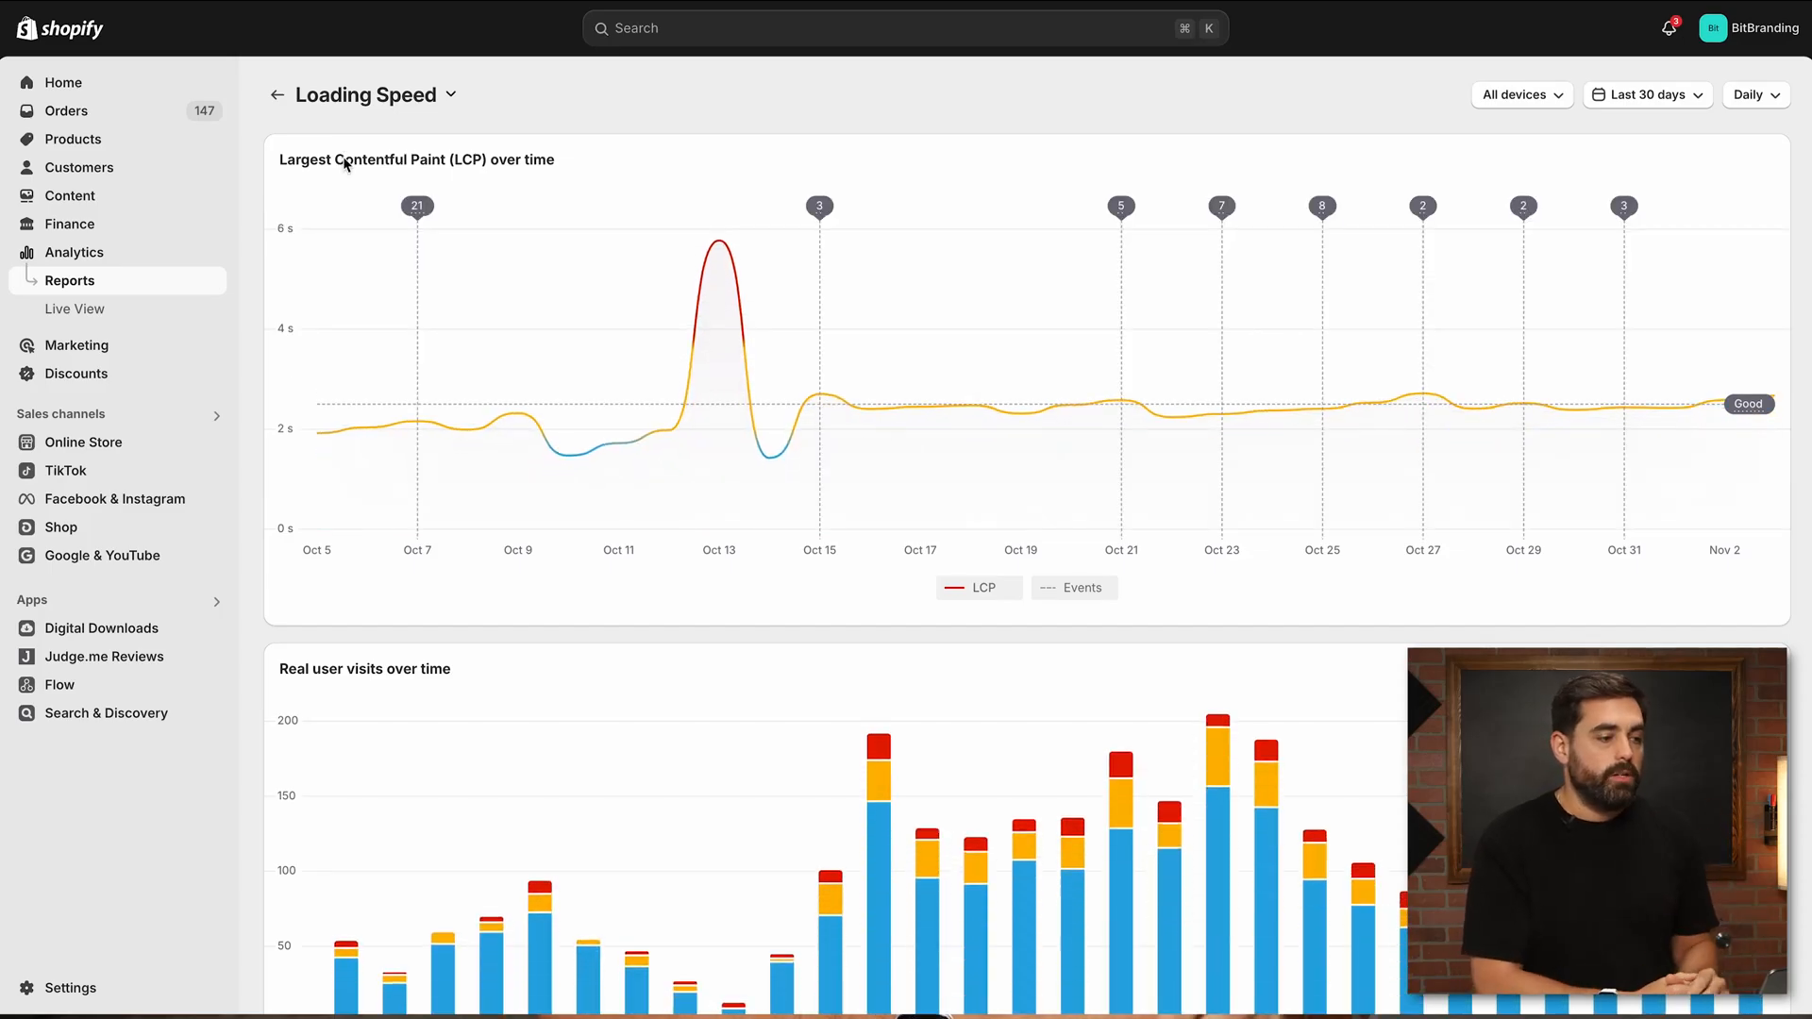
mouse_move(585, 102)
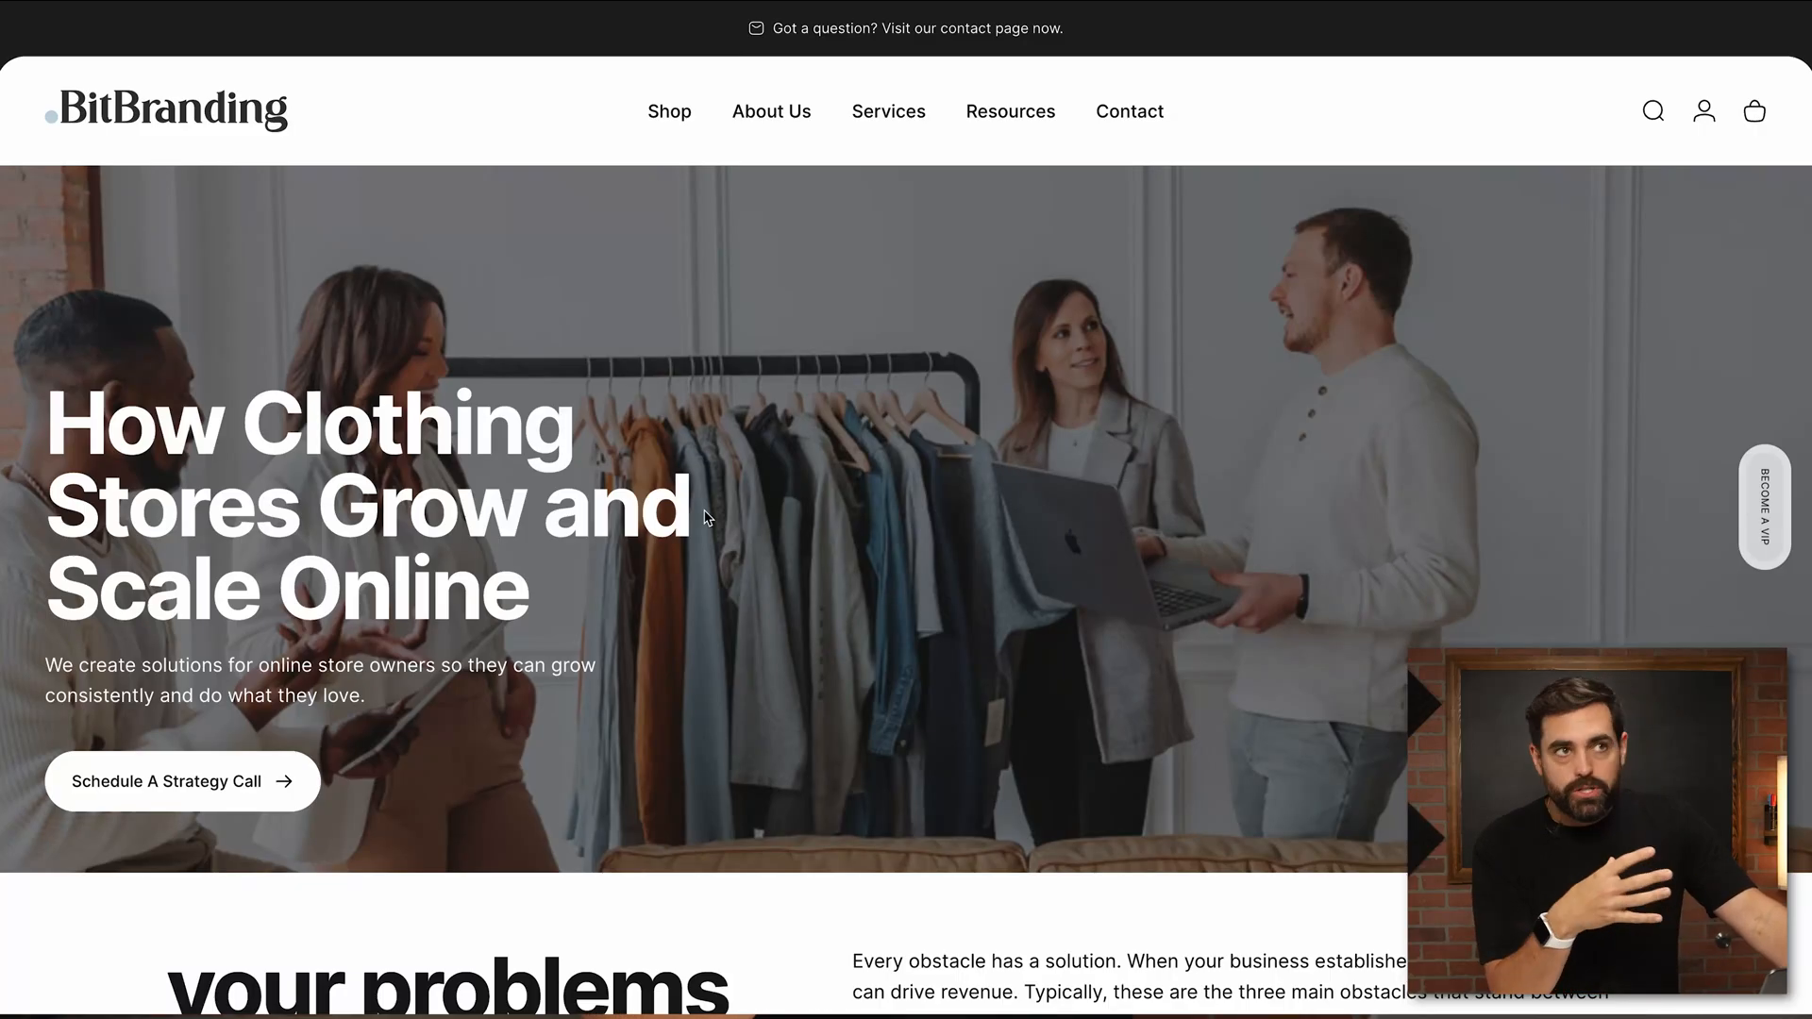
mouse_move(665, 114)
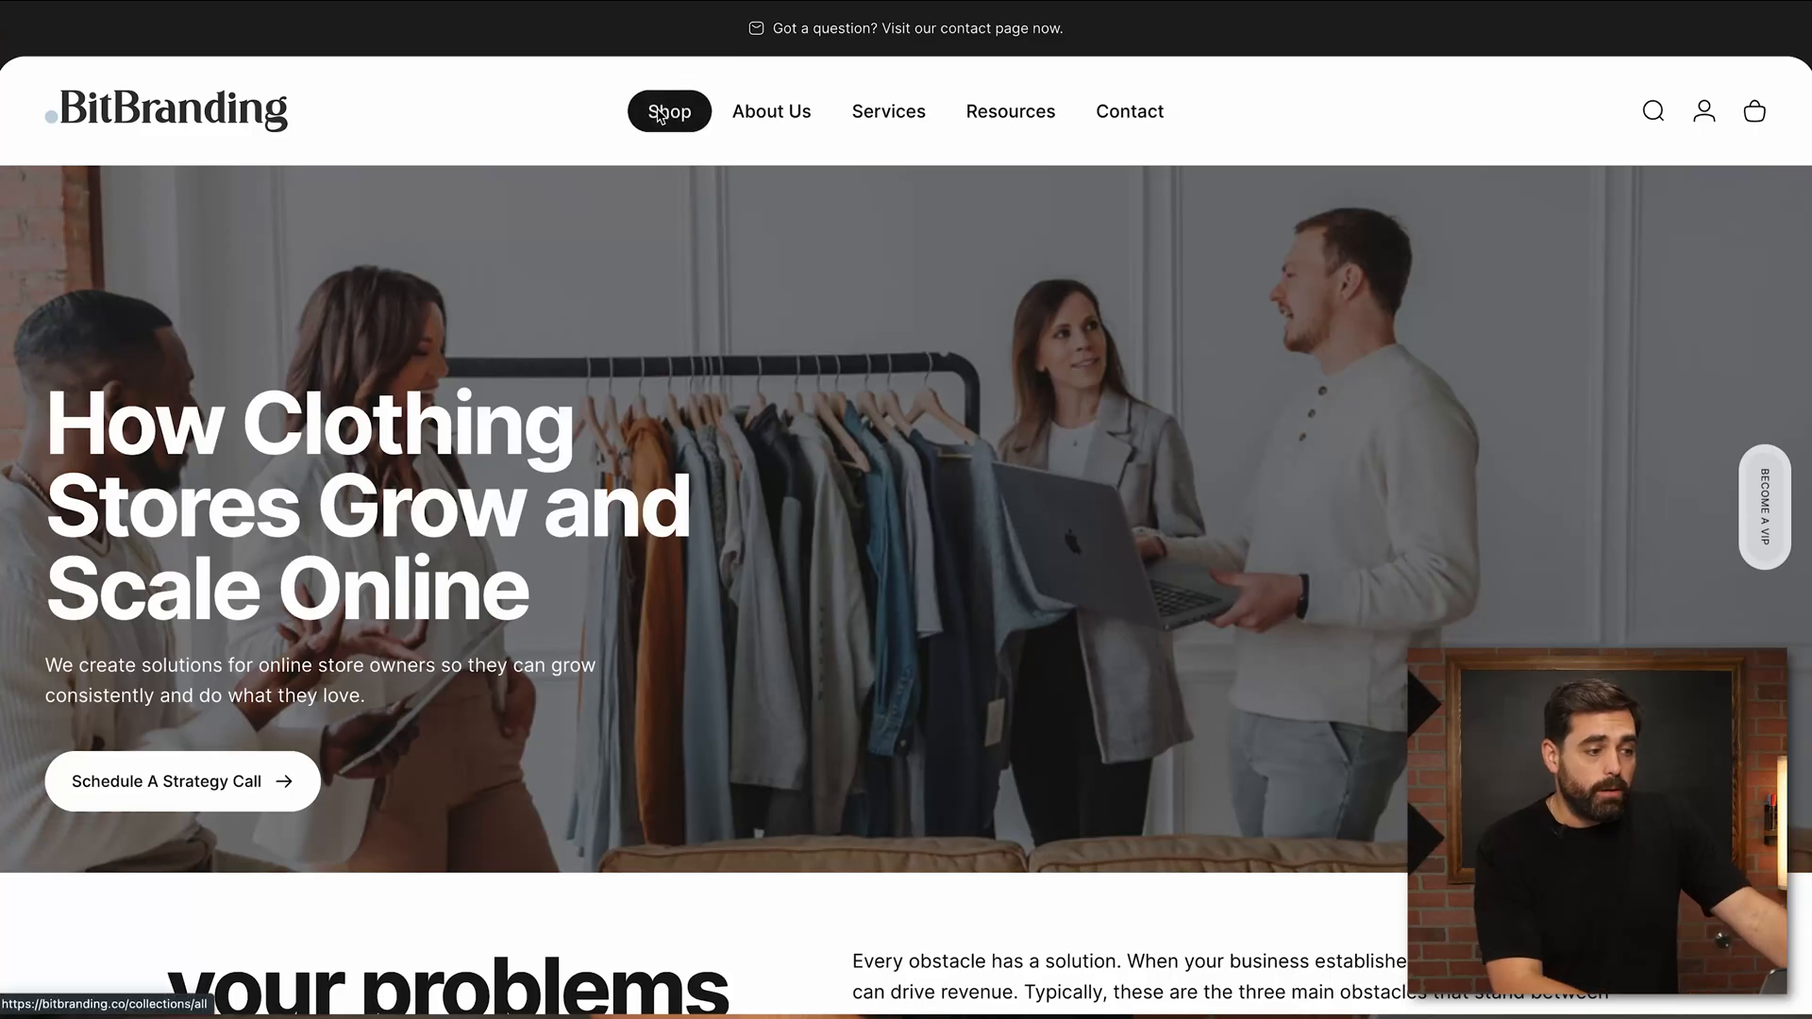
Browse the storefront's Shop pages, then the About Us page, scrolling through it.
click(668, 109)
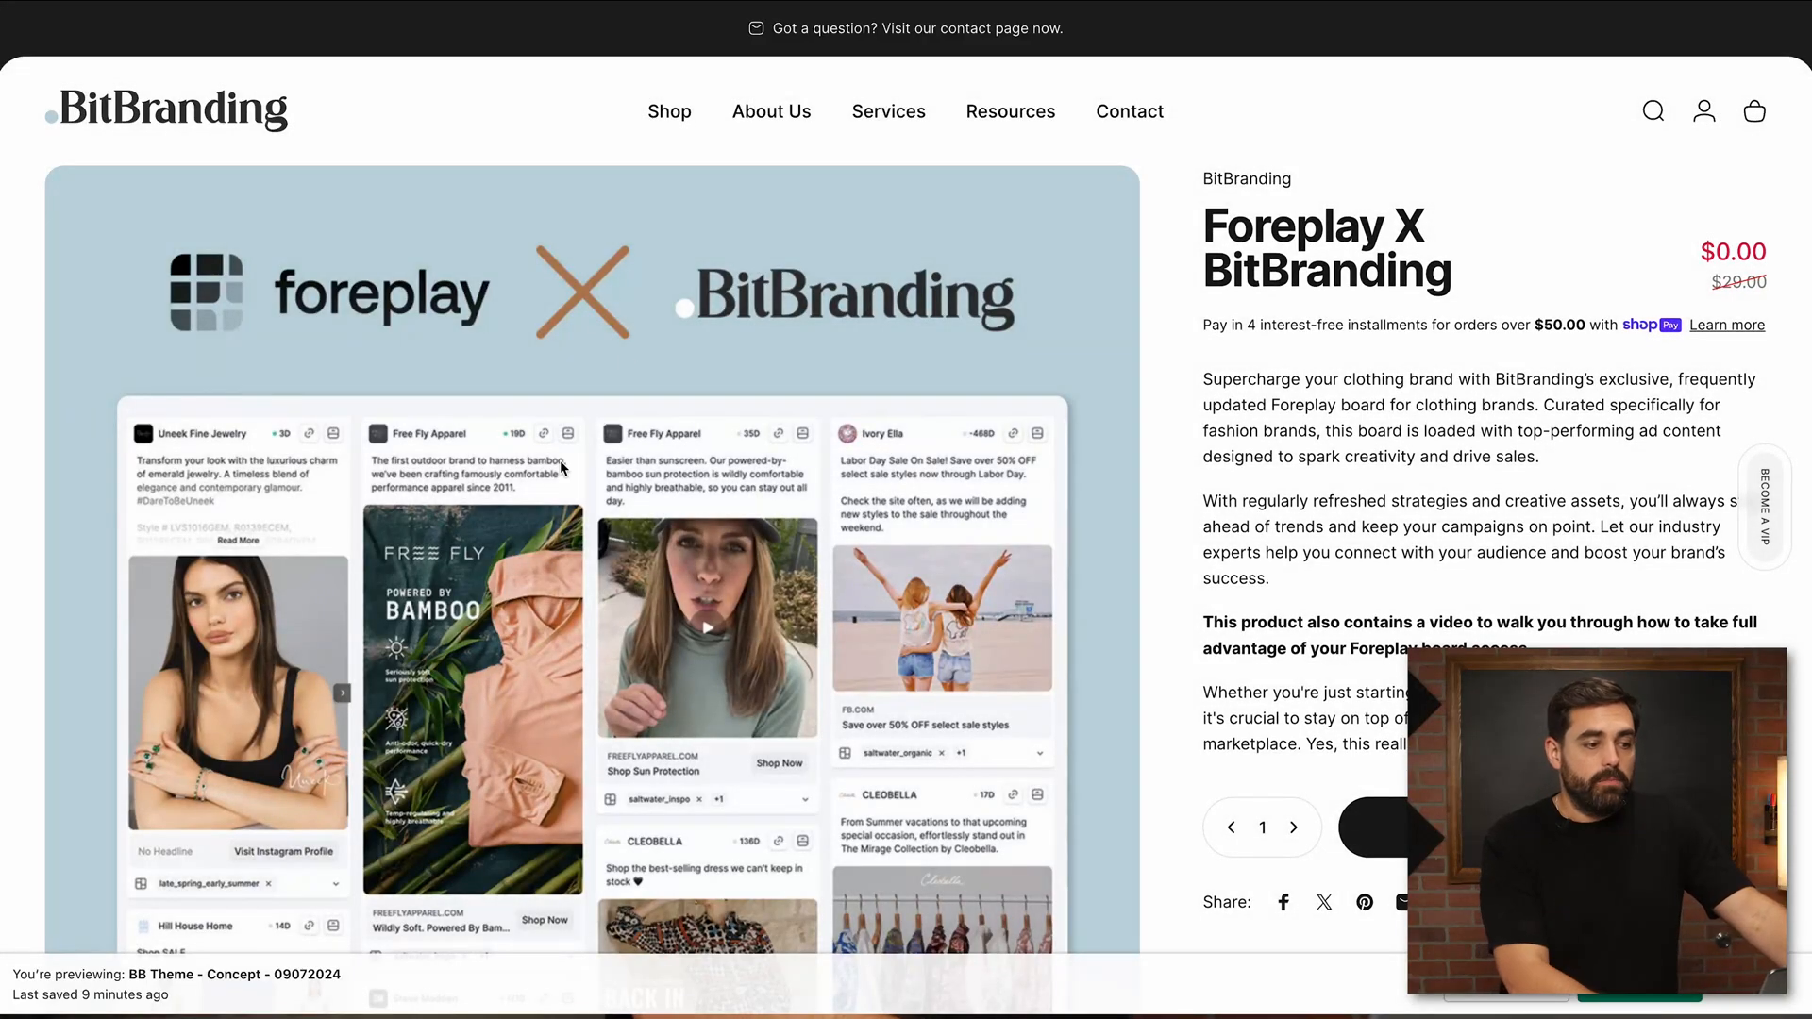
mouse_move(770, 112)
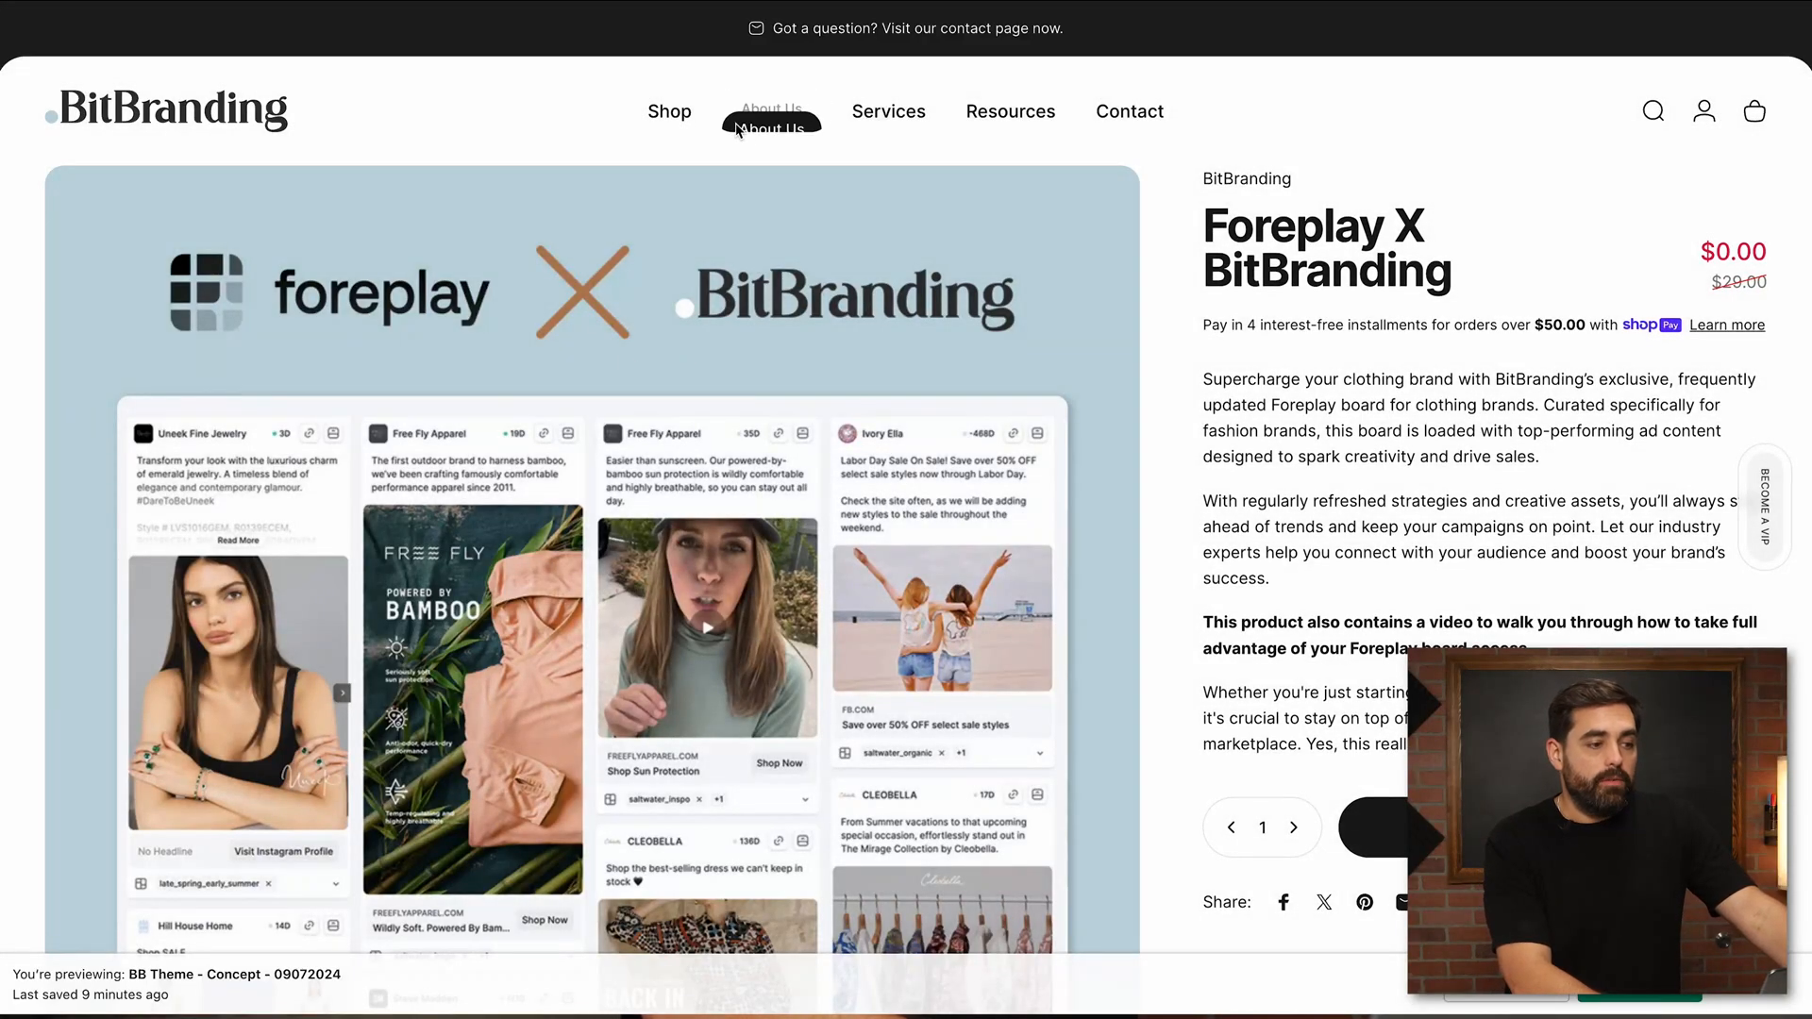
click(770, 129)
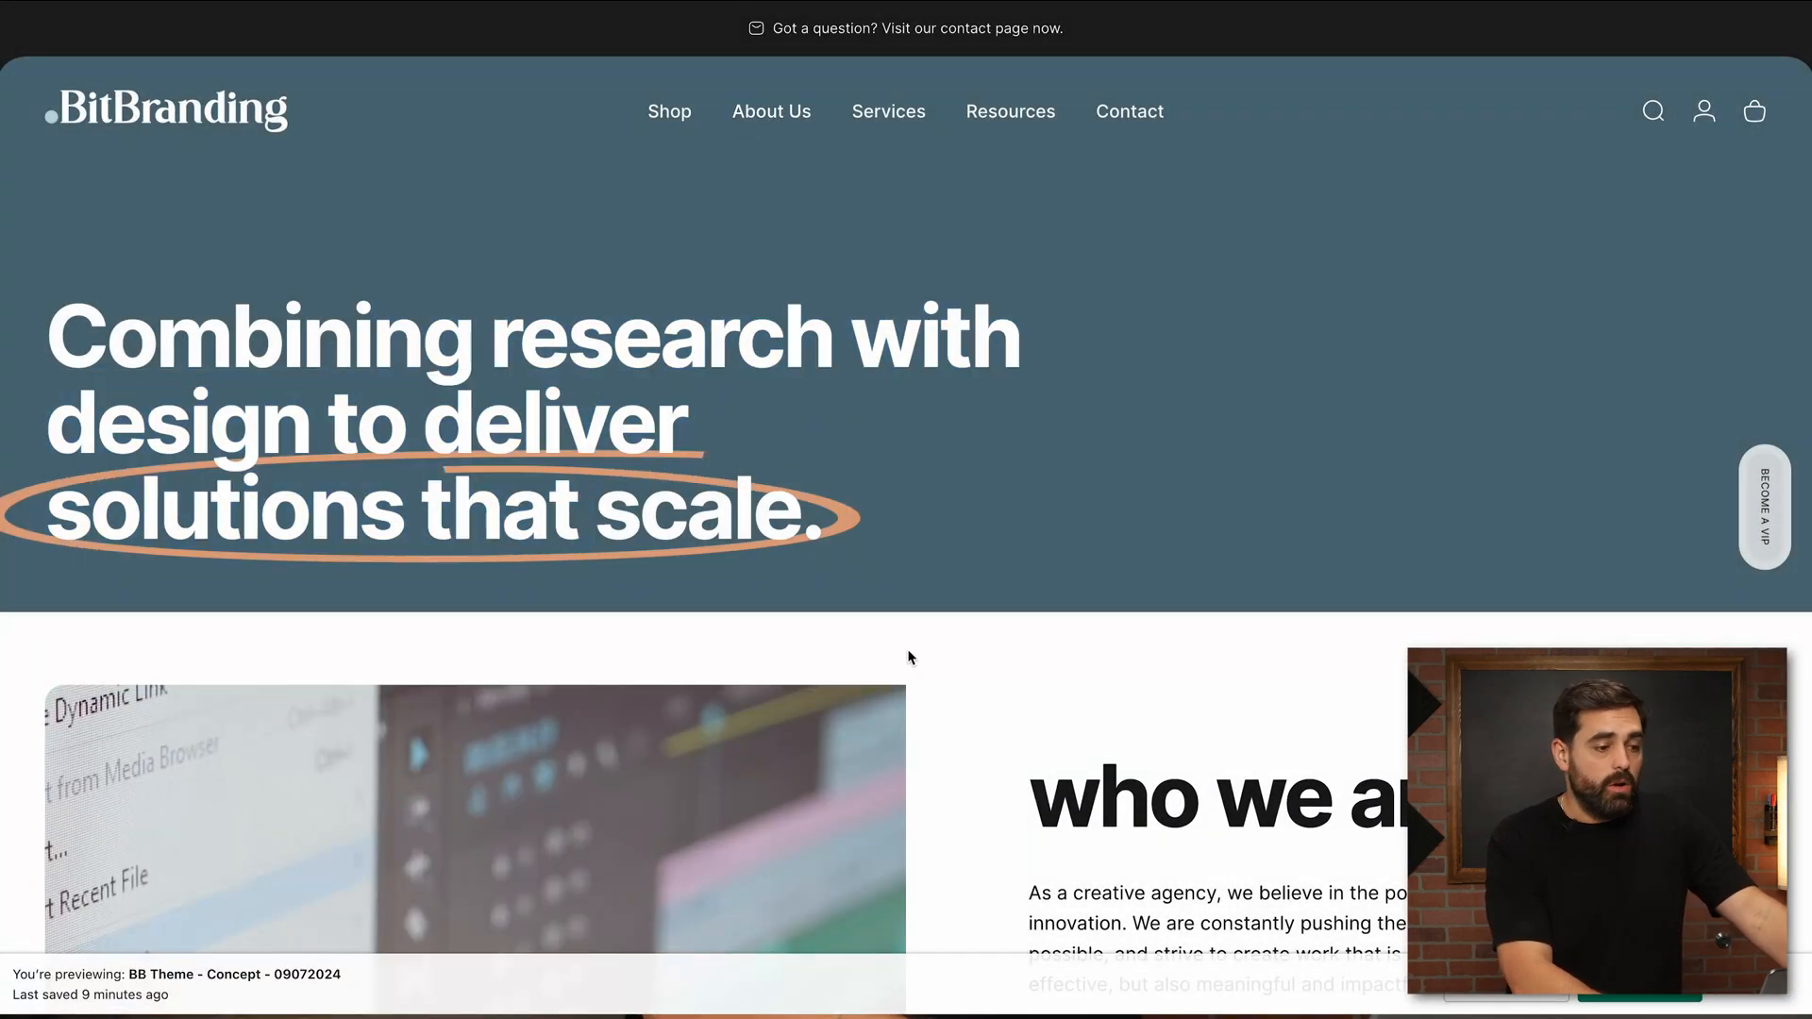
scroll(down, 3)
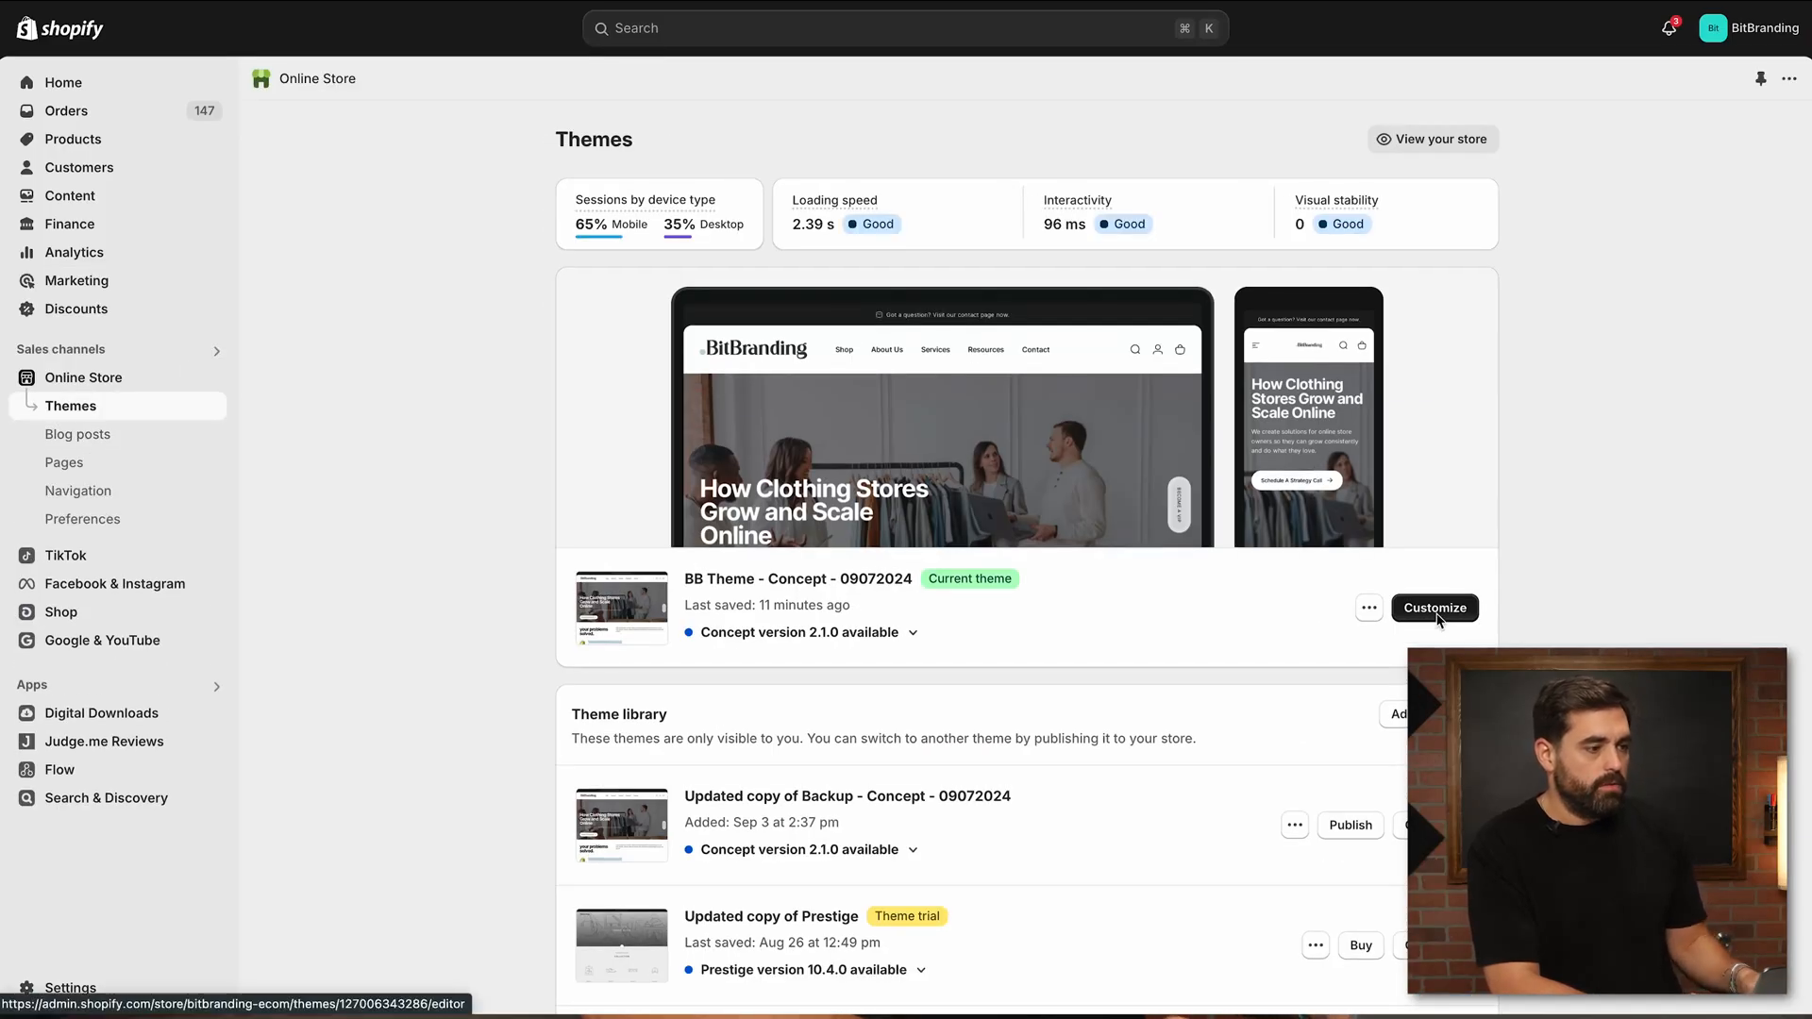
Review the BB Theme concept's store-wide theme settings, including the animation options.
click(1435, 607)
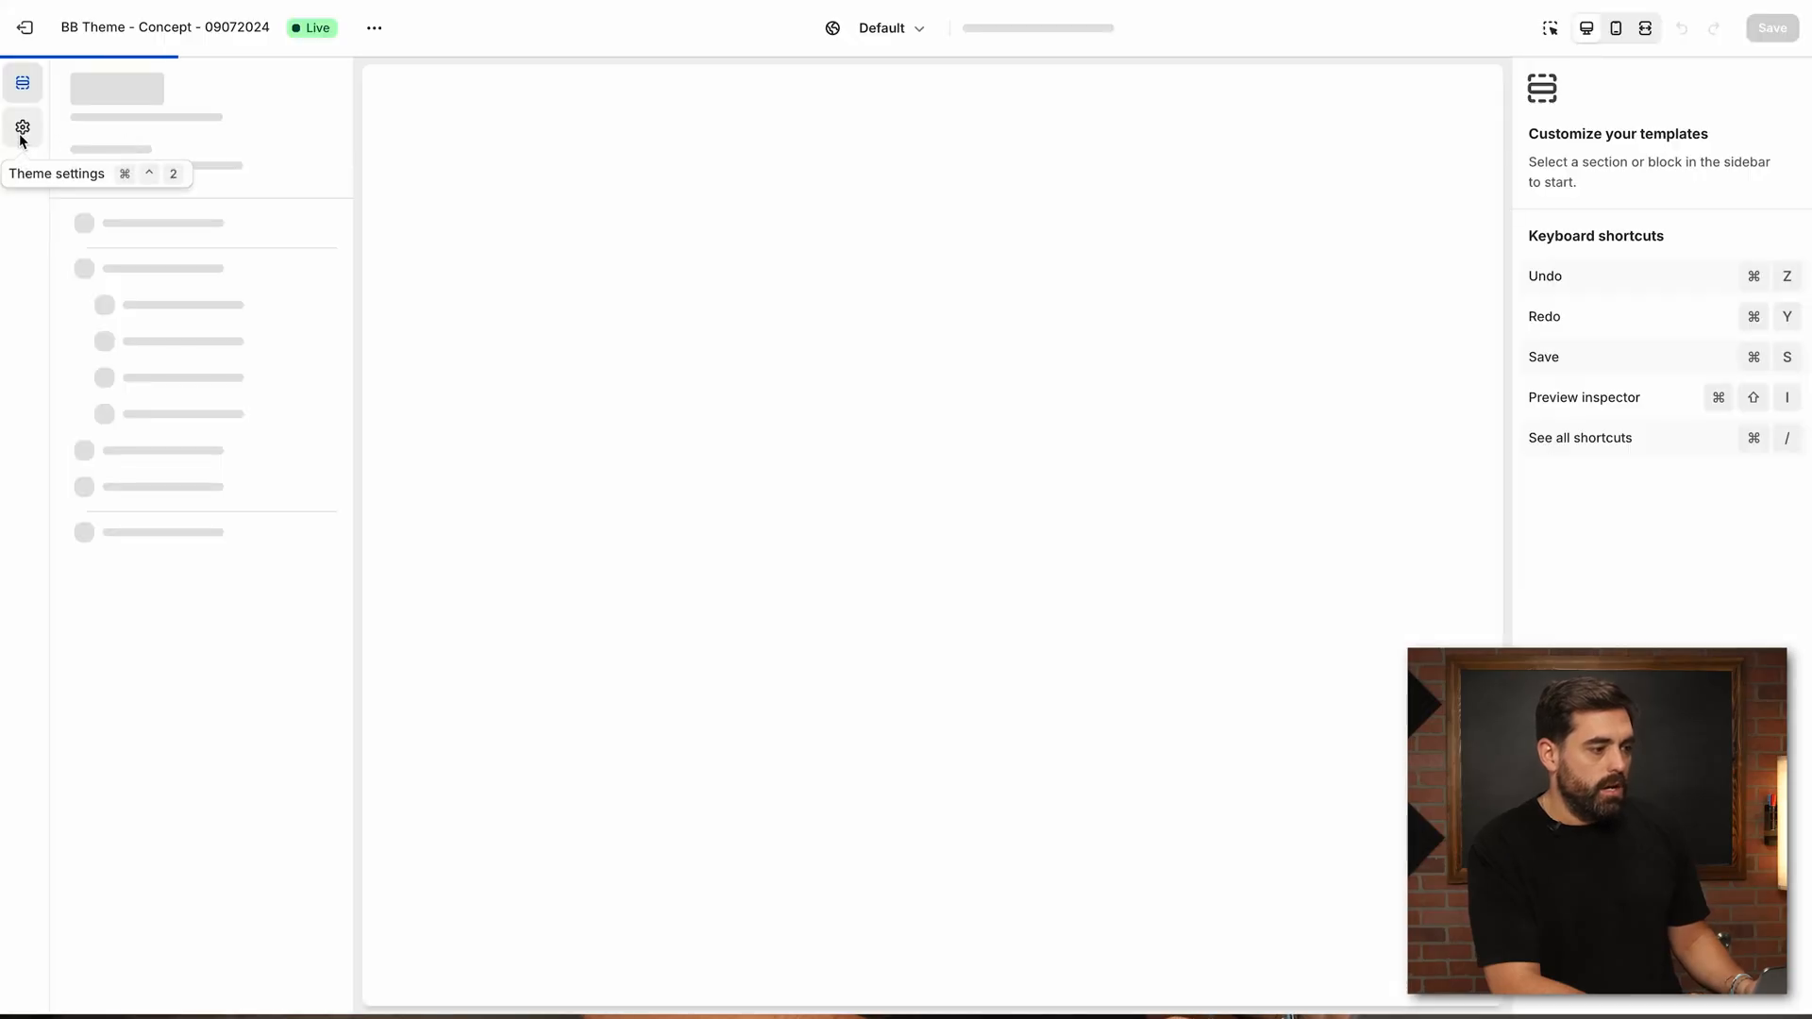
click(22, 124)
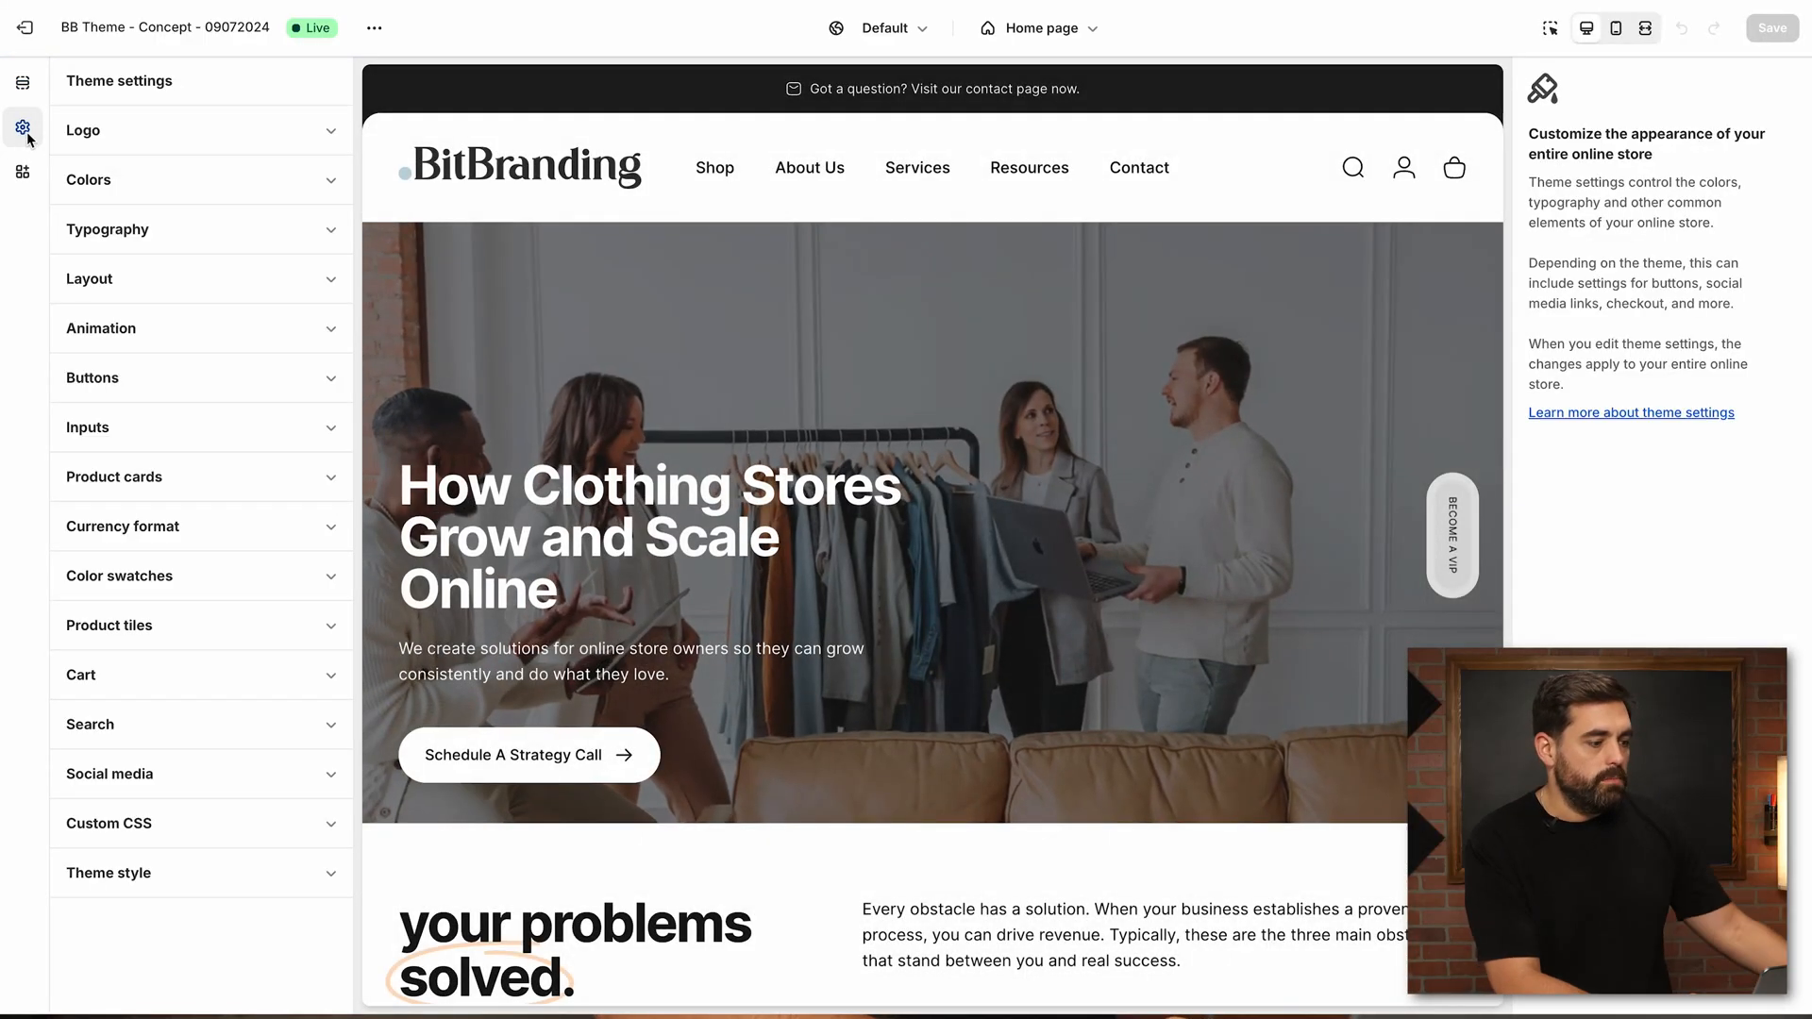
mouse_move(249, 717)
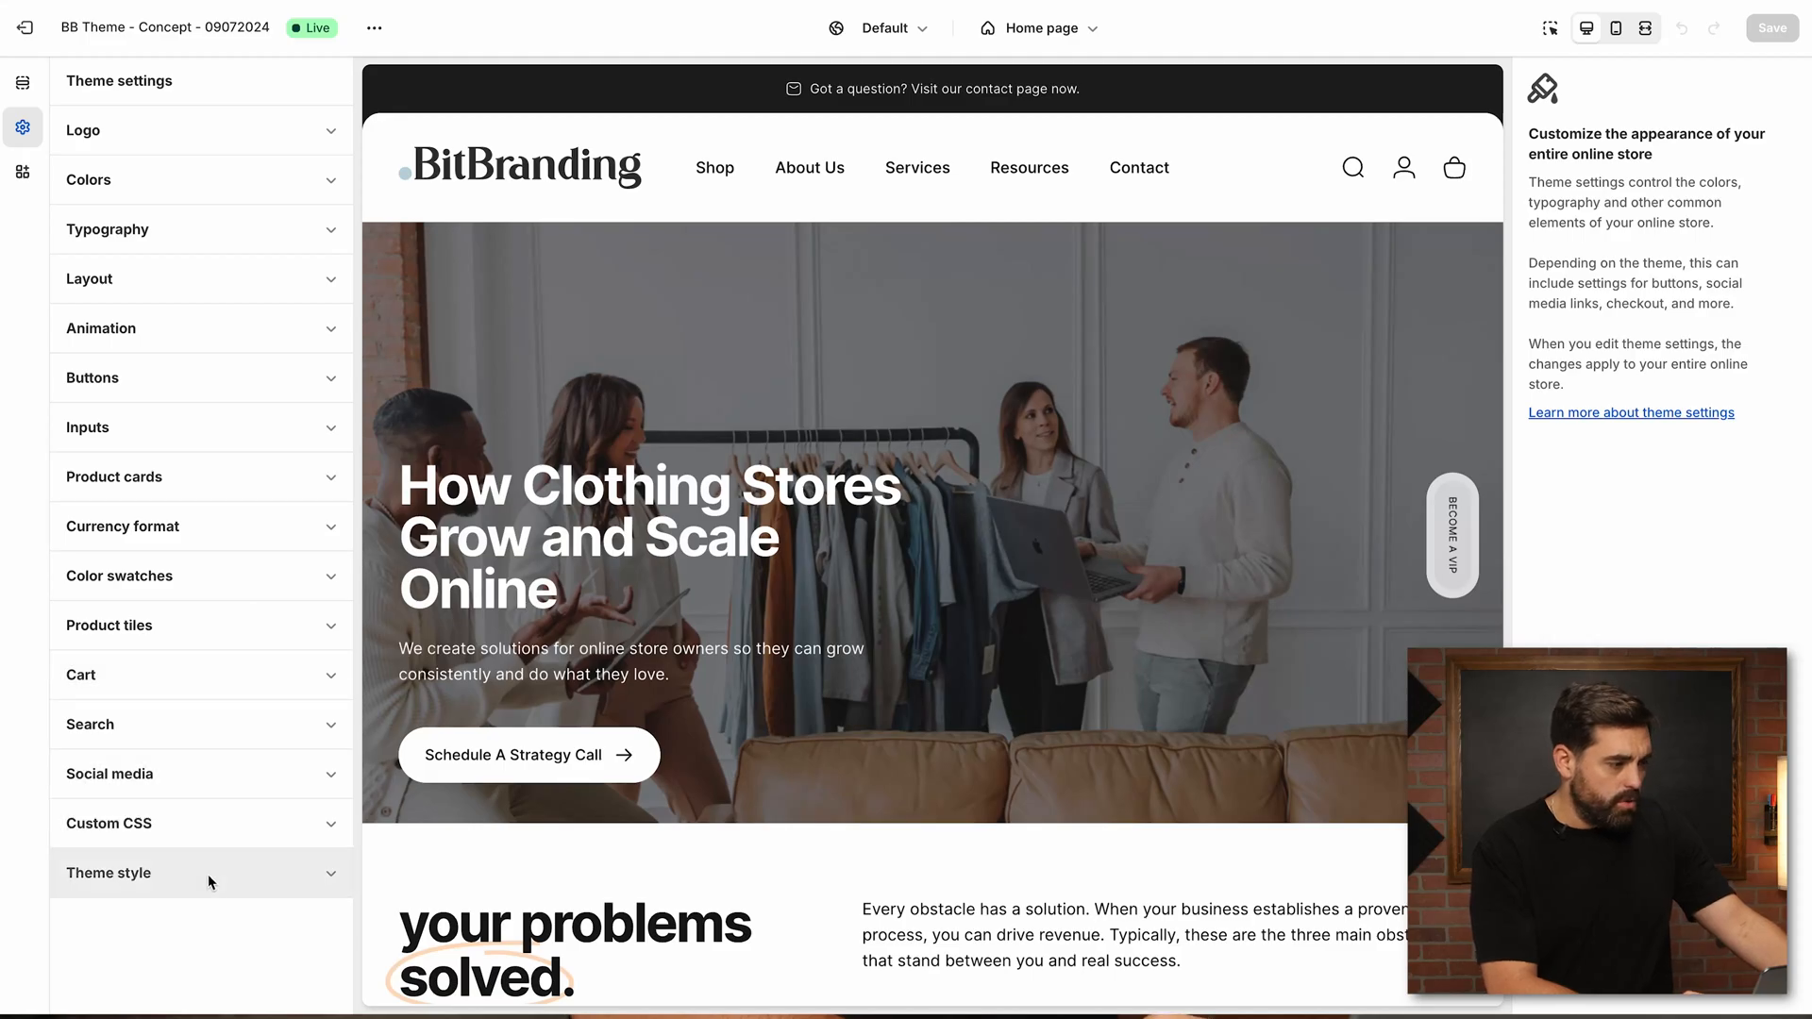
click(102, 329)
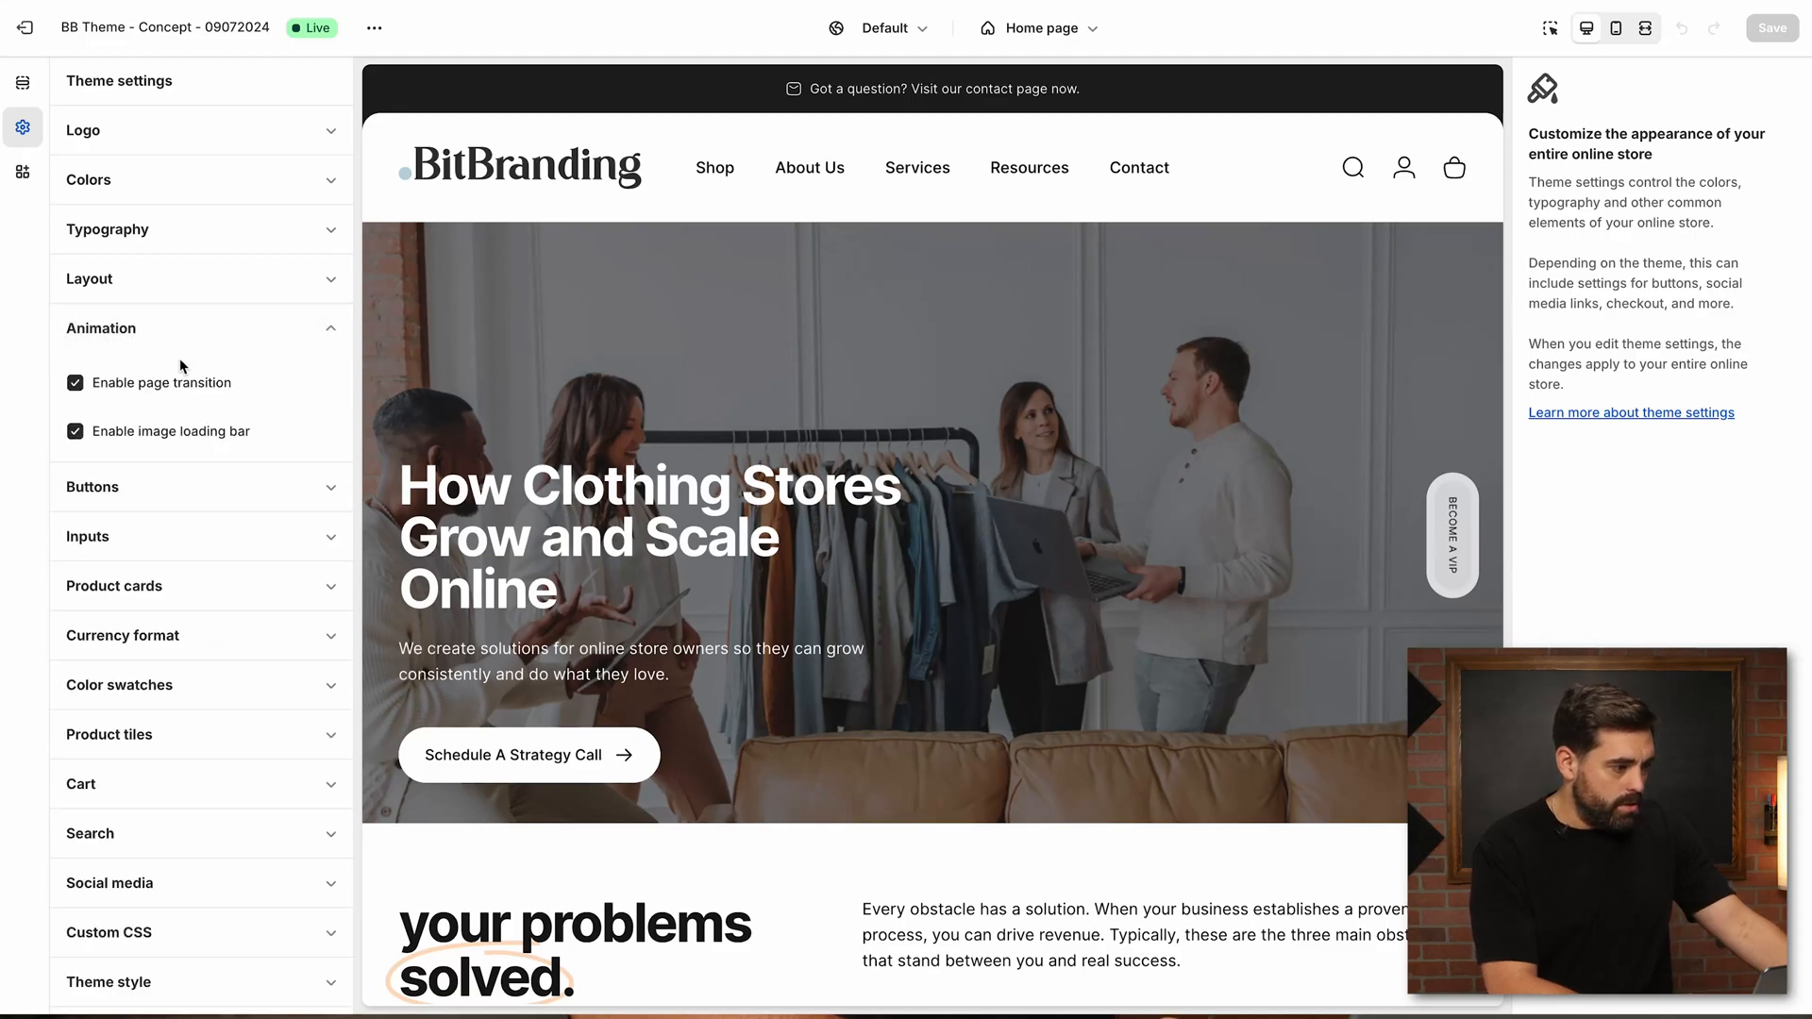
mouse_move(189, 457)
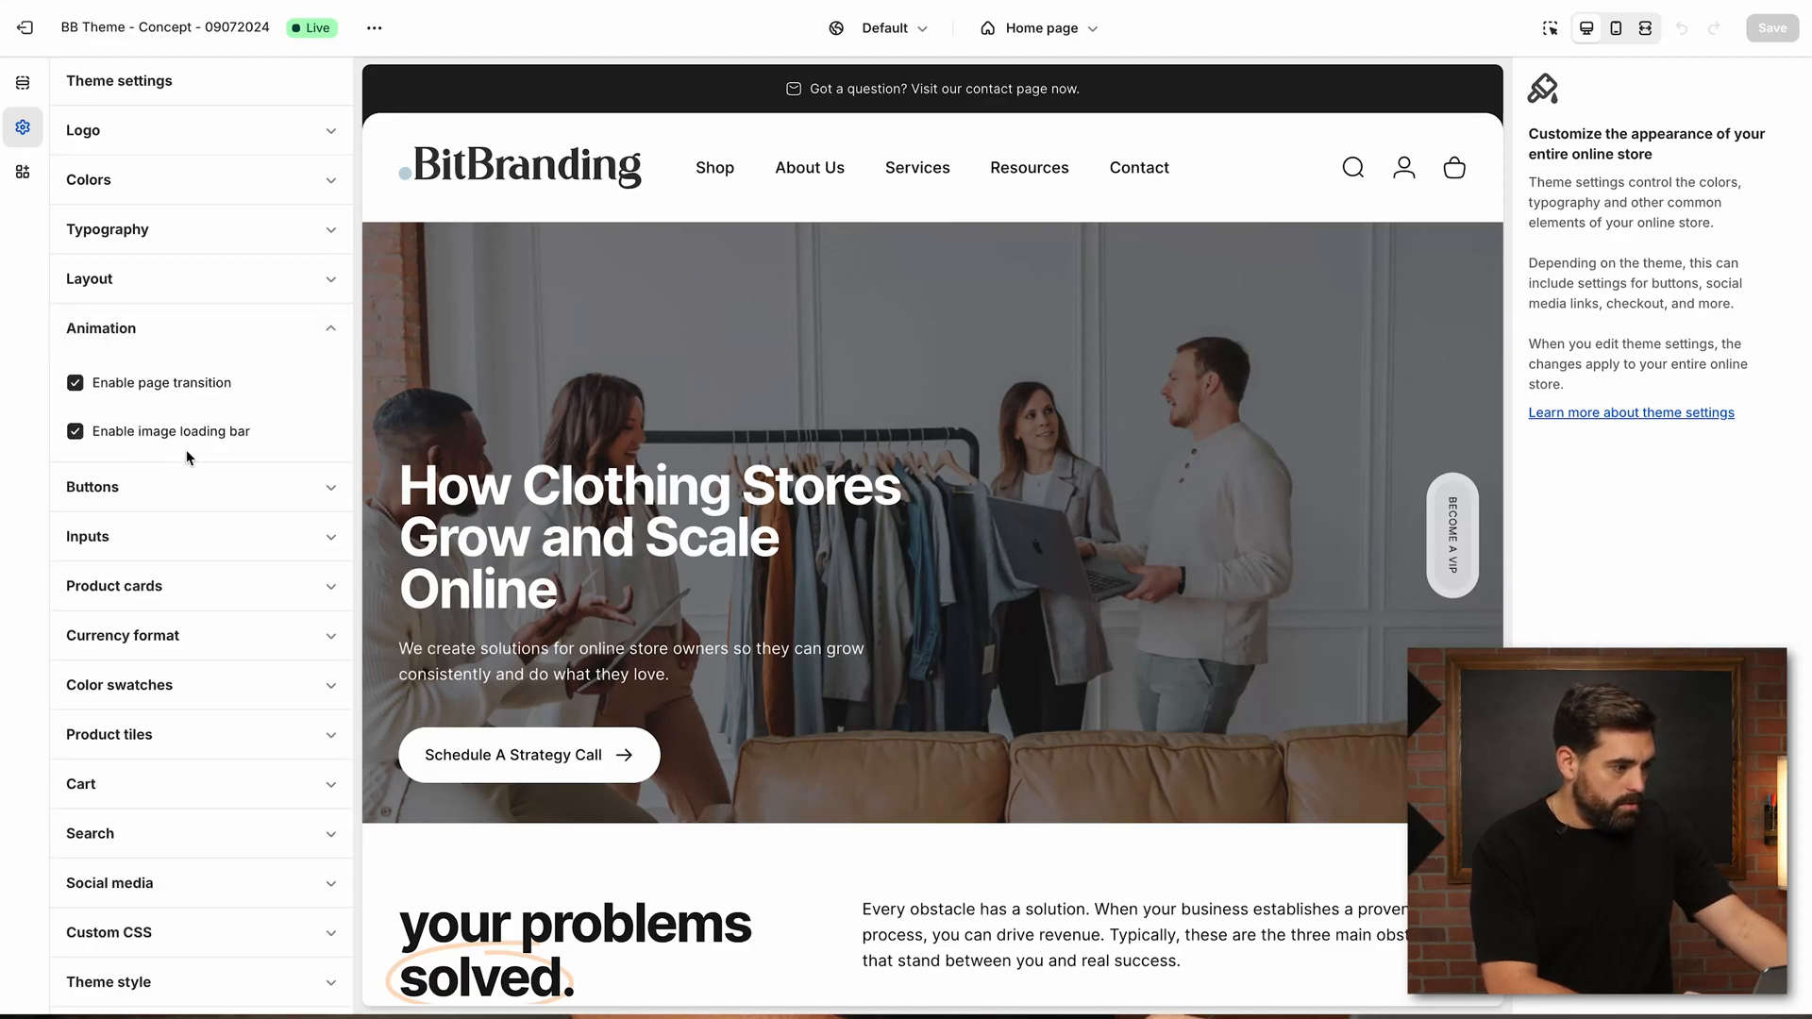
click(21, 80)
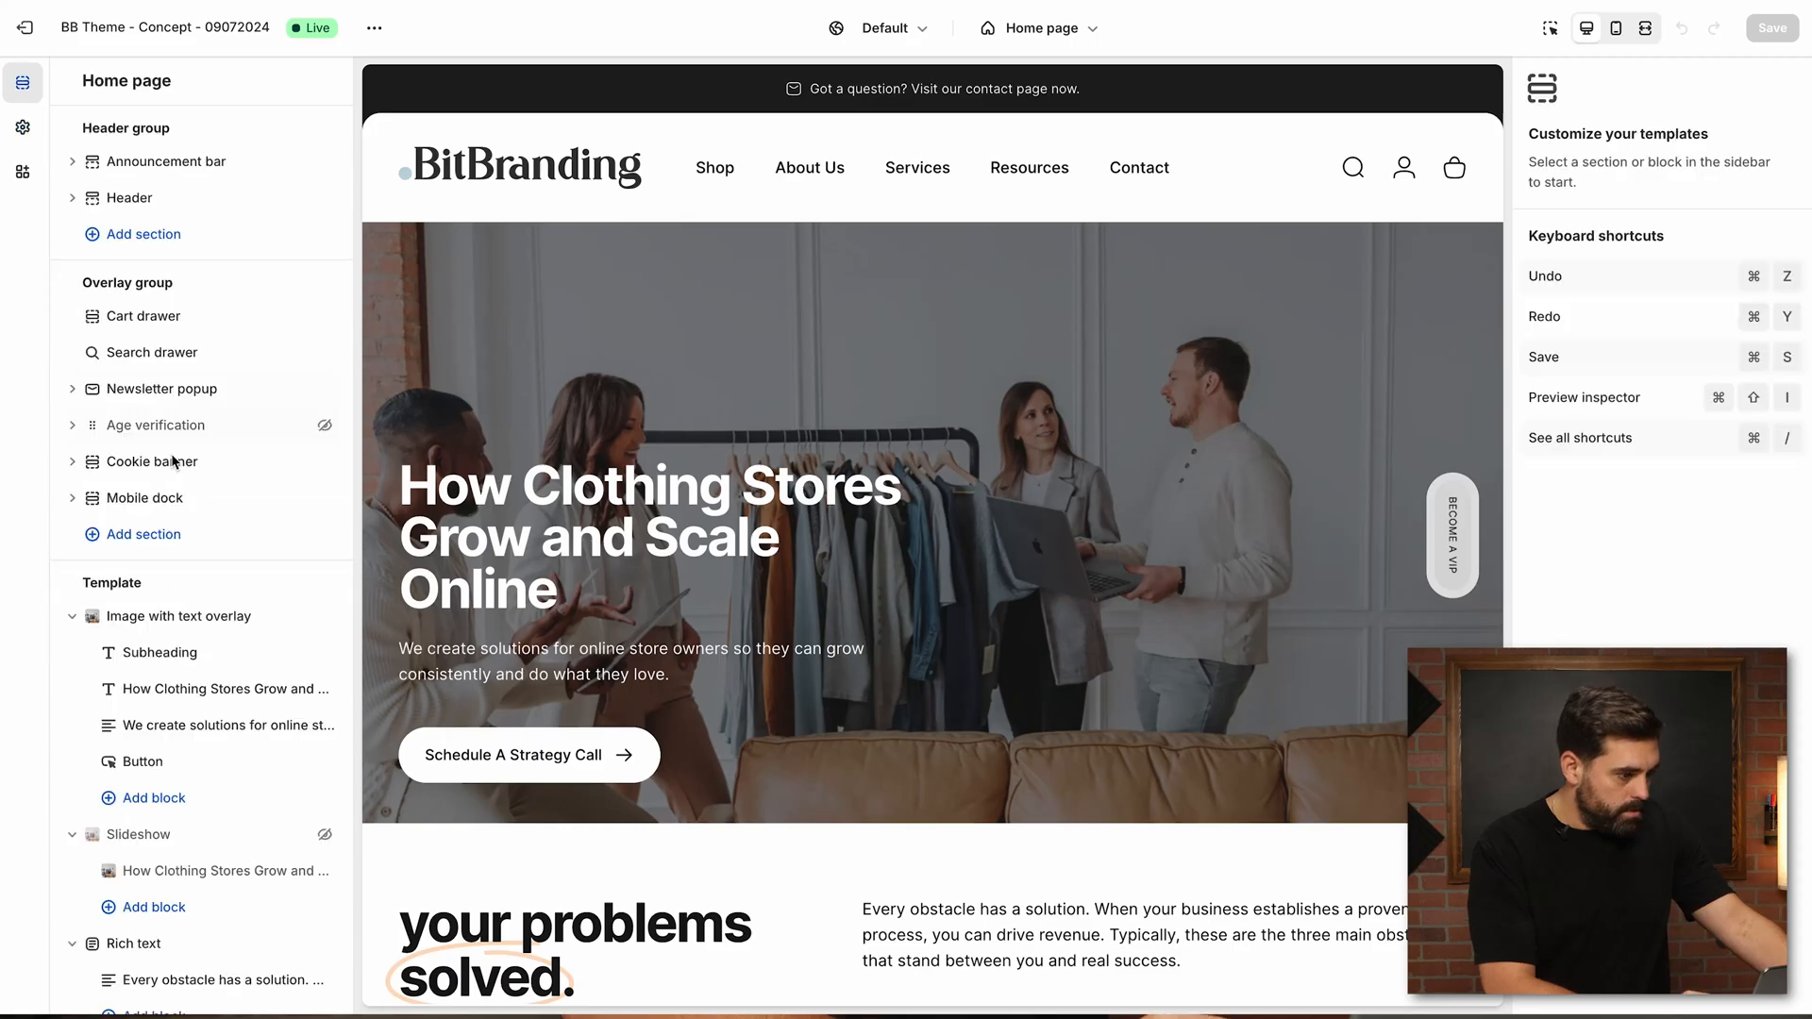
Review the home page Image with text overlay section settings, then return to theme settings.
click(177, 615)
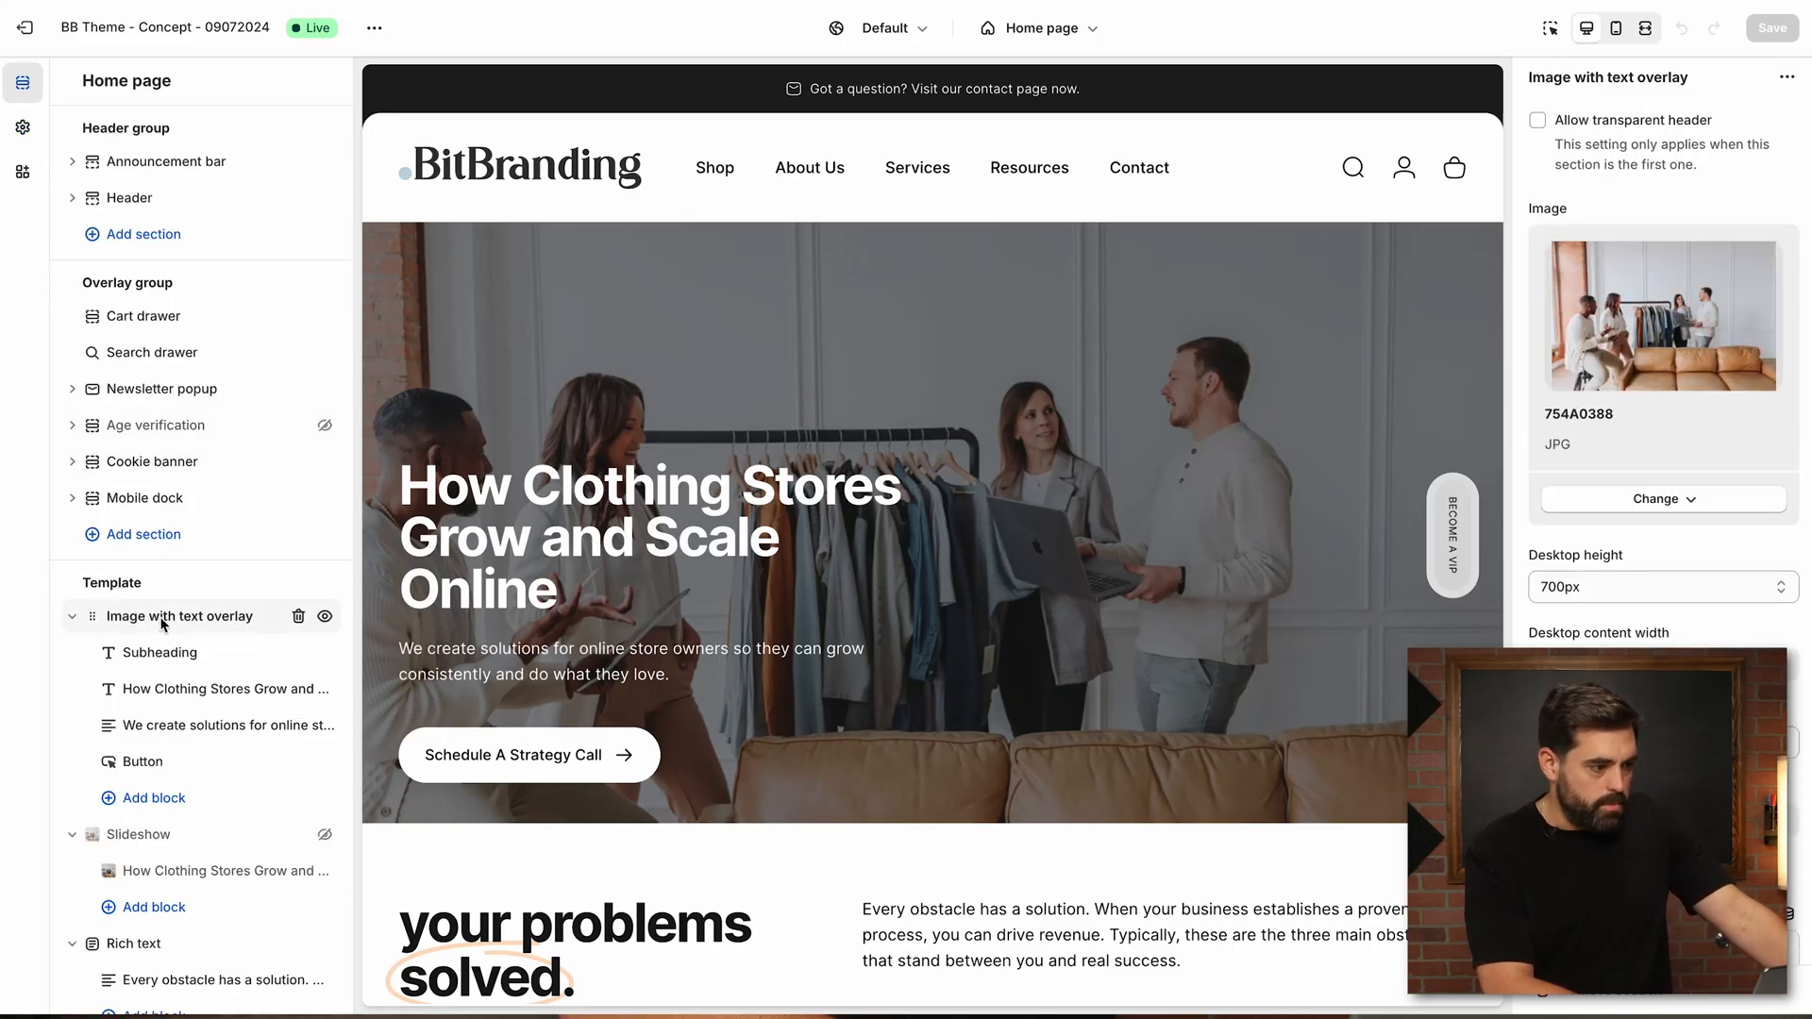
scroll(down, 3)
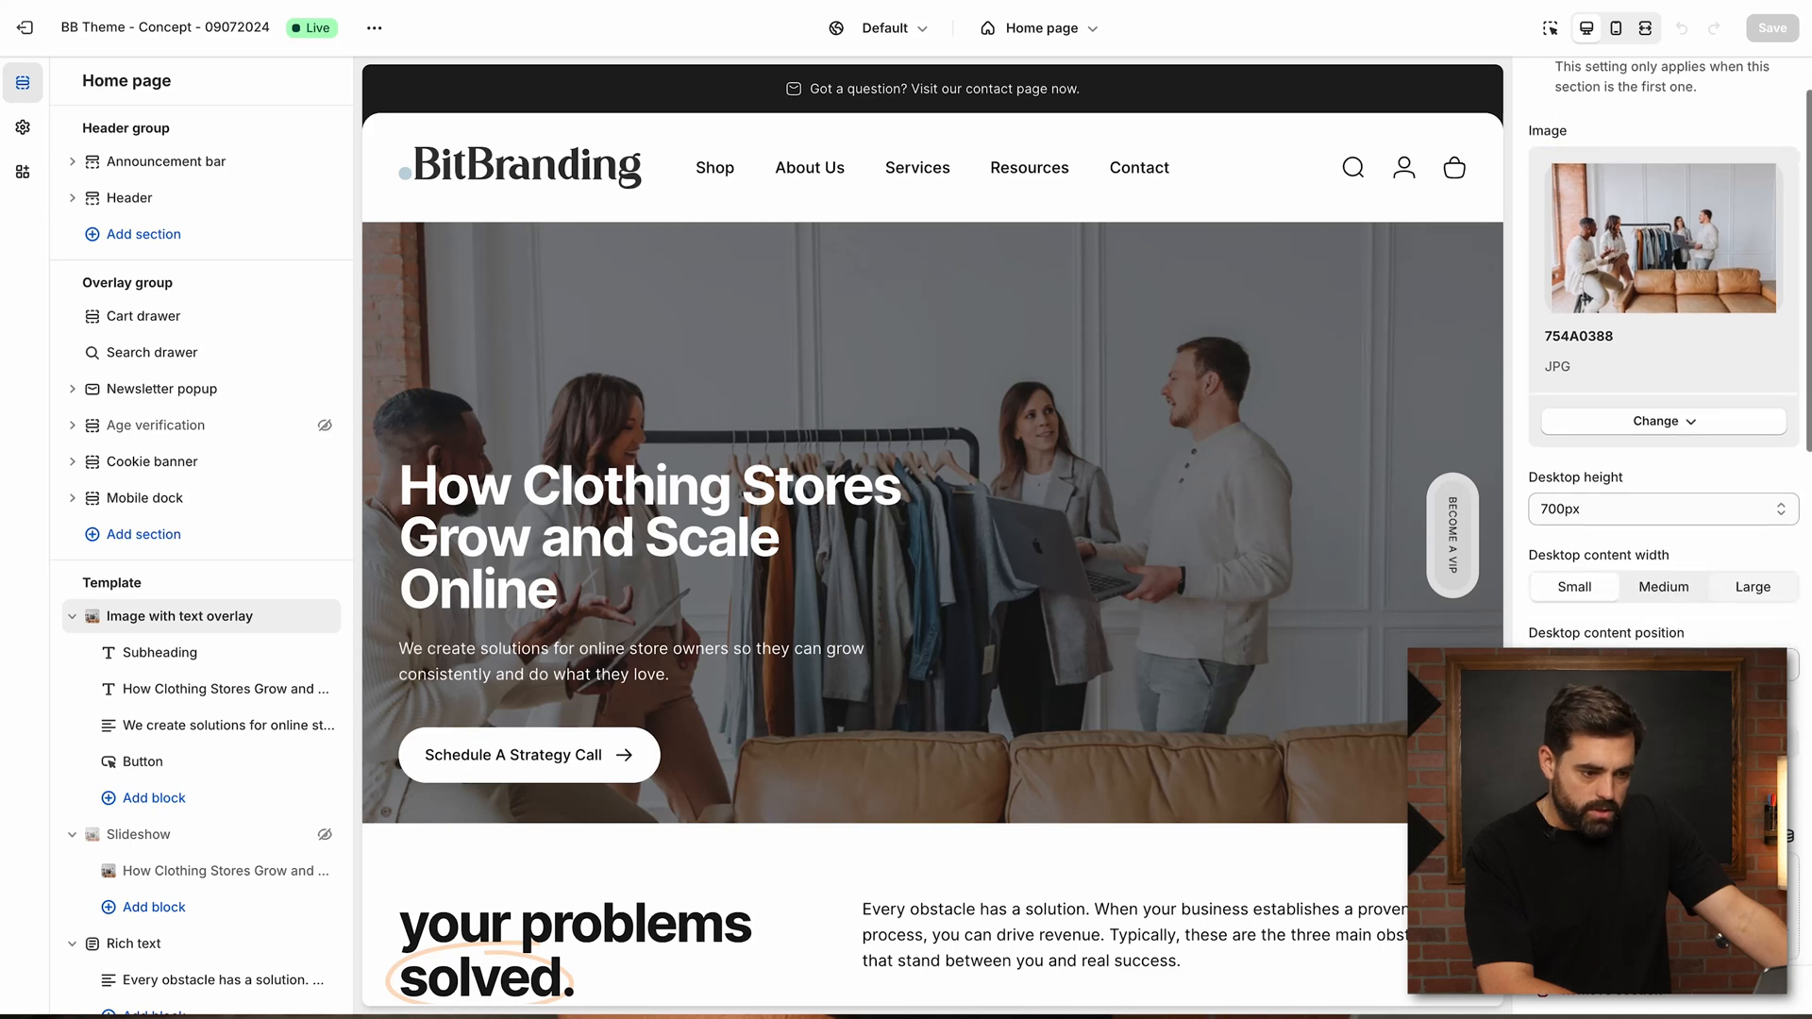
scroll(down, 3)
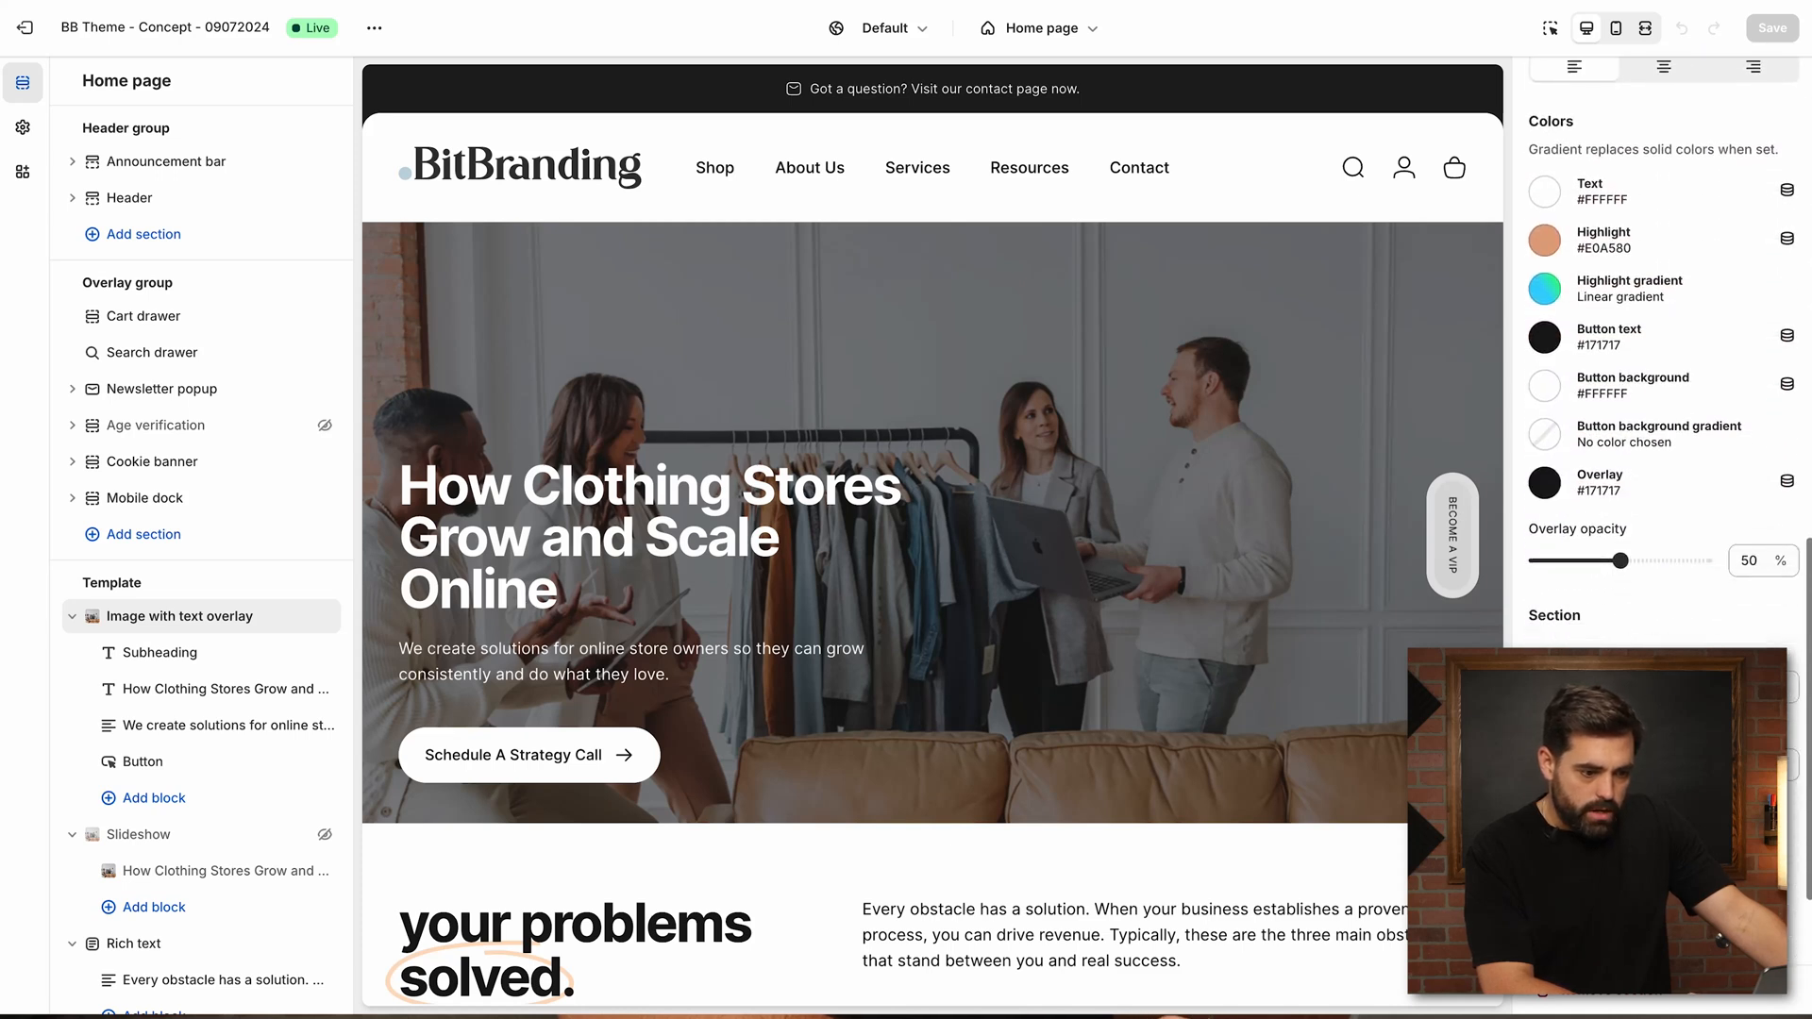
scroll(down, 3)
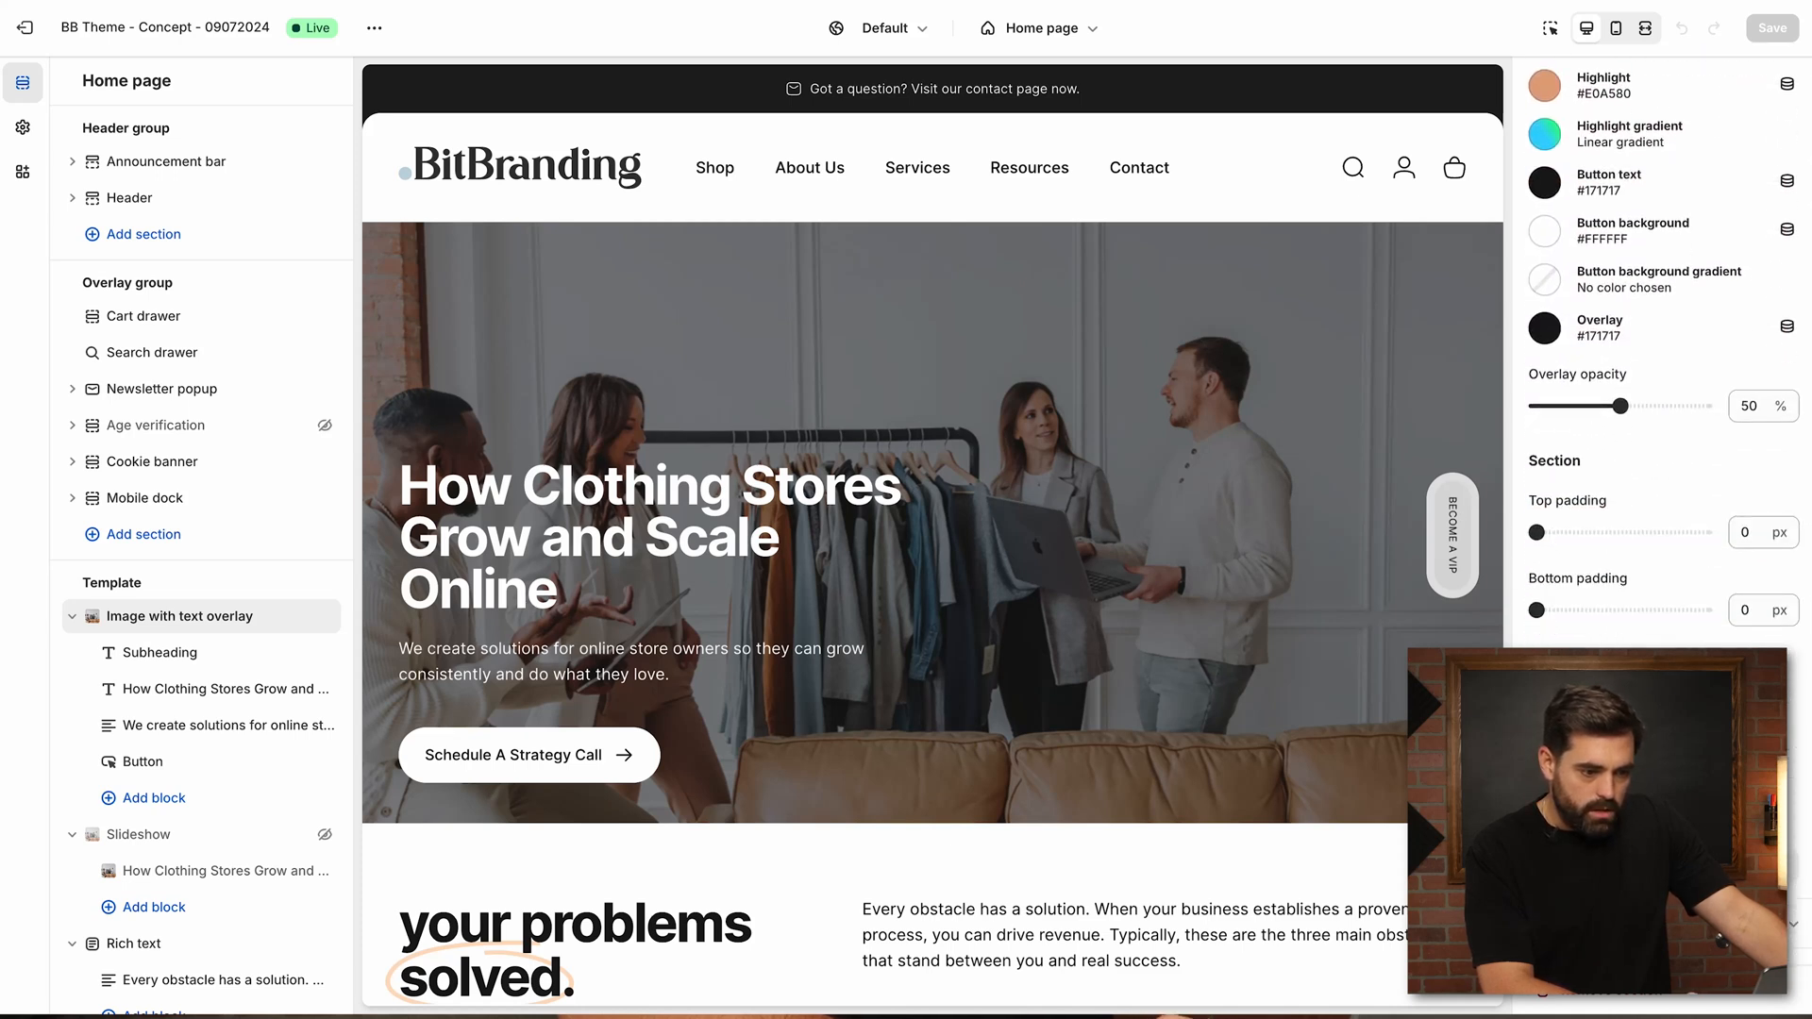
click(23, 129)
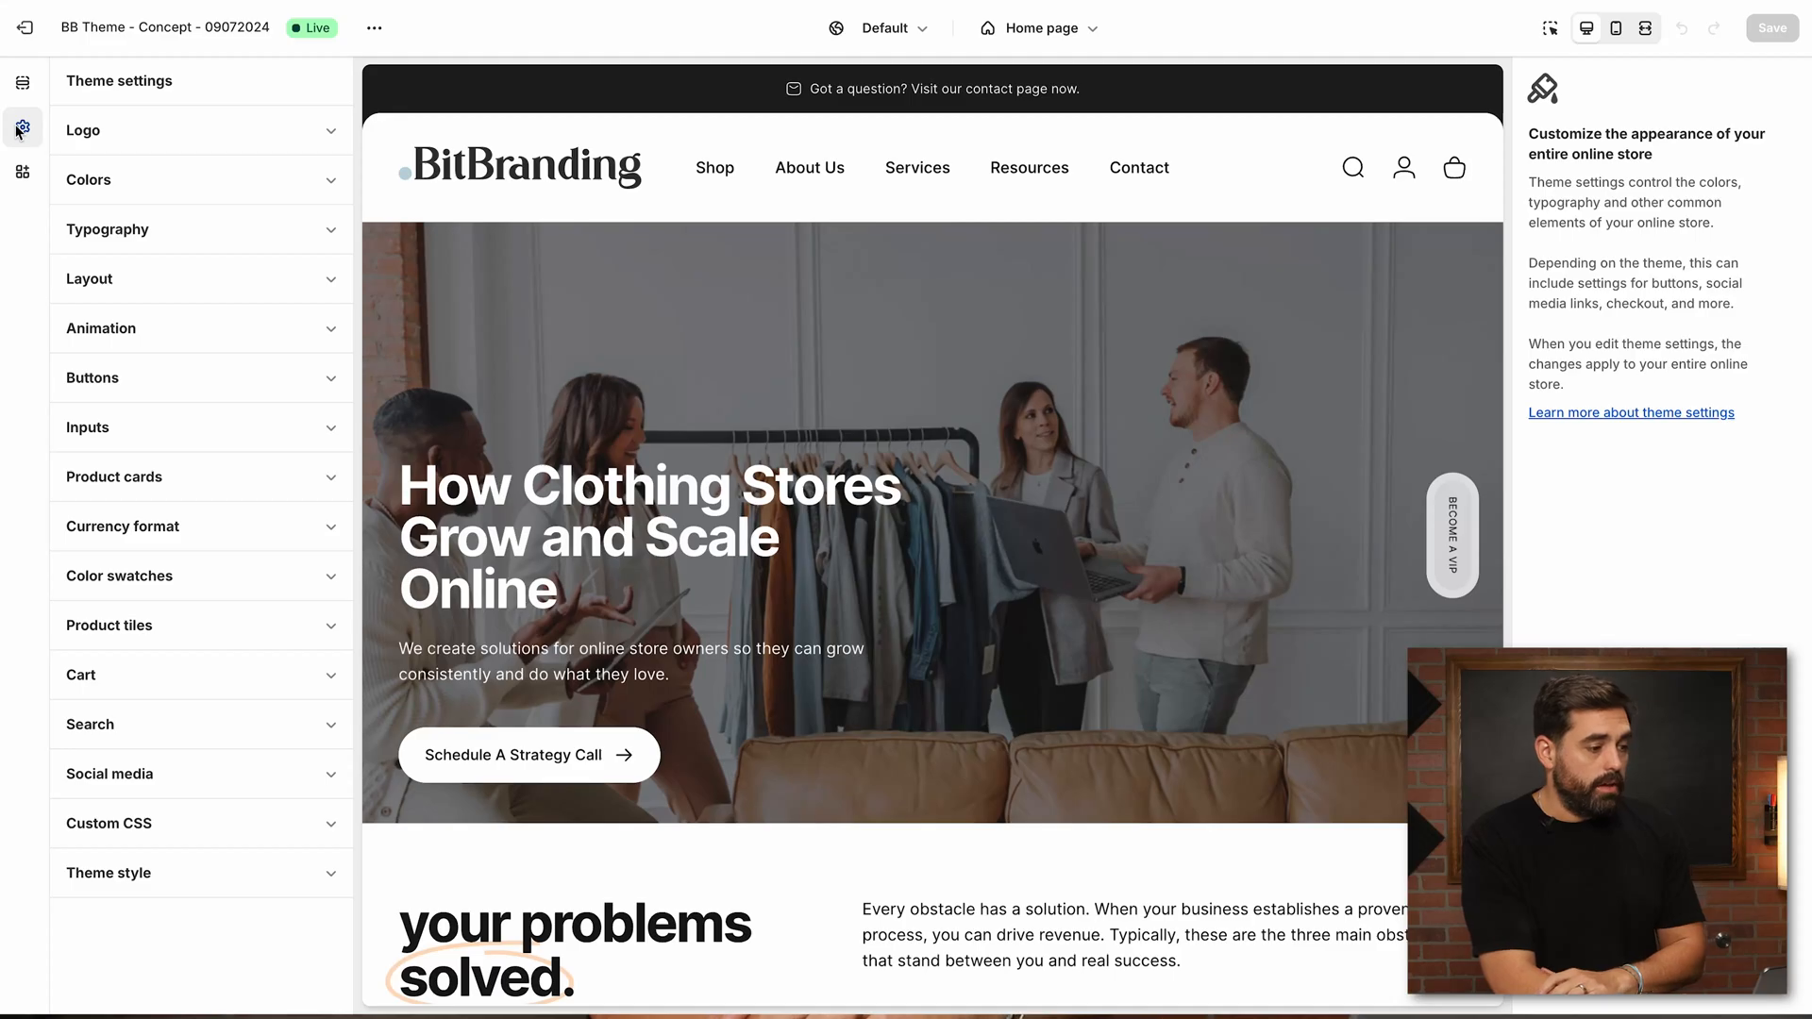
Bring up the Impulse theme editor with its hero slideshow section settings.
click(21, 82)
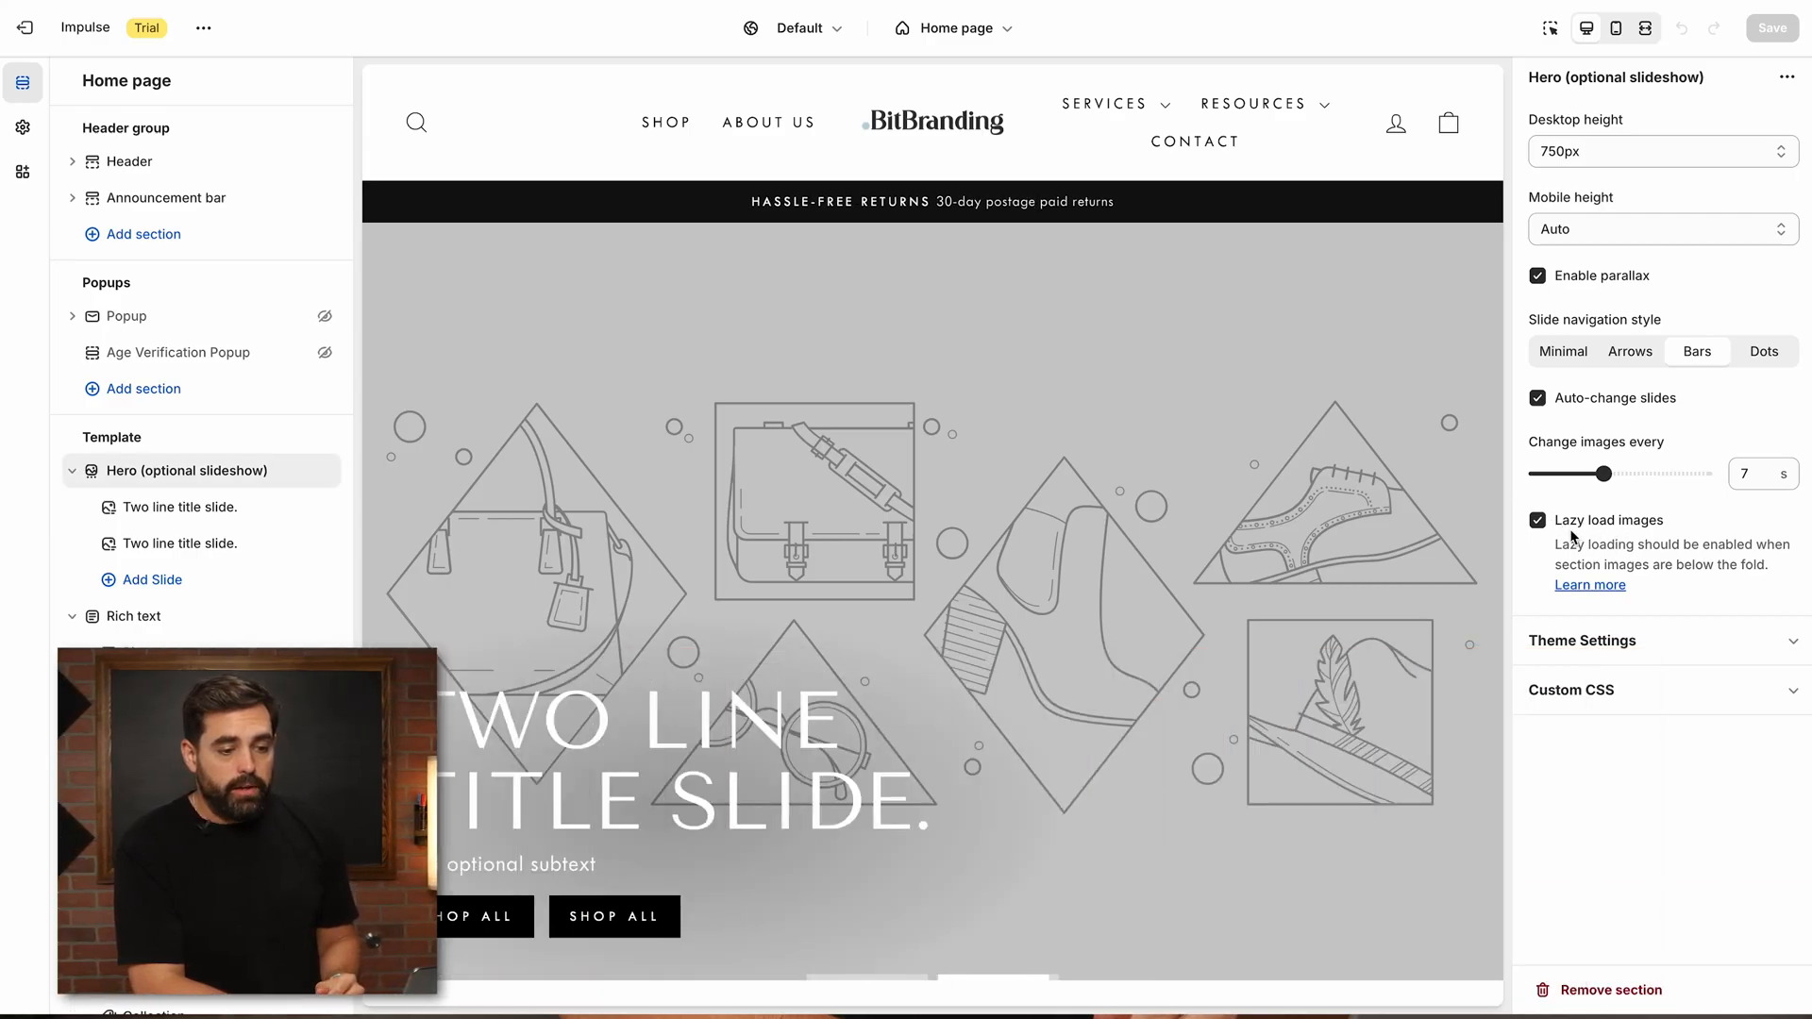
Turn off 'Lazy load images' for the Impulse hero slideshow.
click(1536, 521)
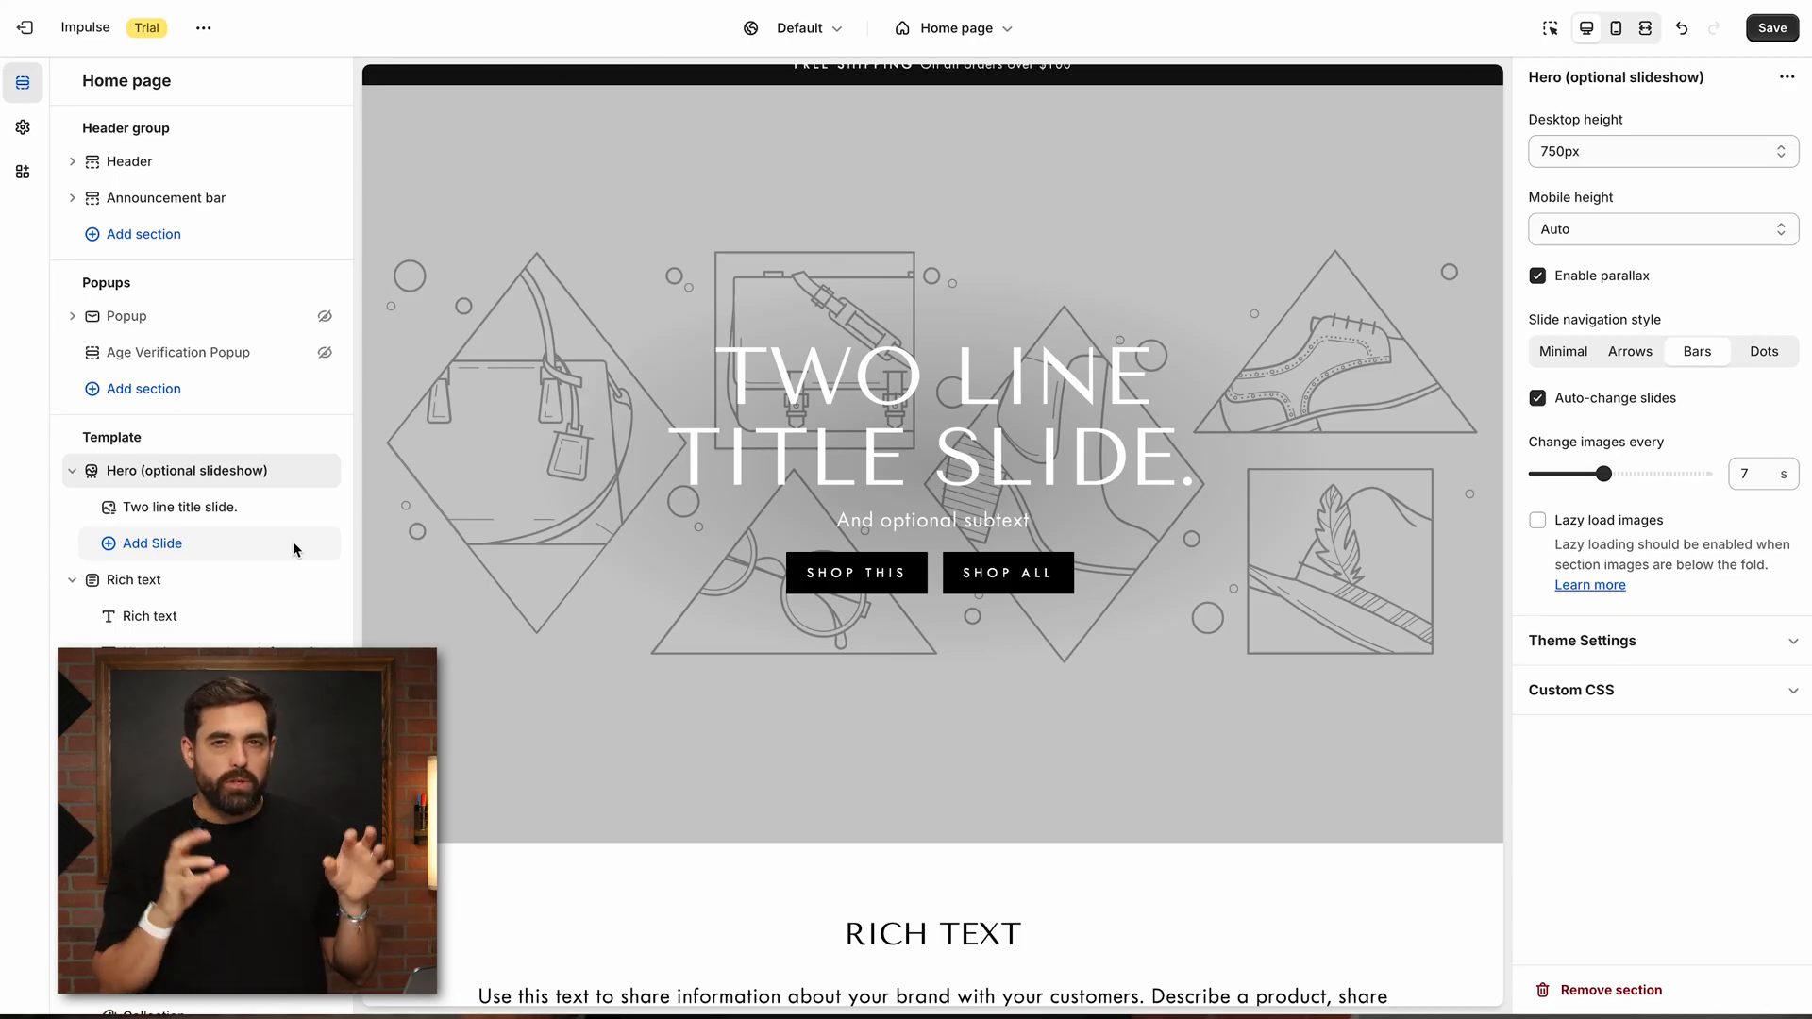
scroll(down, 3)
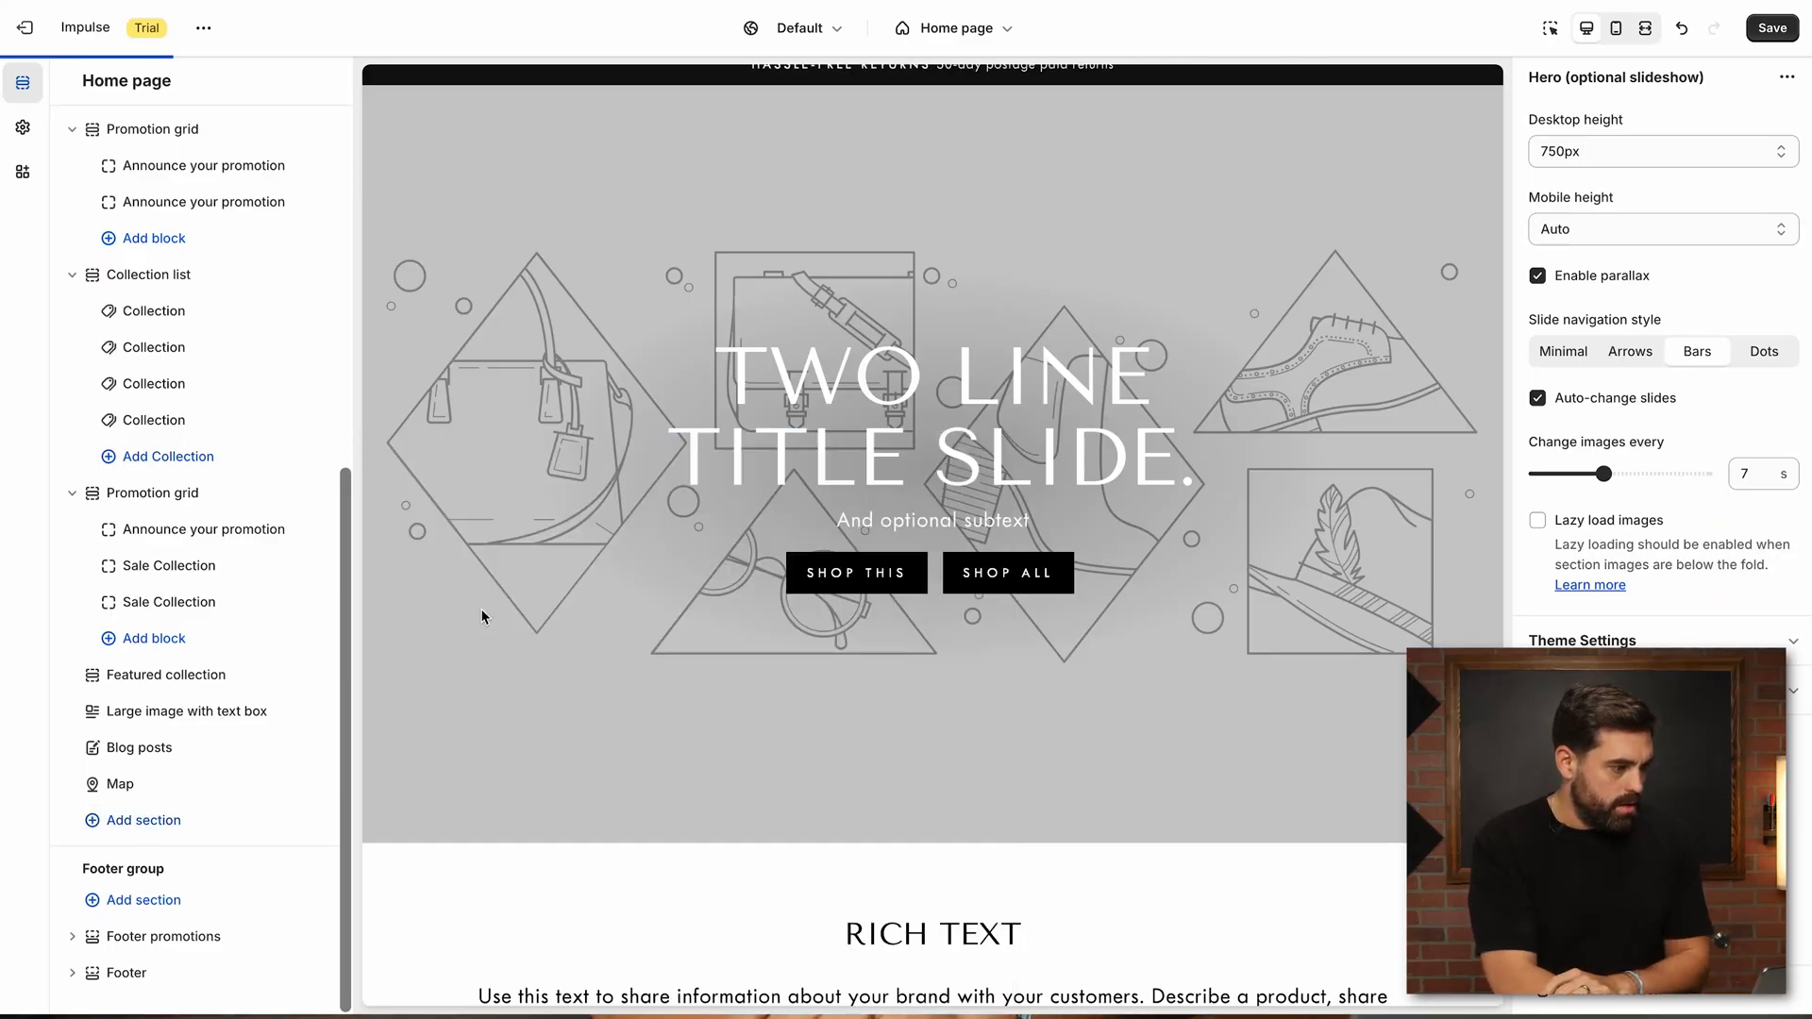
Leave the theme editor for the Bulk Resize Photos website.
click(155, 472)
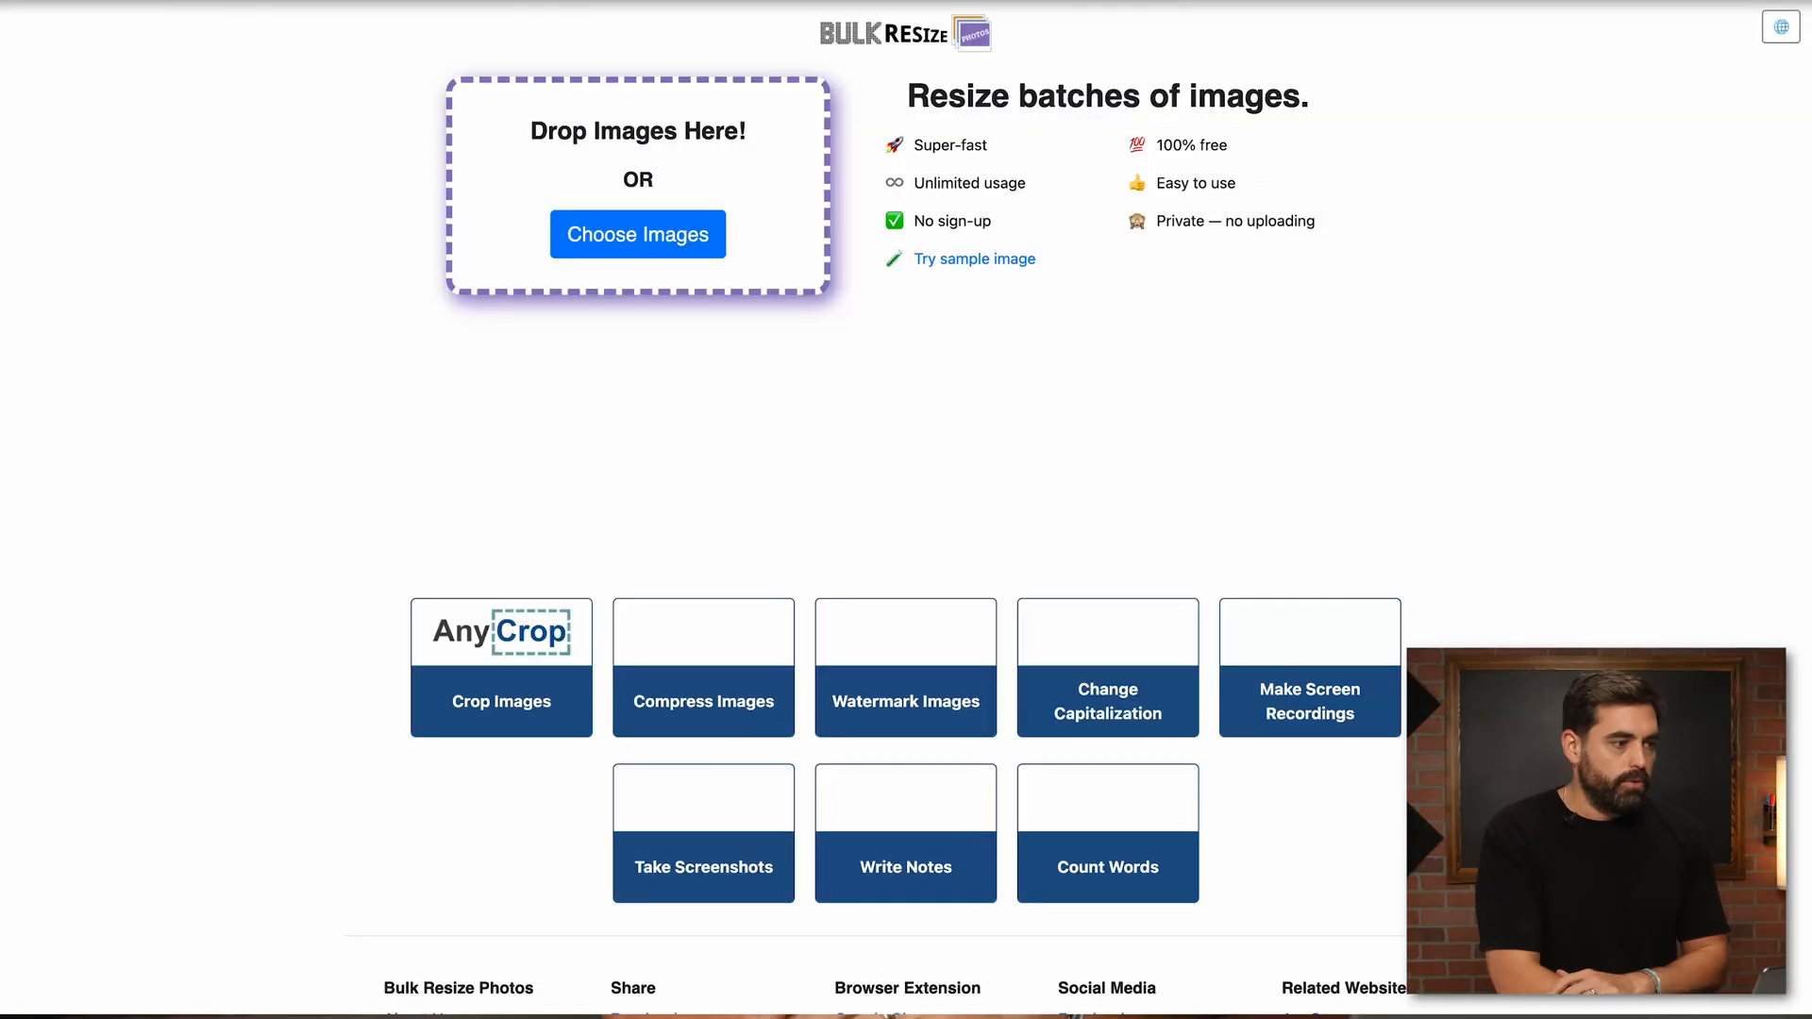
Set Bulk Resize Photos to shrink images by File Size to 100 kB or less.
click(638, 234)
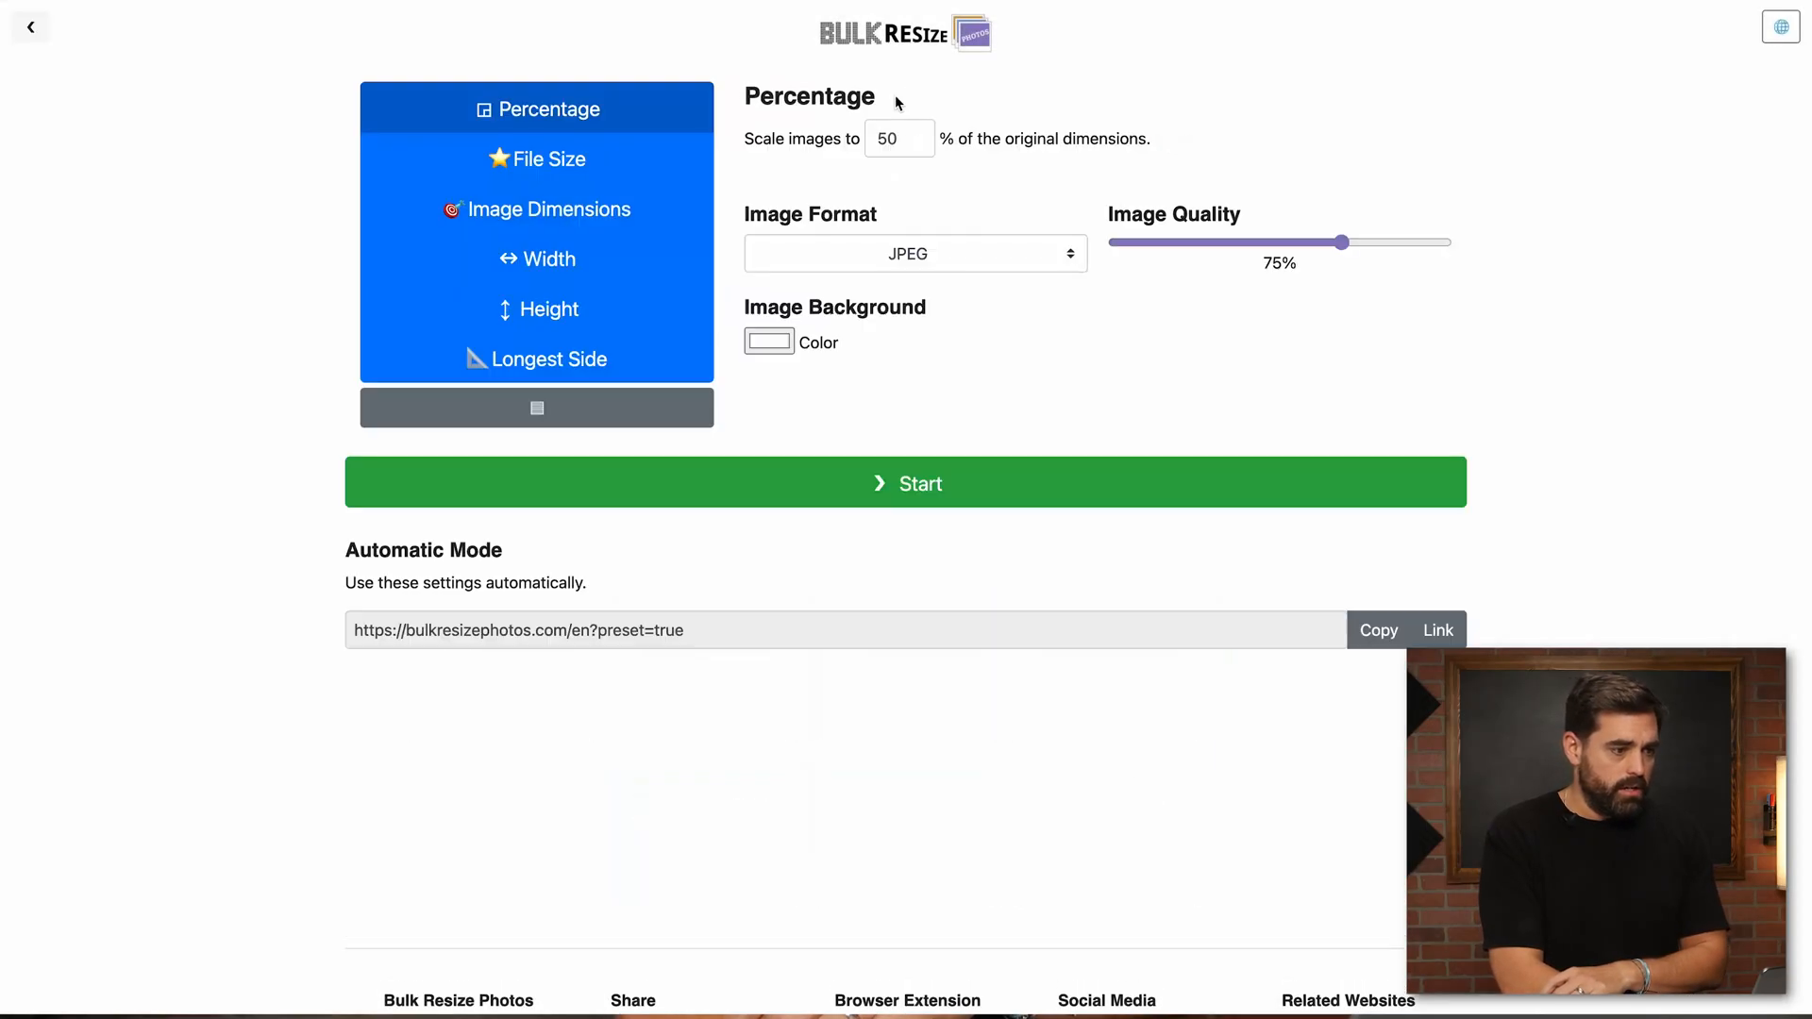
click(537, 159)
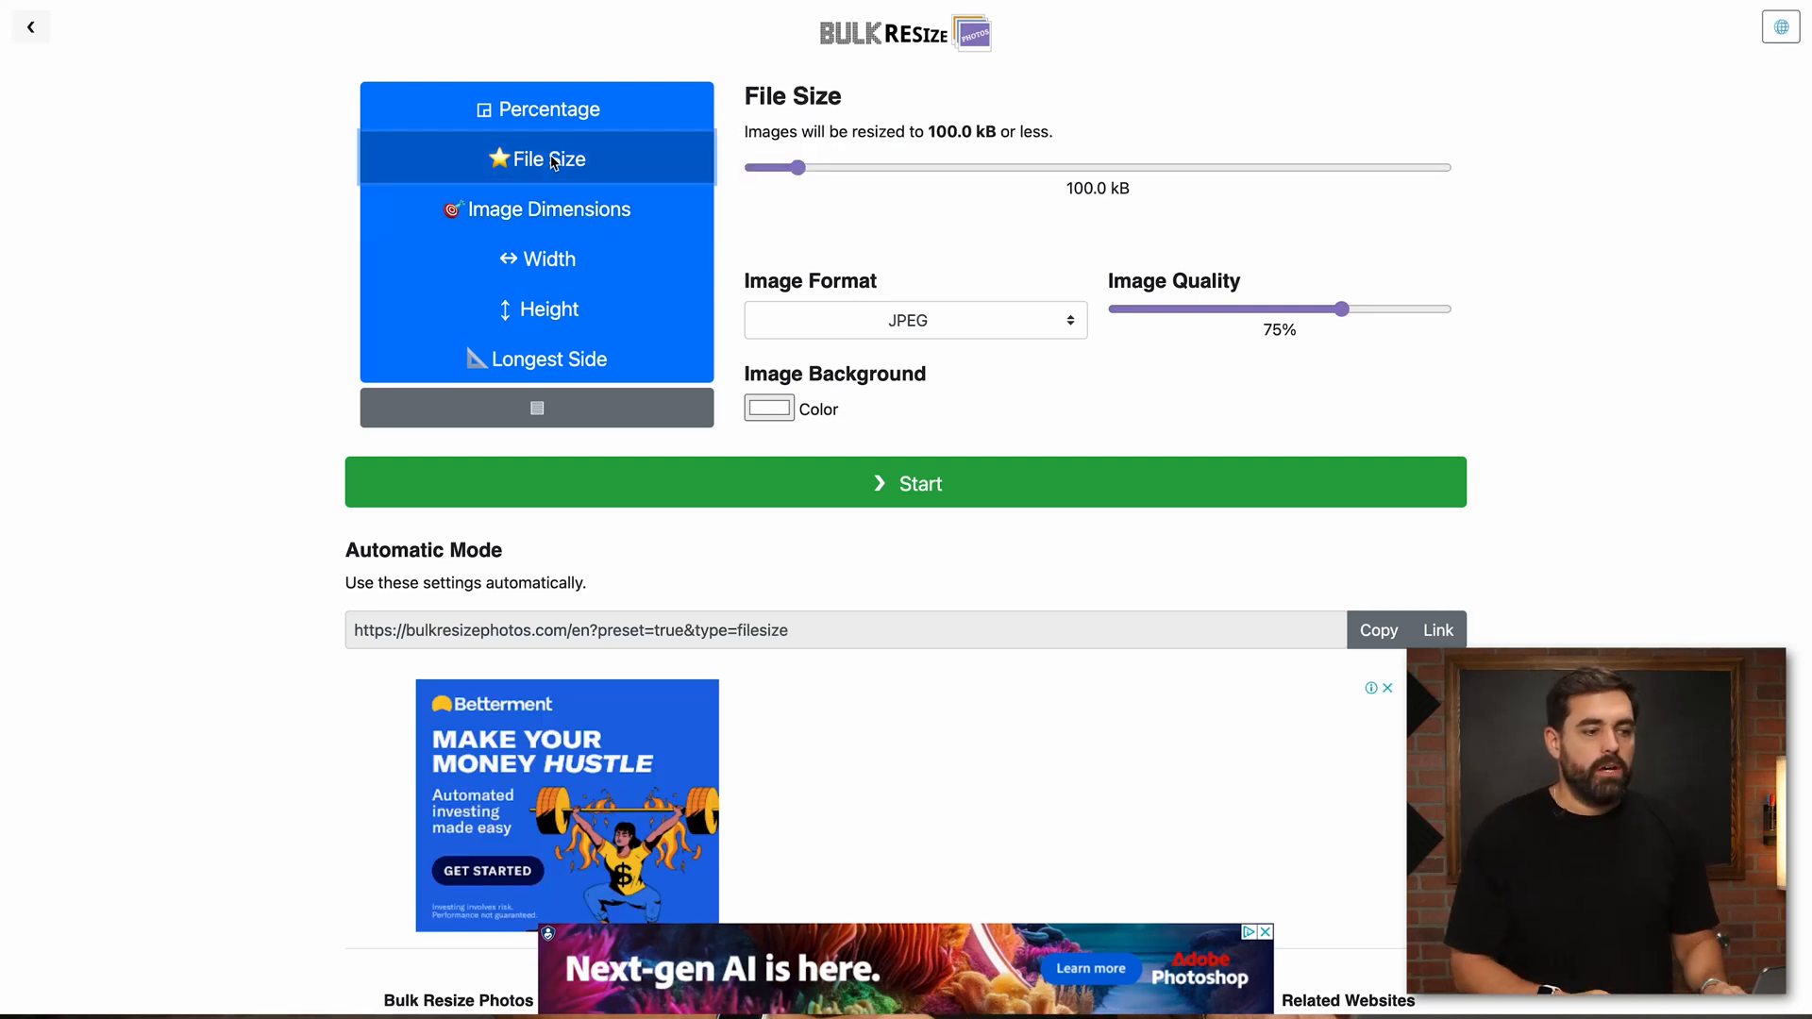
mouse_move(976, 172)
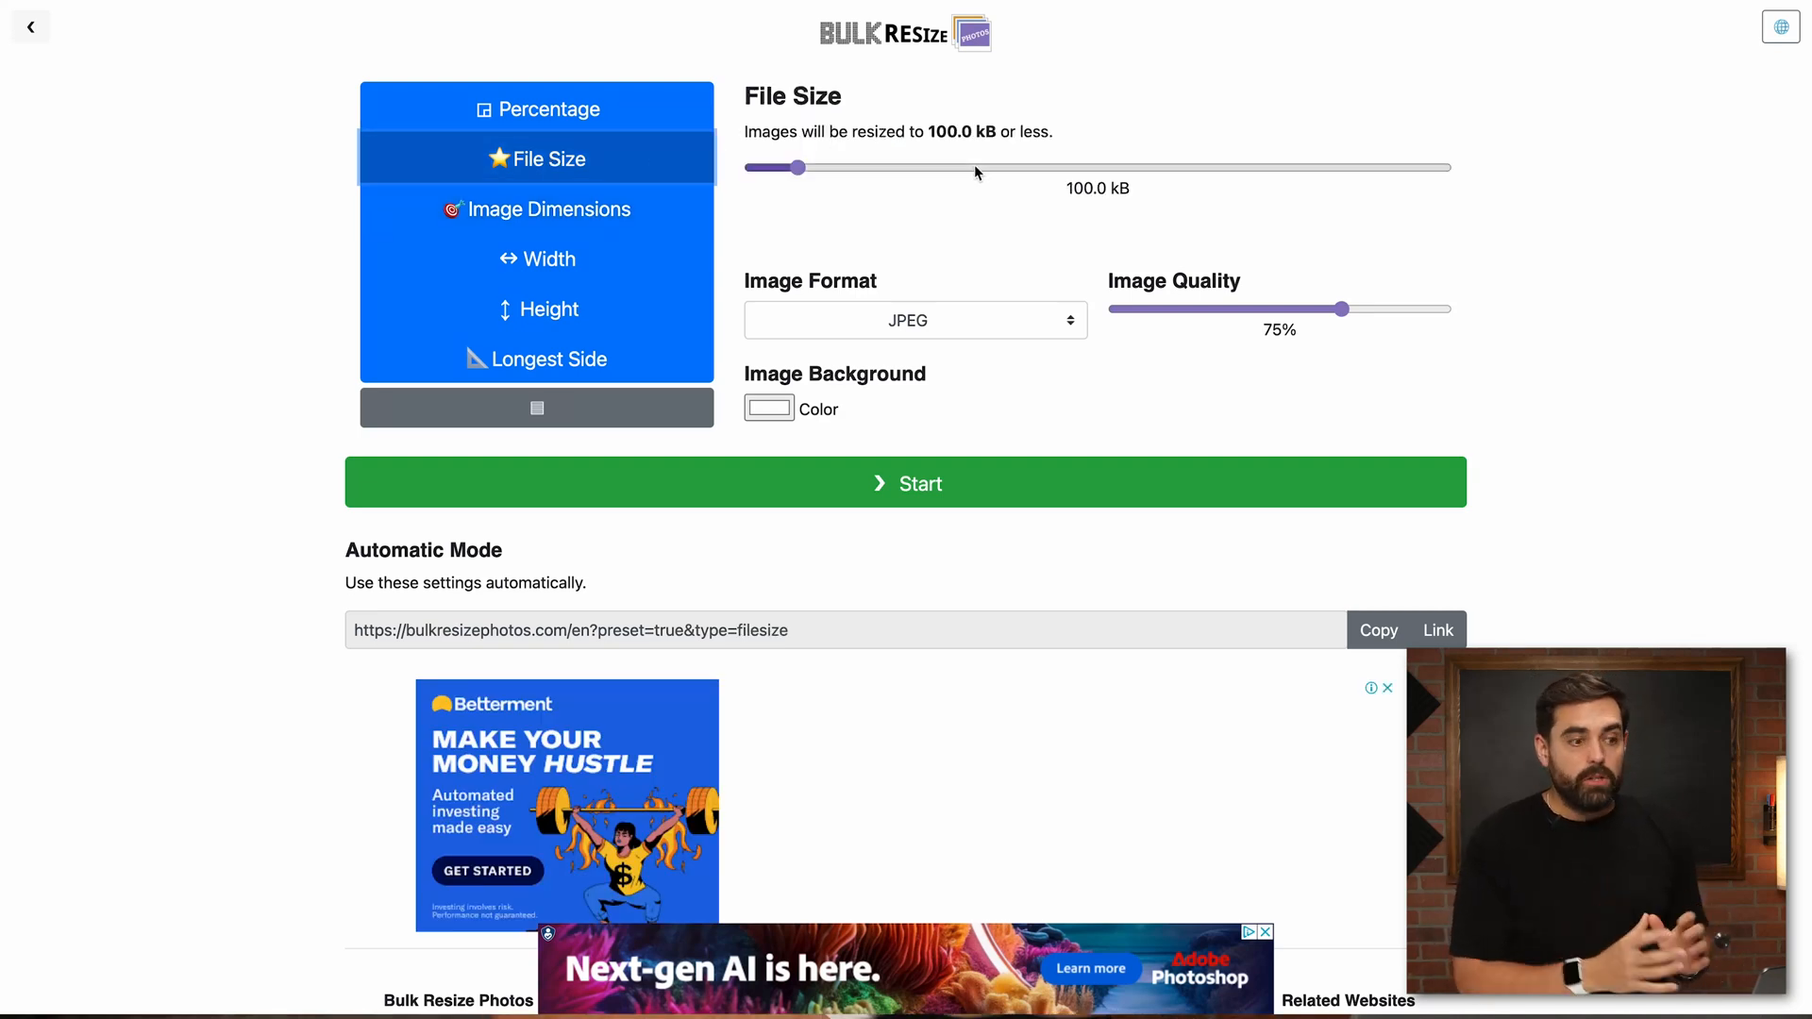
drag(804, 168, 874, 168)
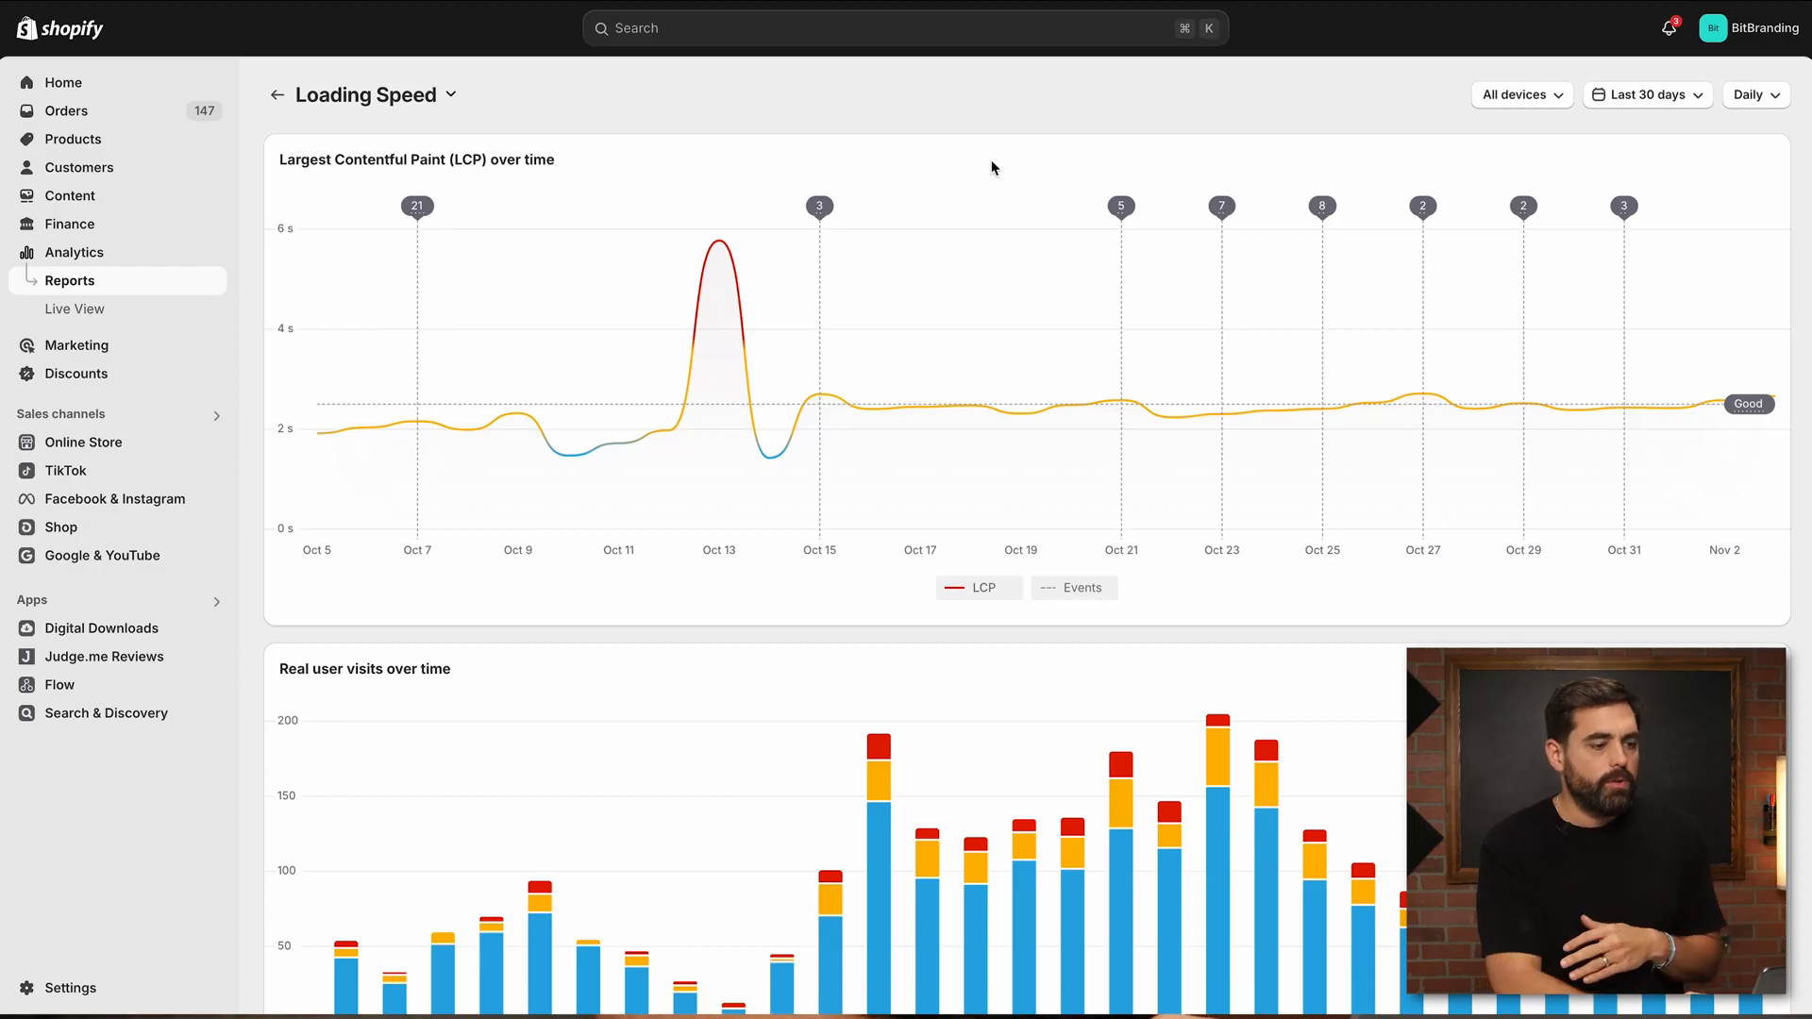
mouse_move(721, 271)
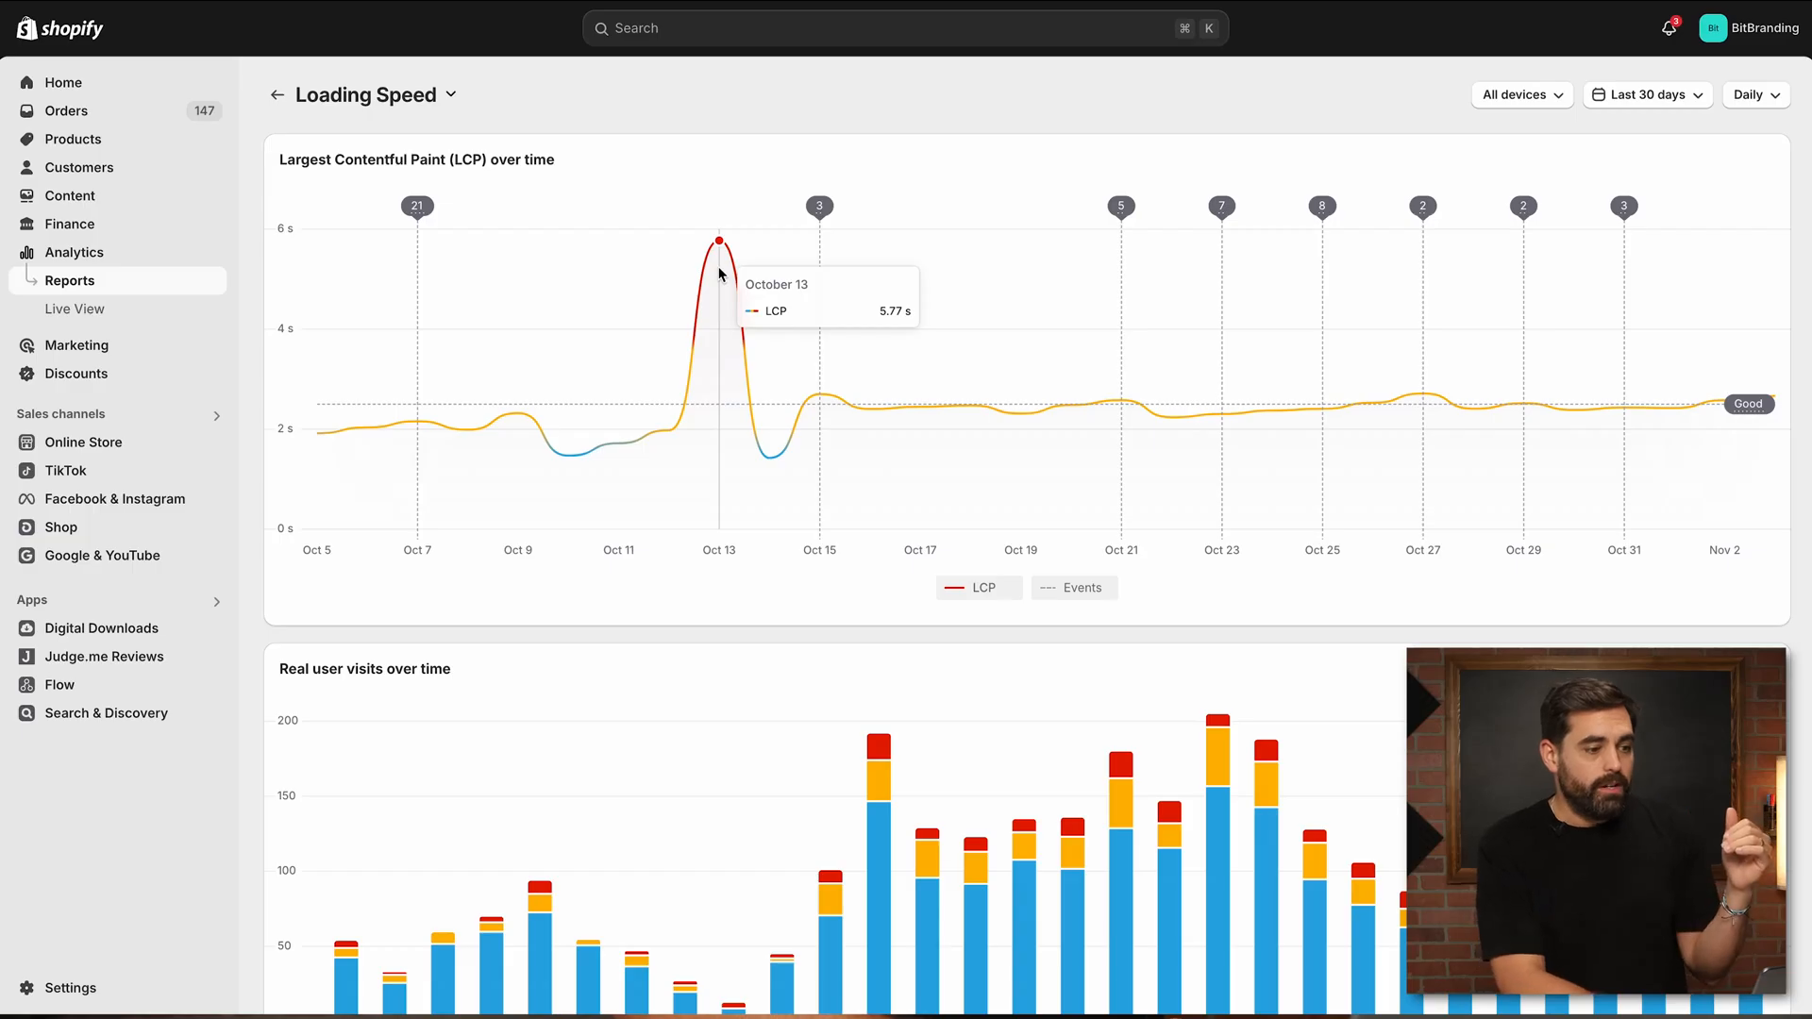
mouse_move(478, 241)
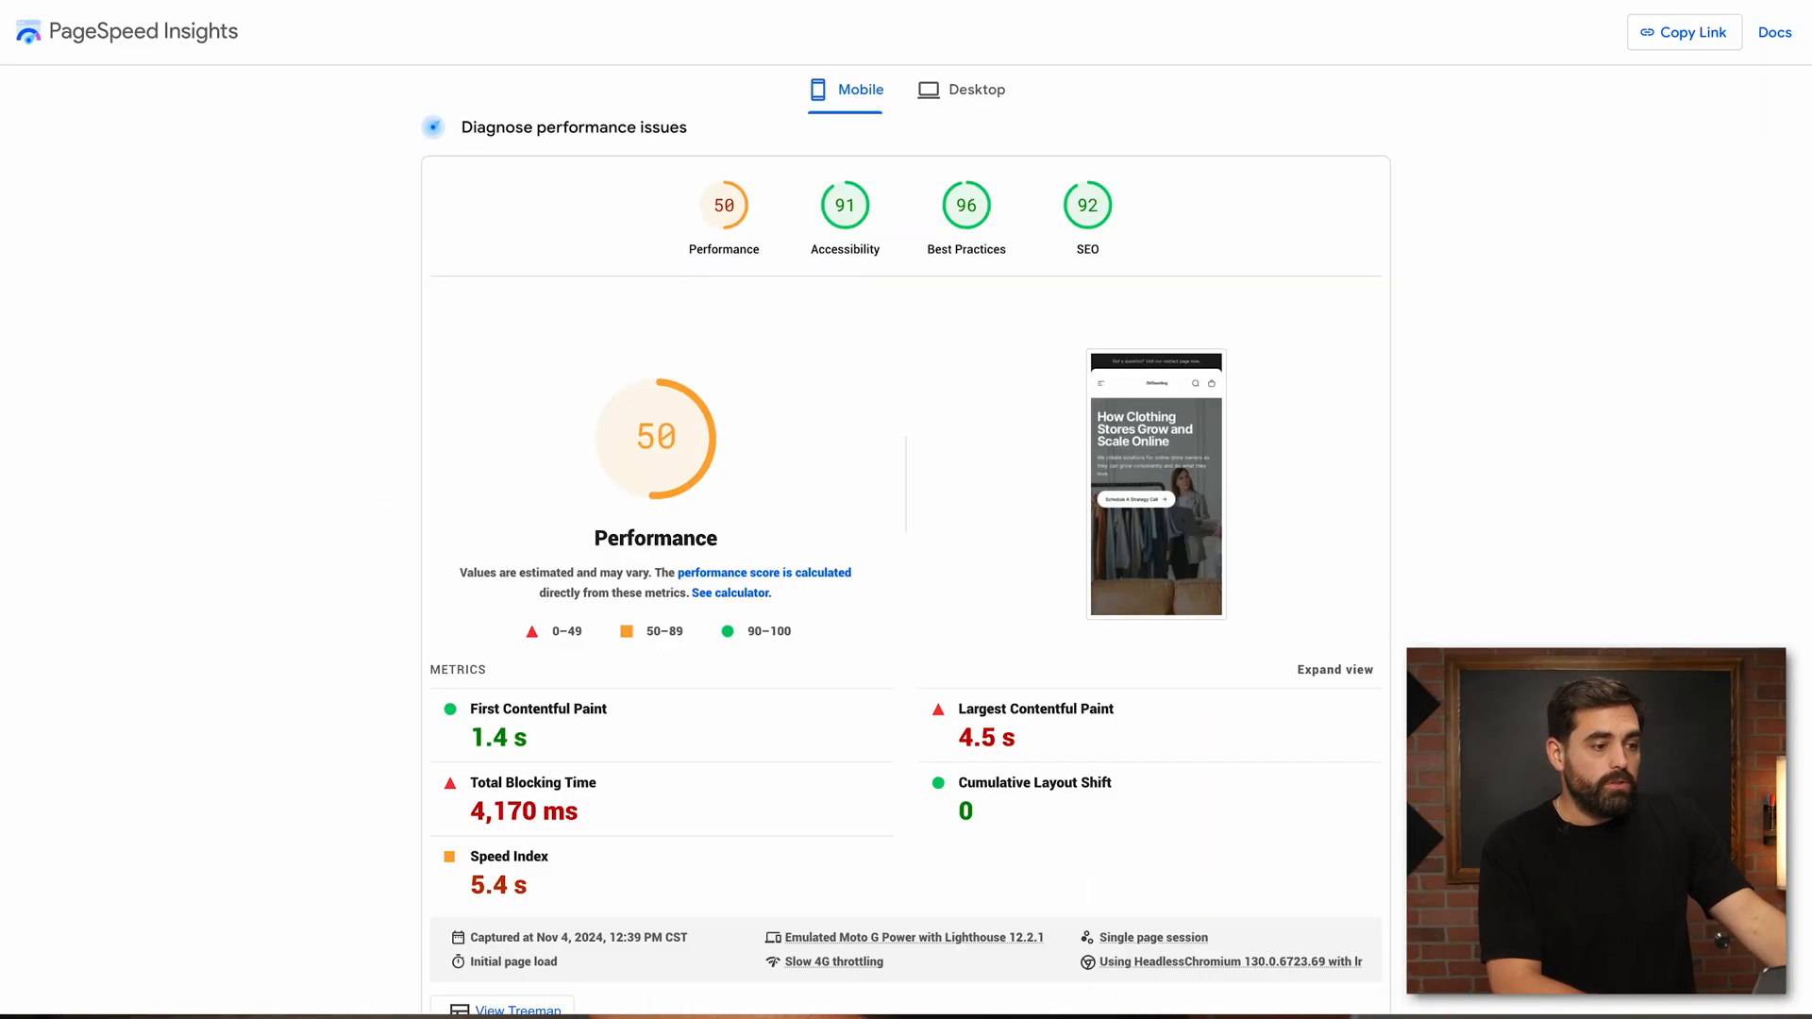
Scroll through the PageSpeed Insights mobile Performance score and its metrics.
scroll(down, 3)
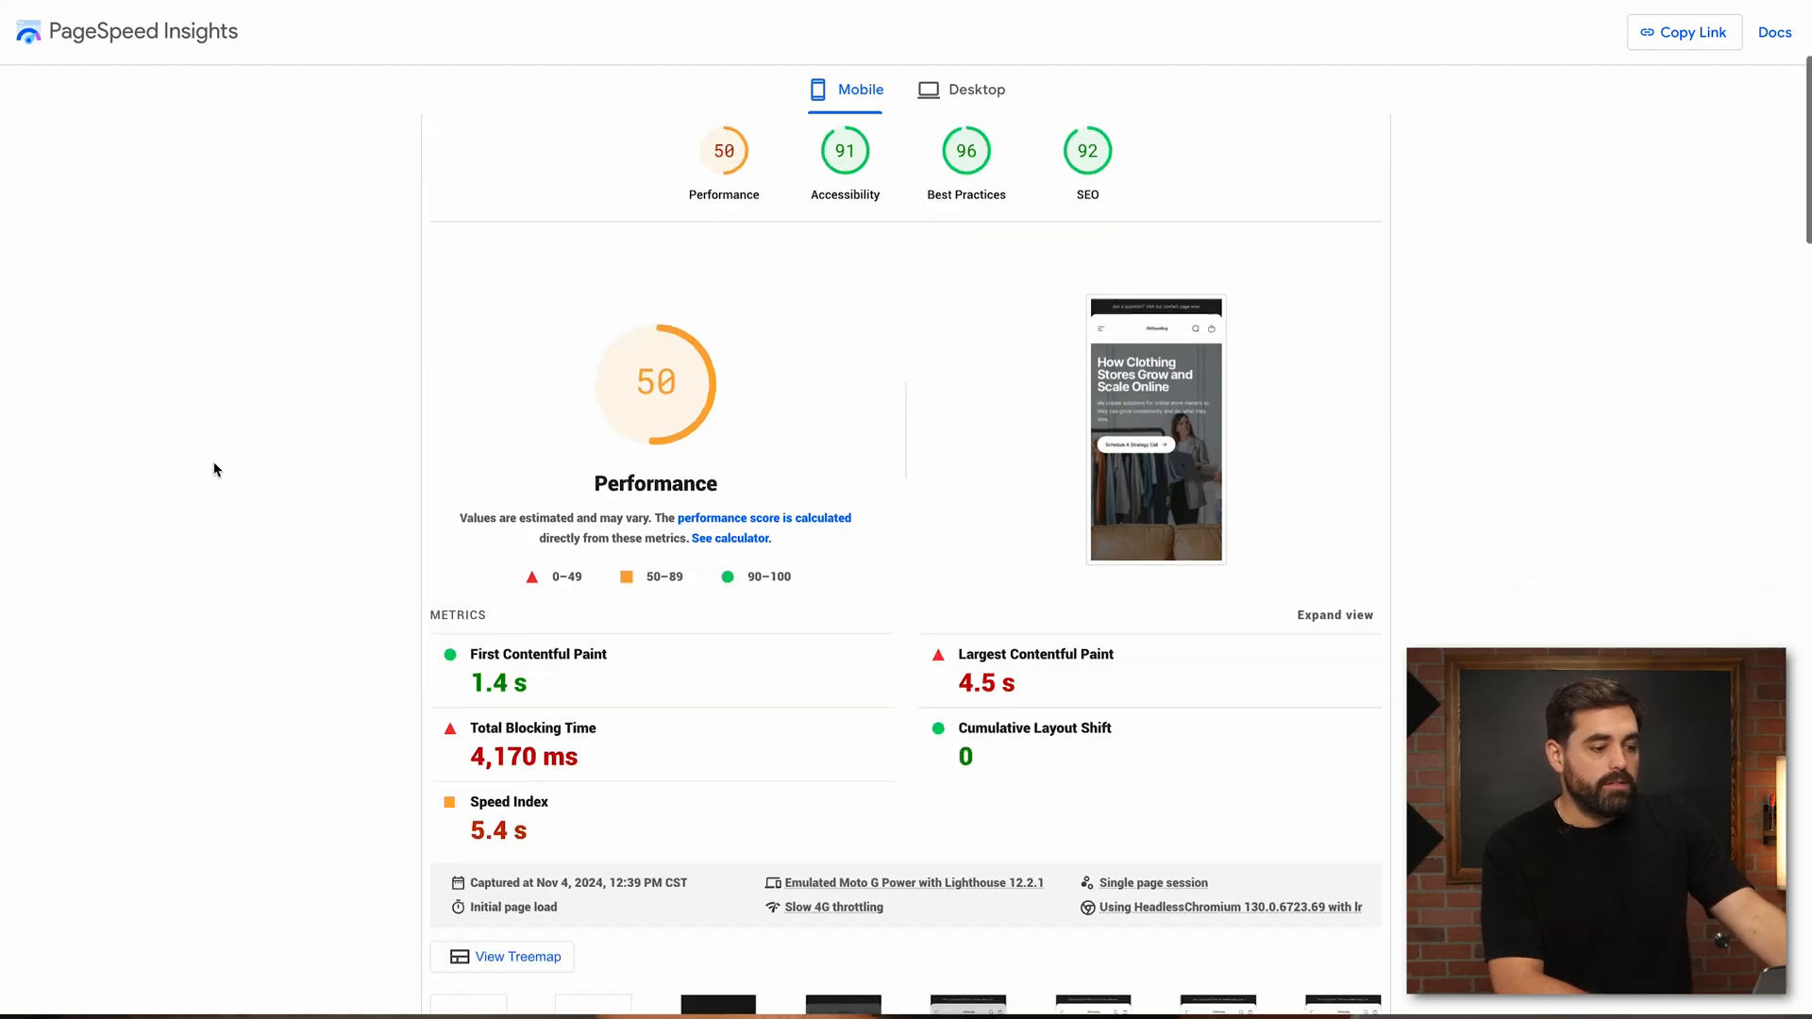
scroll(down, 3)
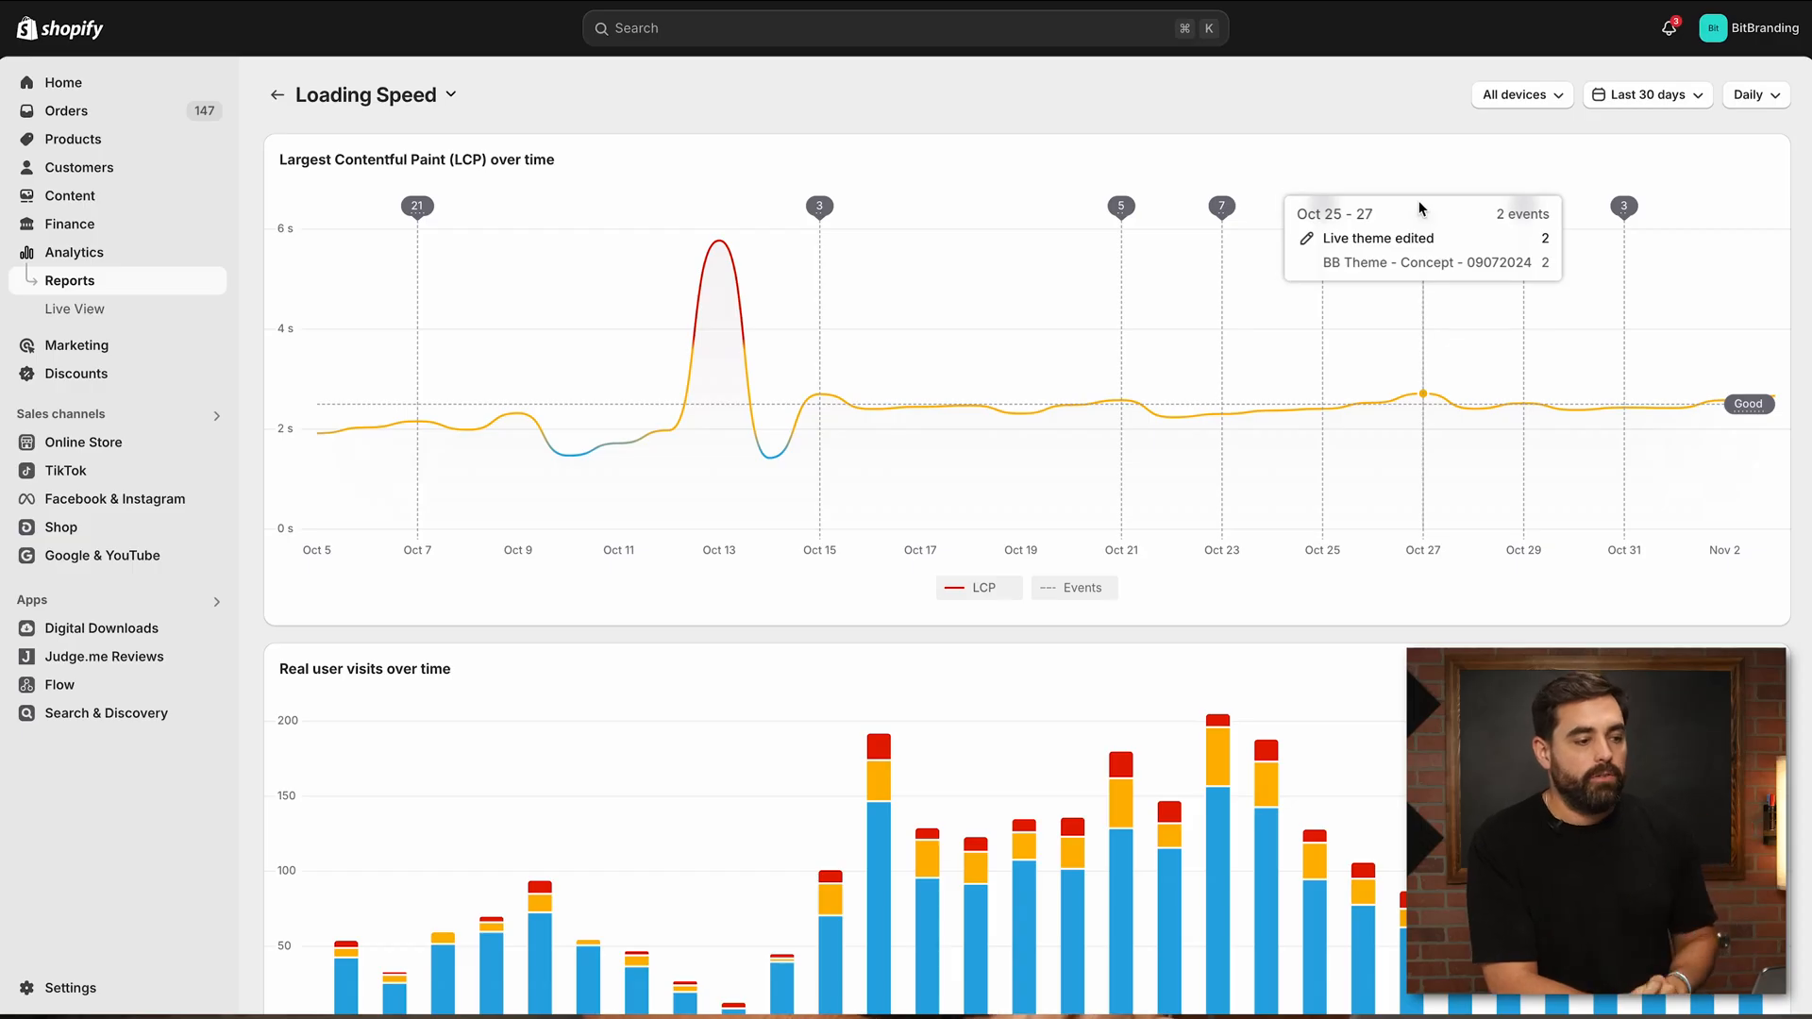
click(1646, 94)
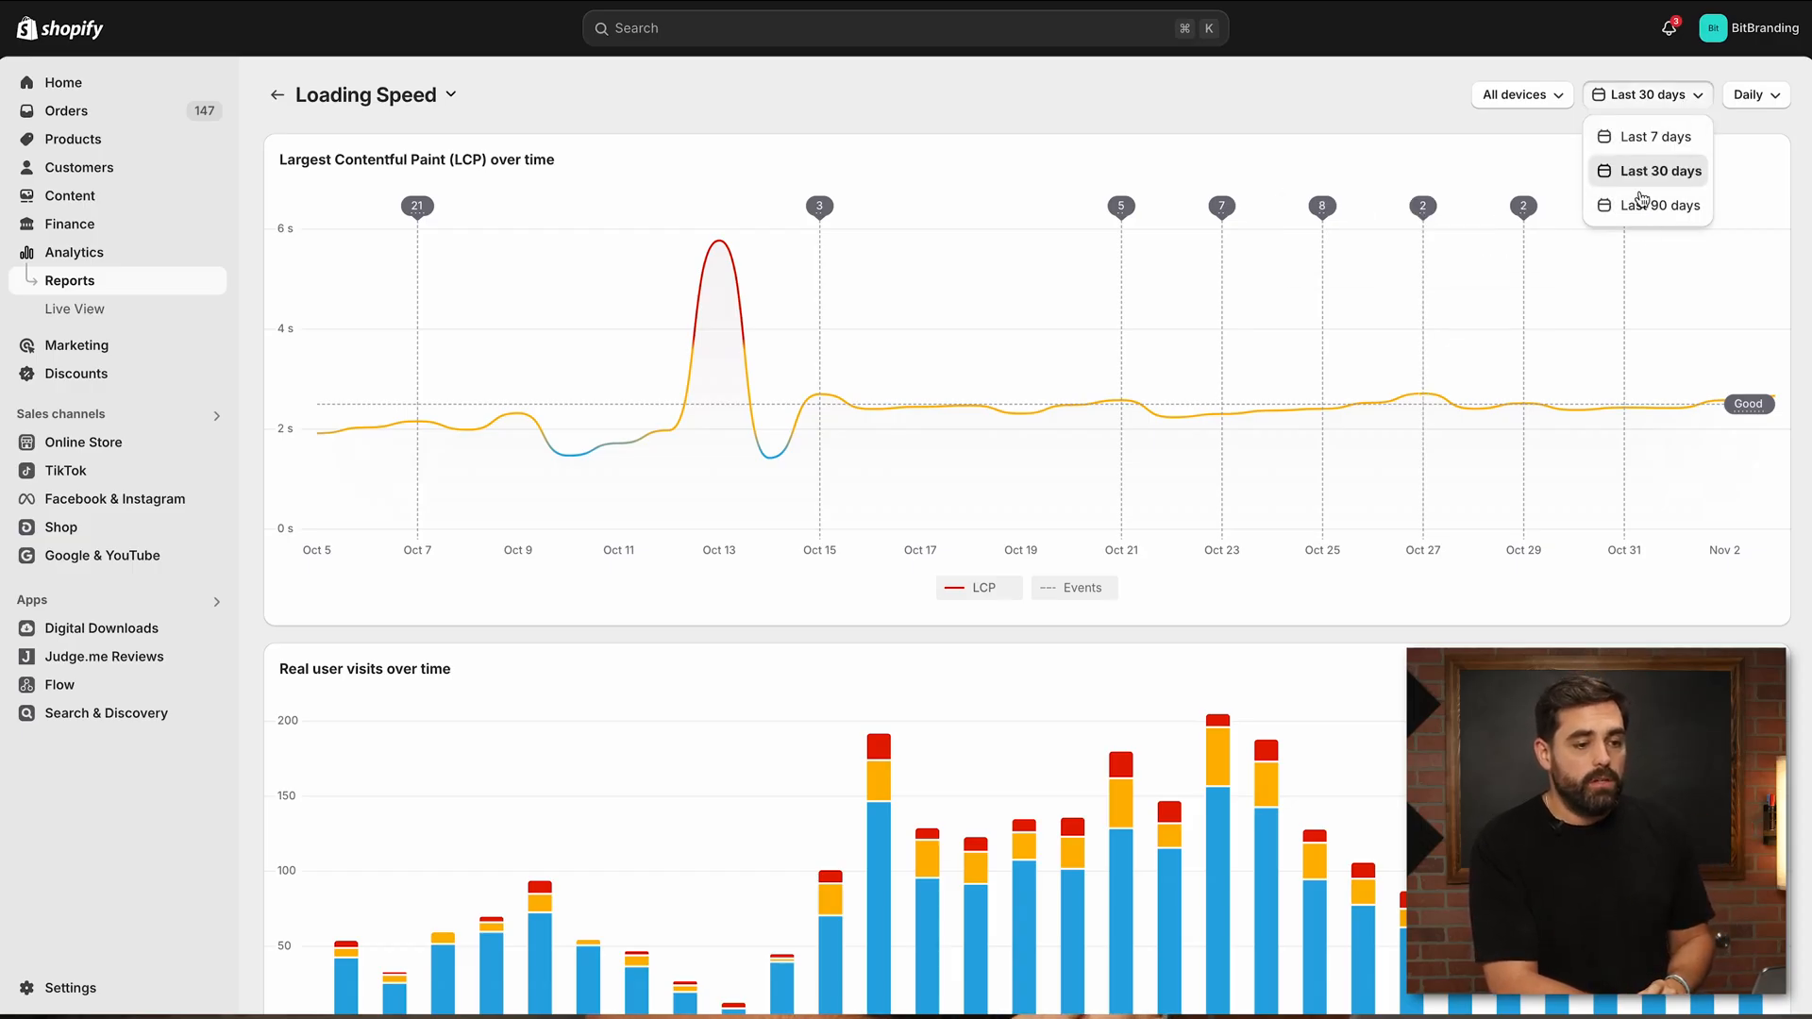
click(1521, 94)
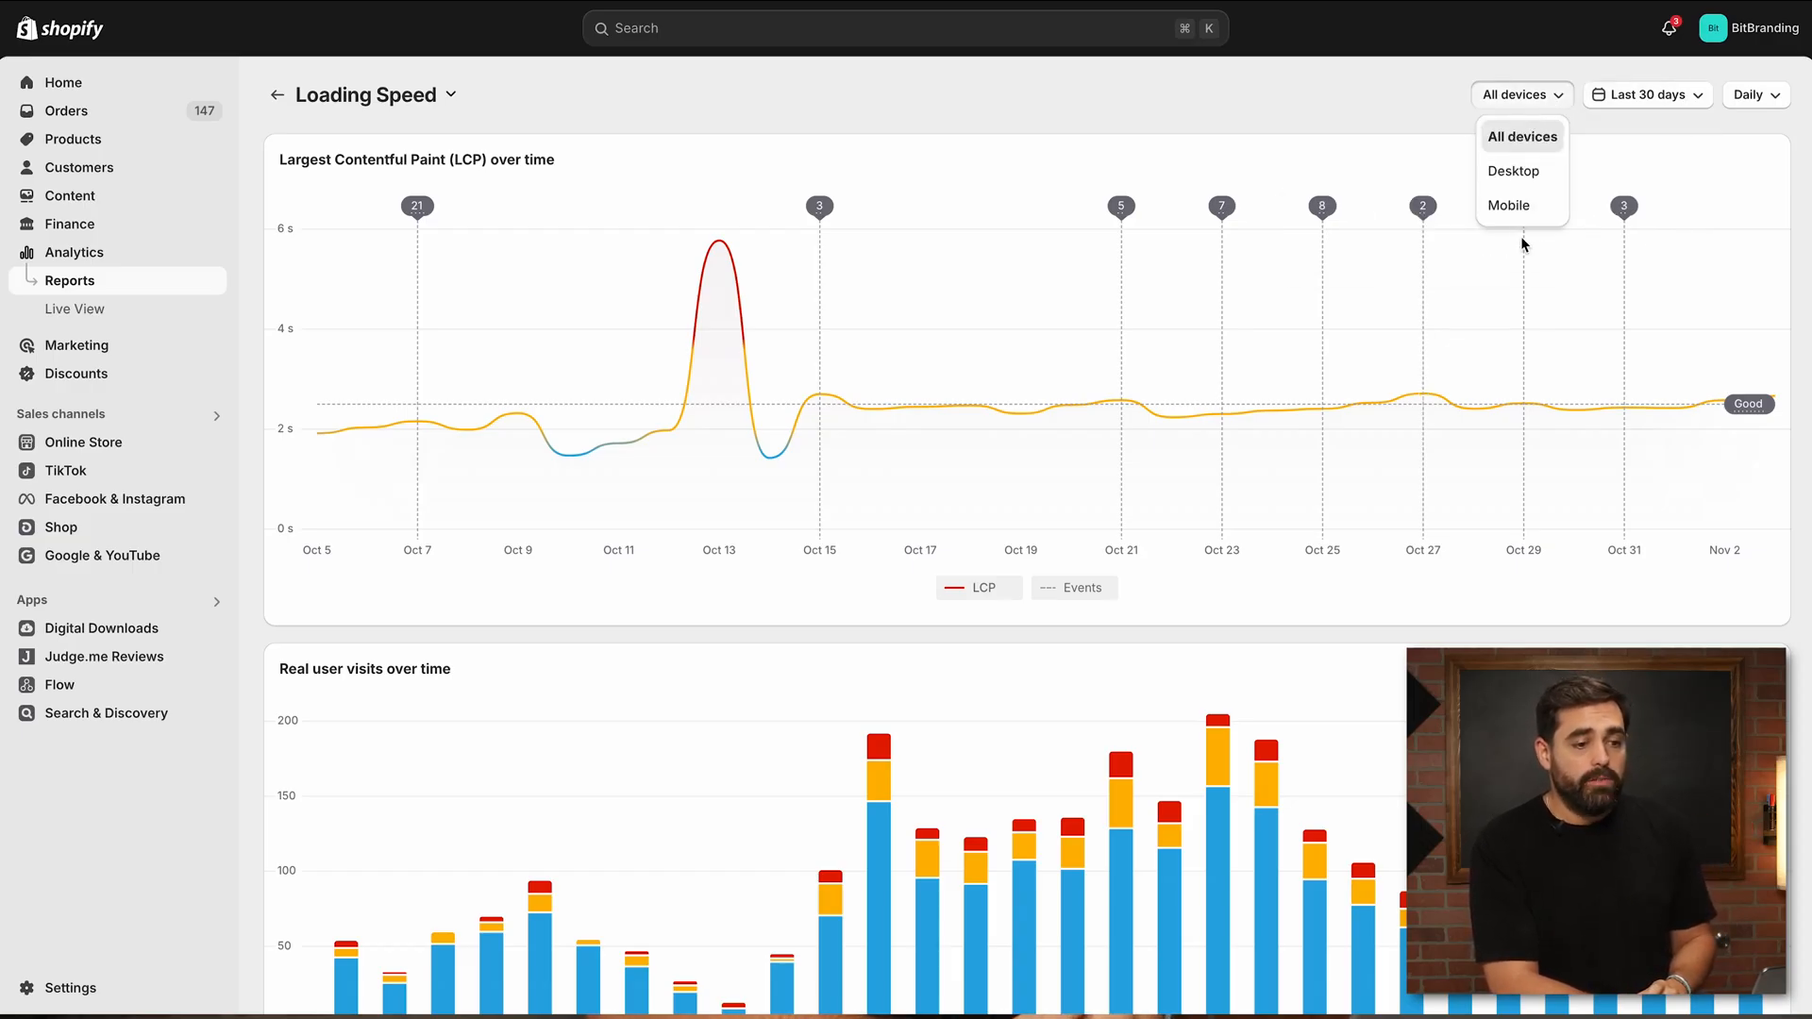
click(276, 94)
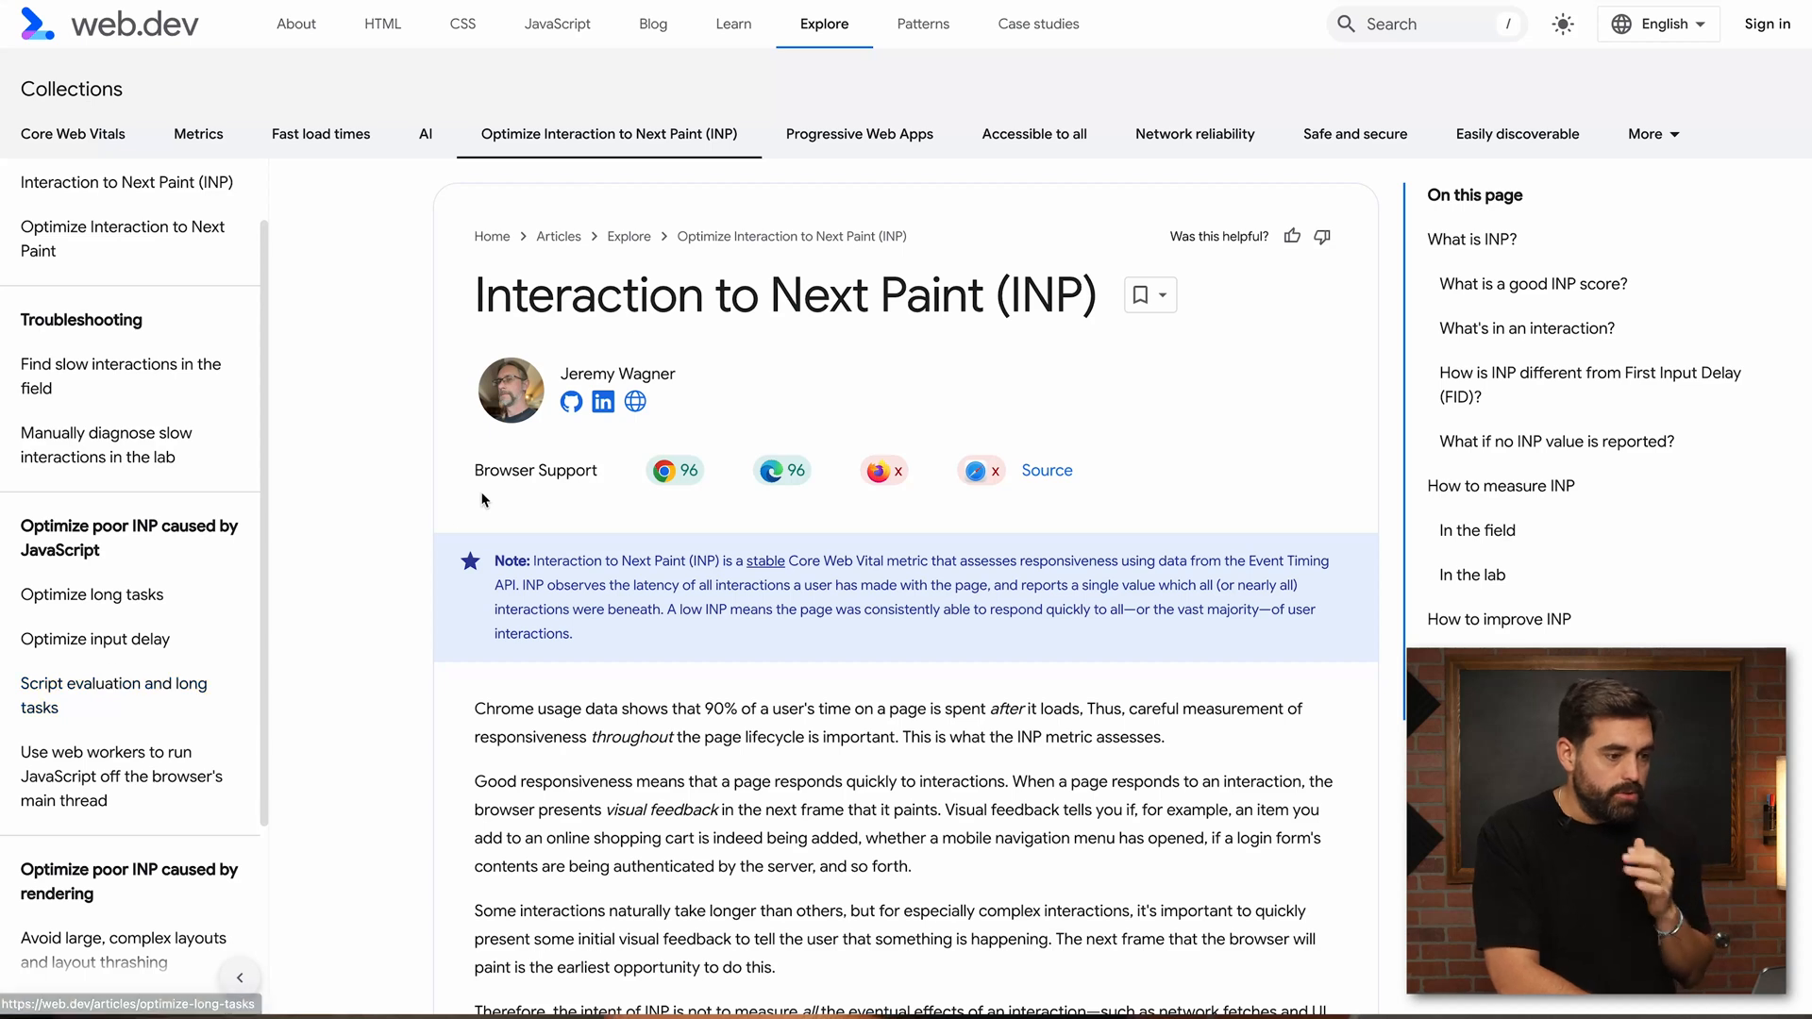
Scroll the INP article down to the poor versus good responsiveness example.
scroll(down, 3)
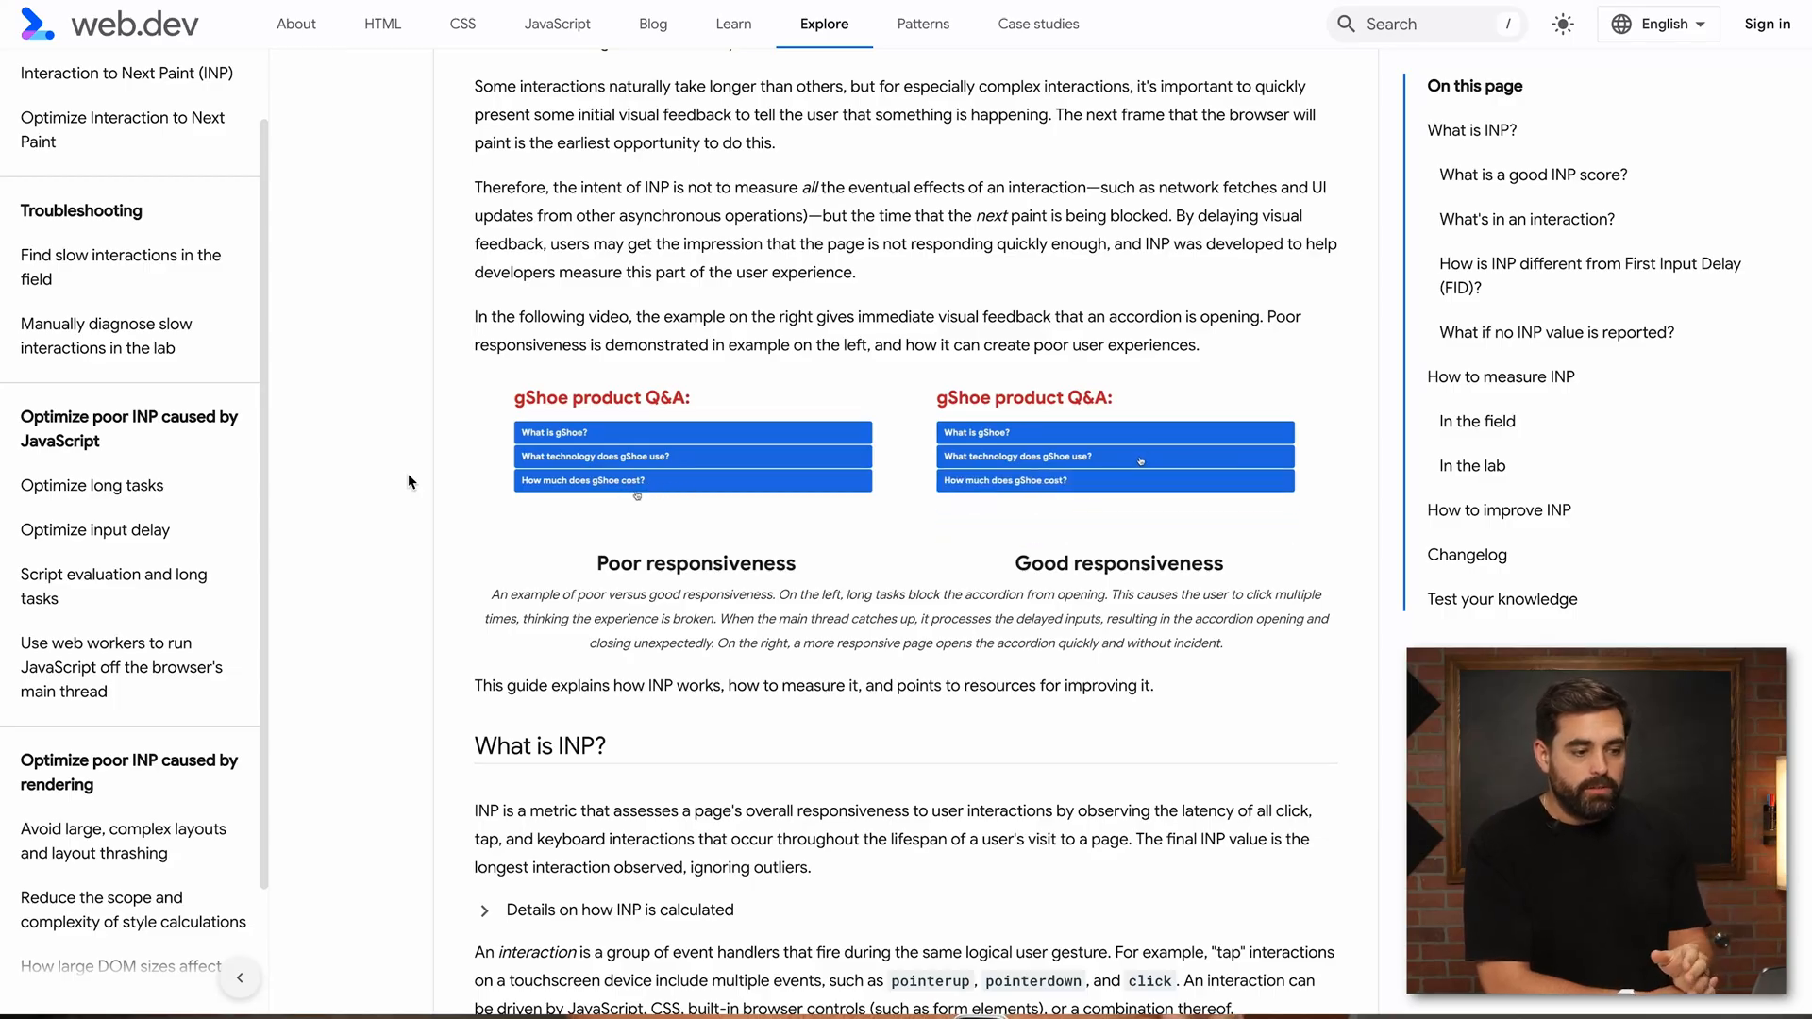
Open the Interactivity report charting Interaction to Next Paint, All devices, Last 30 days, Daily.
click(1114, 481)
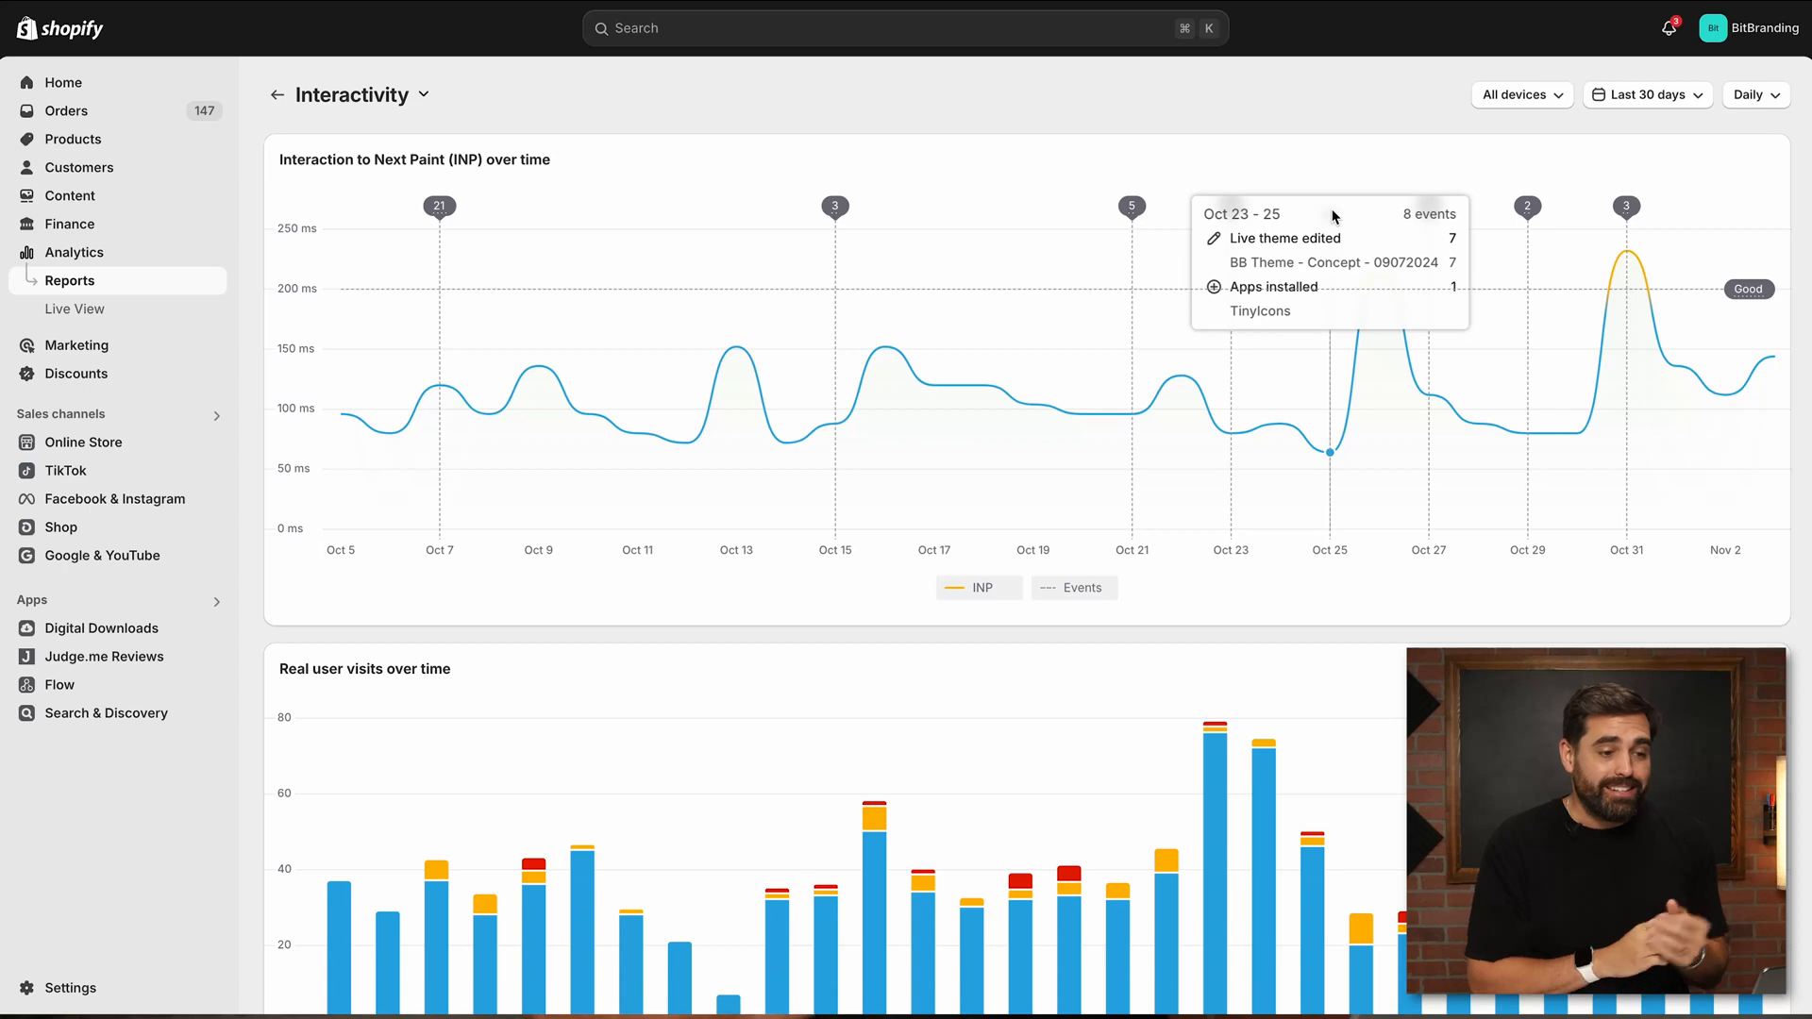
mouse_move(555, 140)
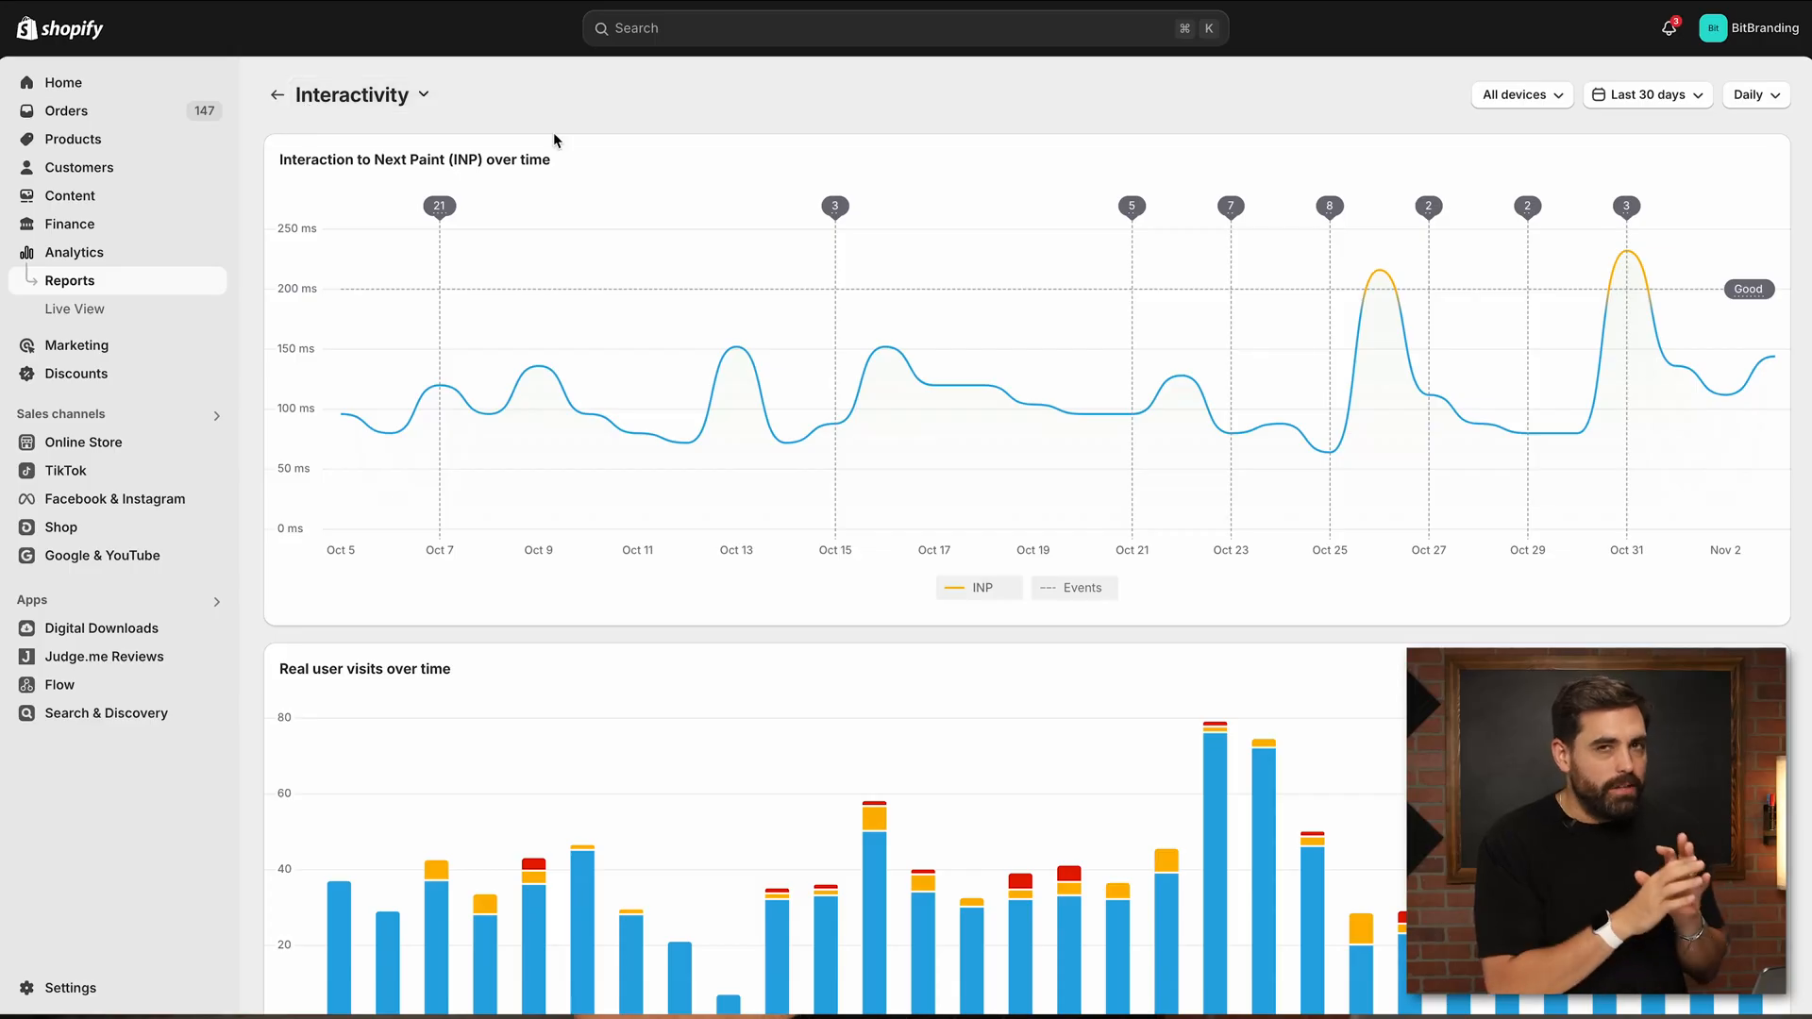
mouse_move(1010, 111)
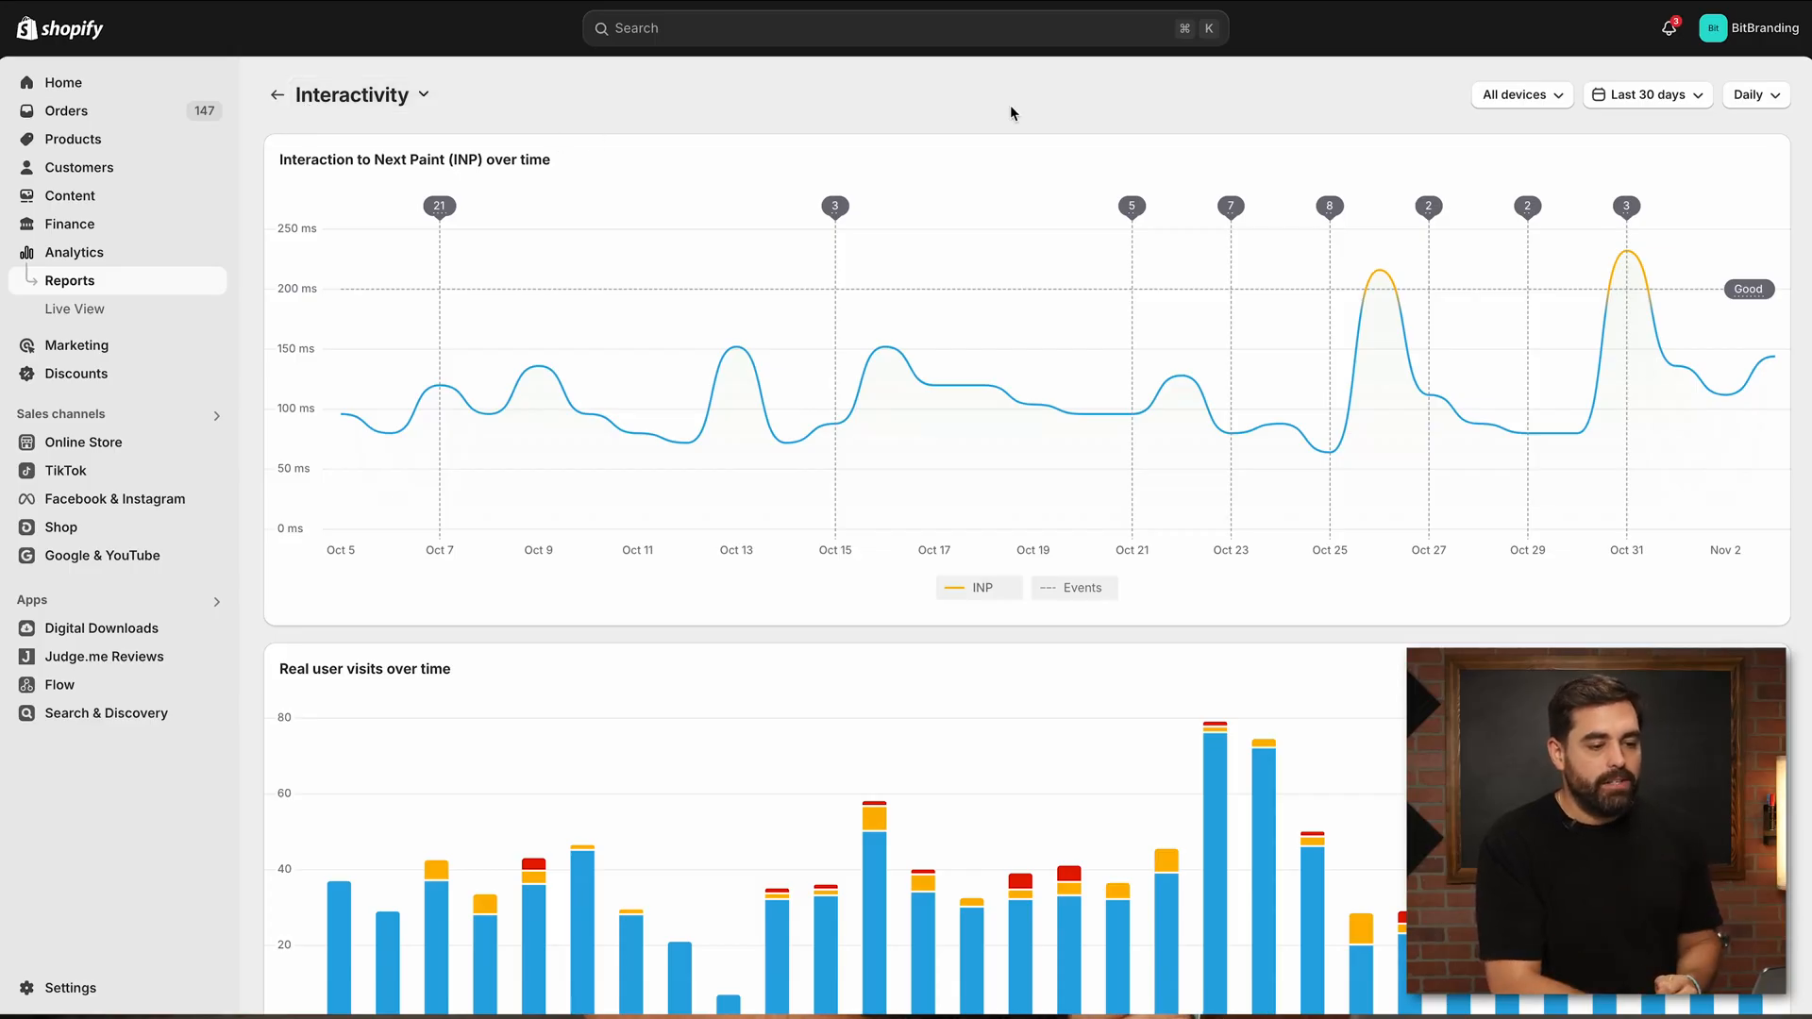
mouse_move(1329, 207)
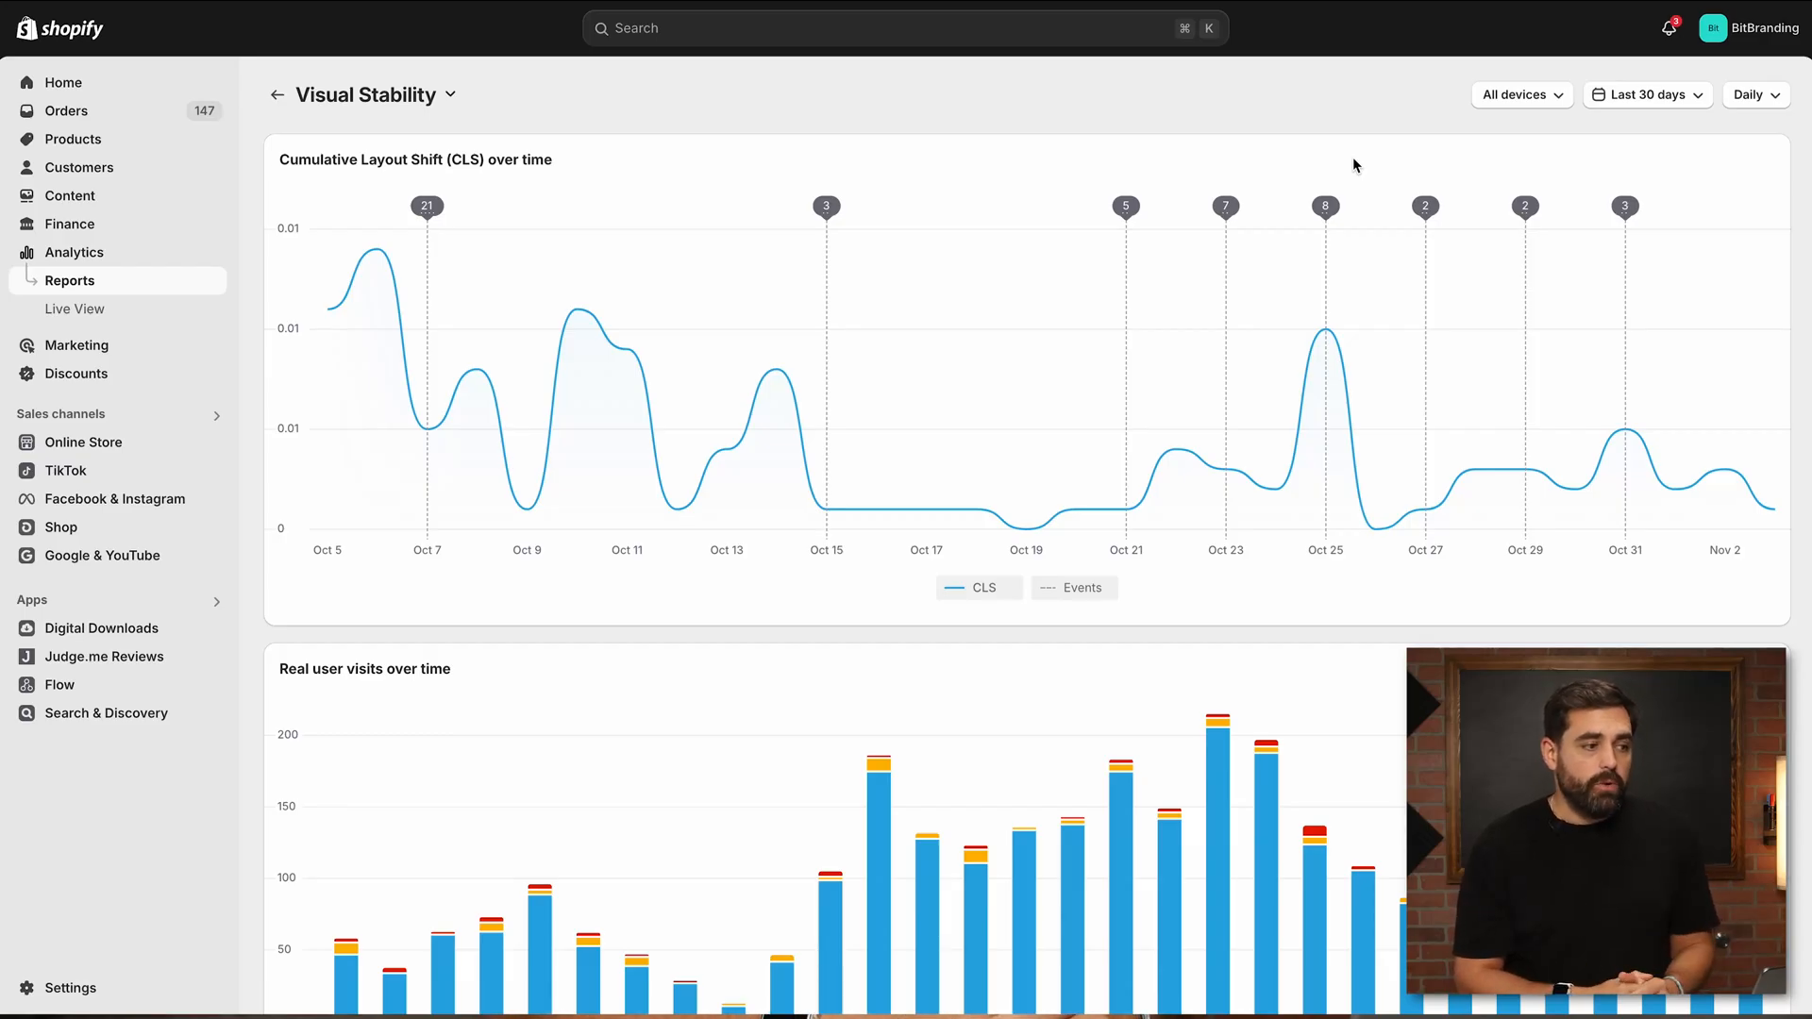
mouse_move(985, 71)
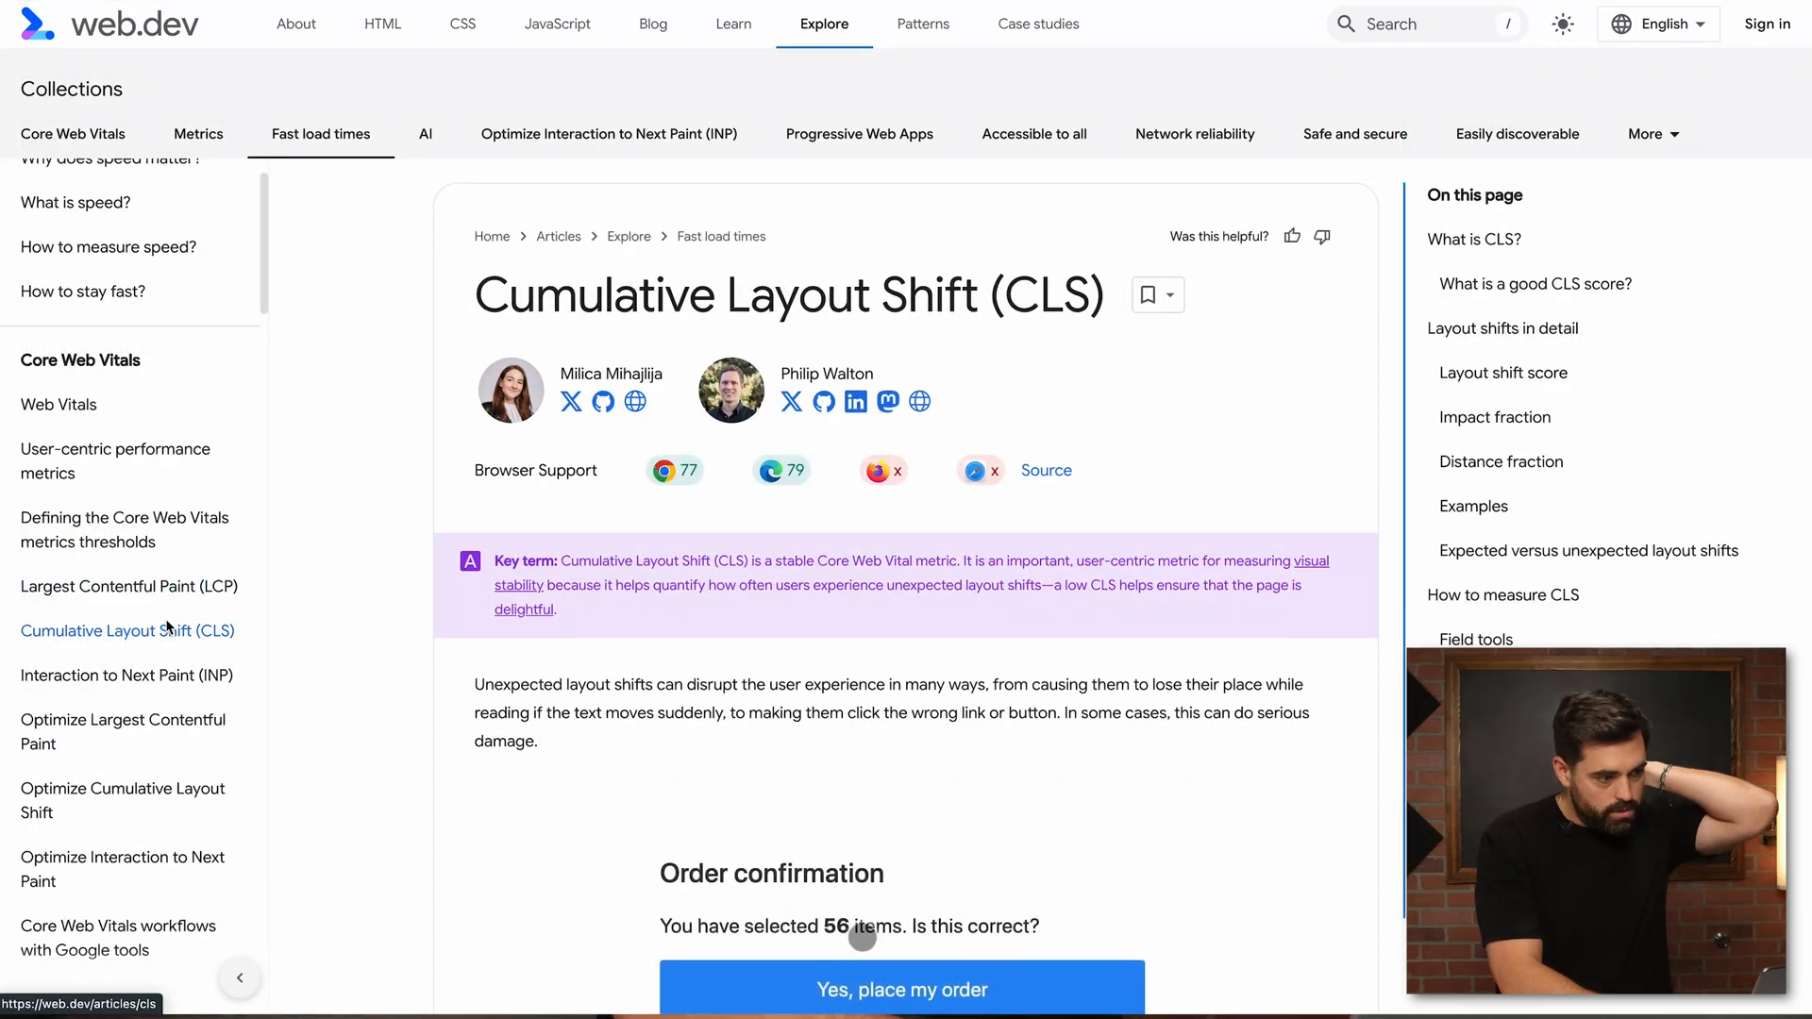
Read web.dev's CLS article down to the order-confirmation layout-shift demo animation.
click(899, 1016)
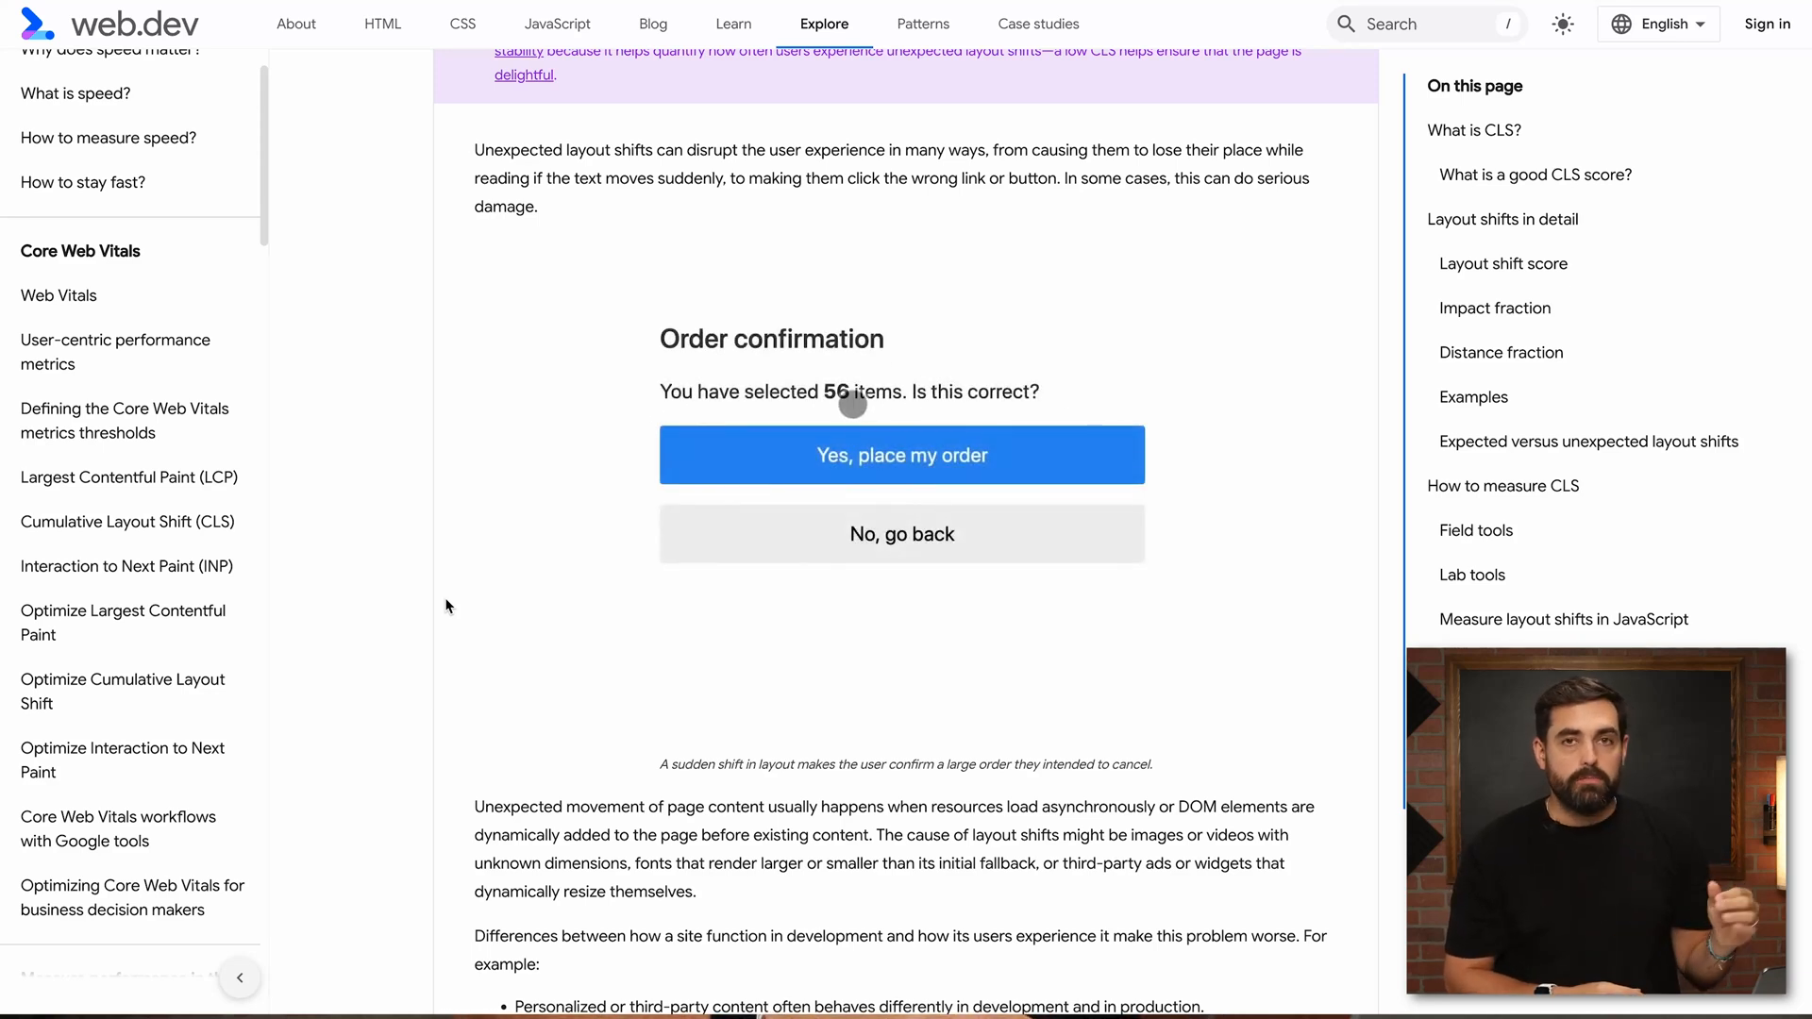
click(902, 455)
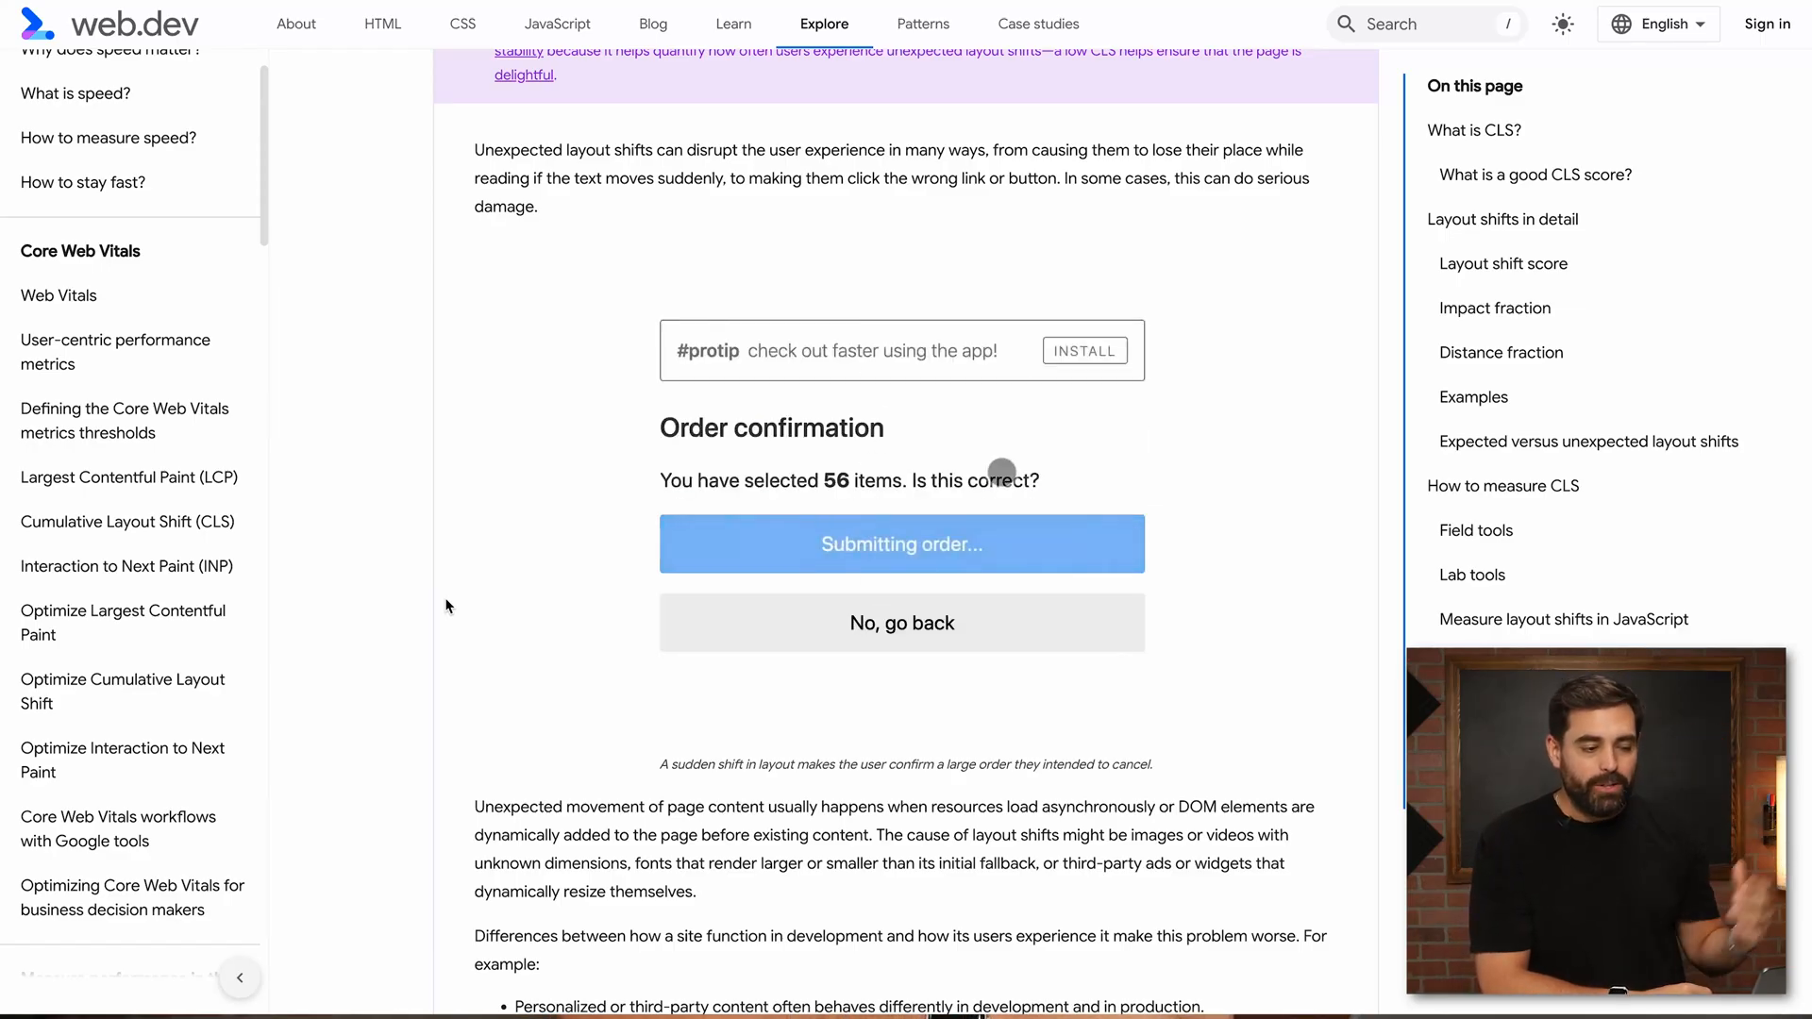
mouse_move(869, 623)
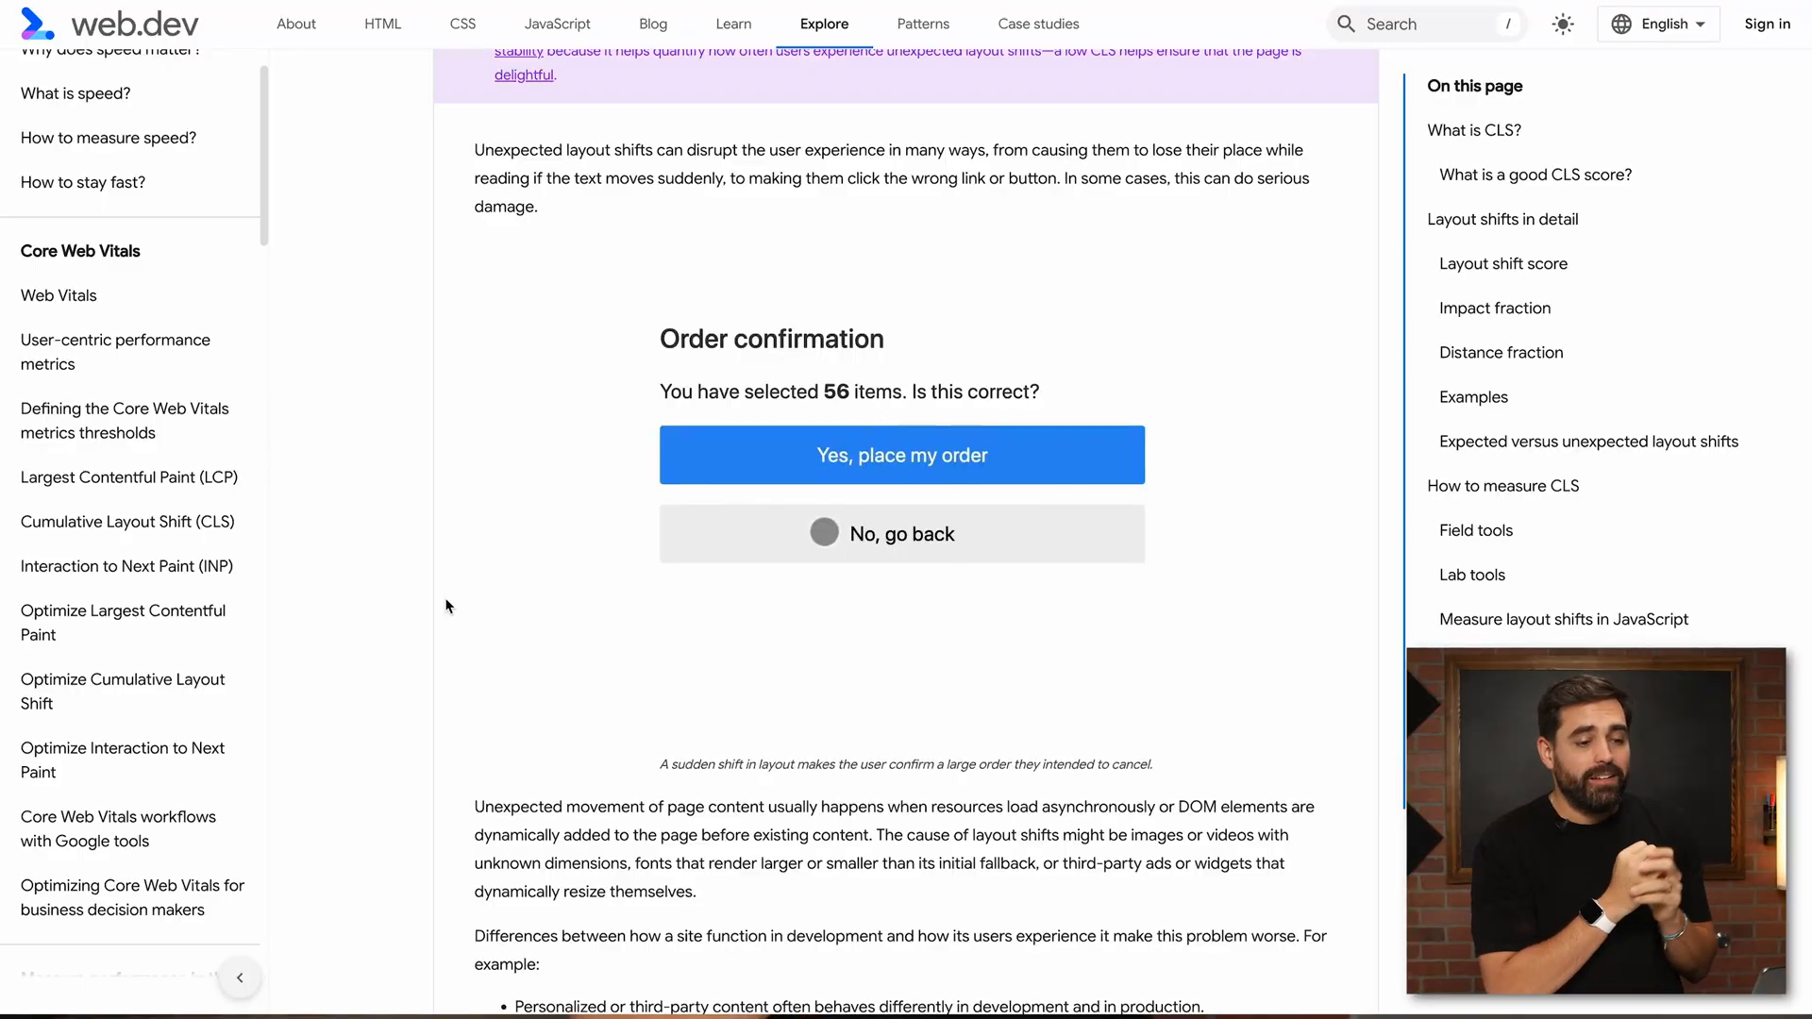
click(902, 455)
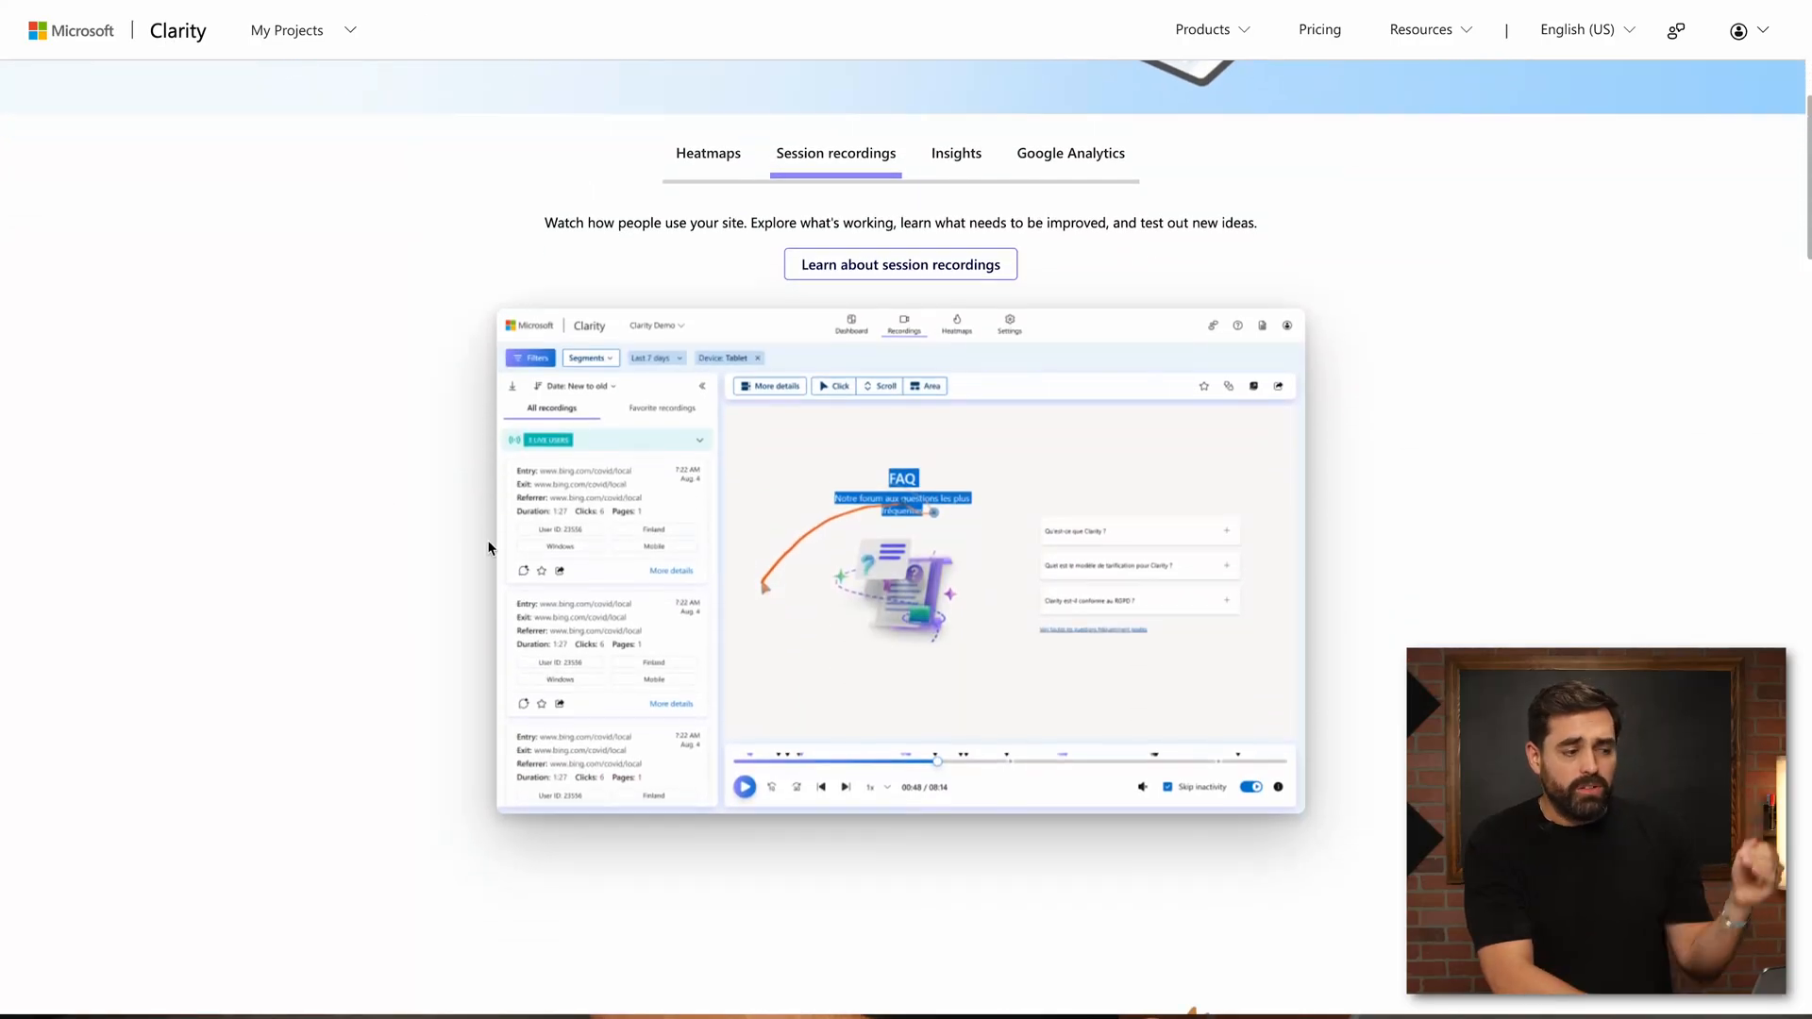
mouse_move(468, 615)
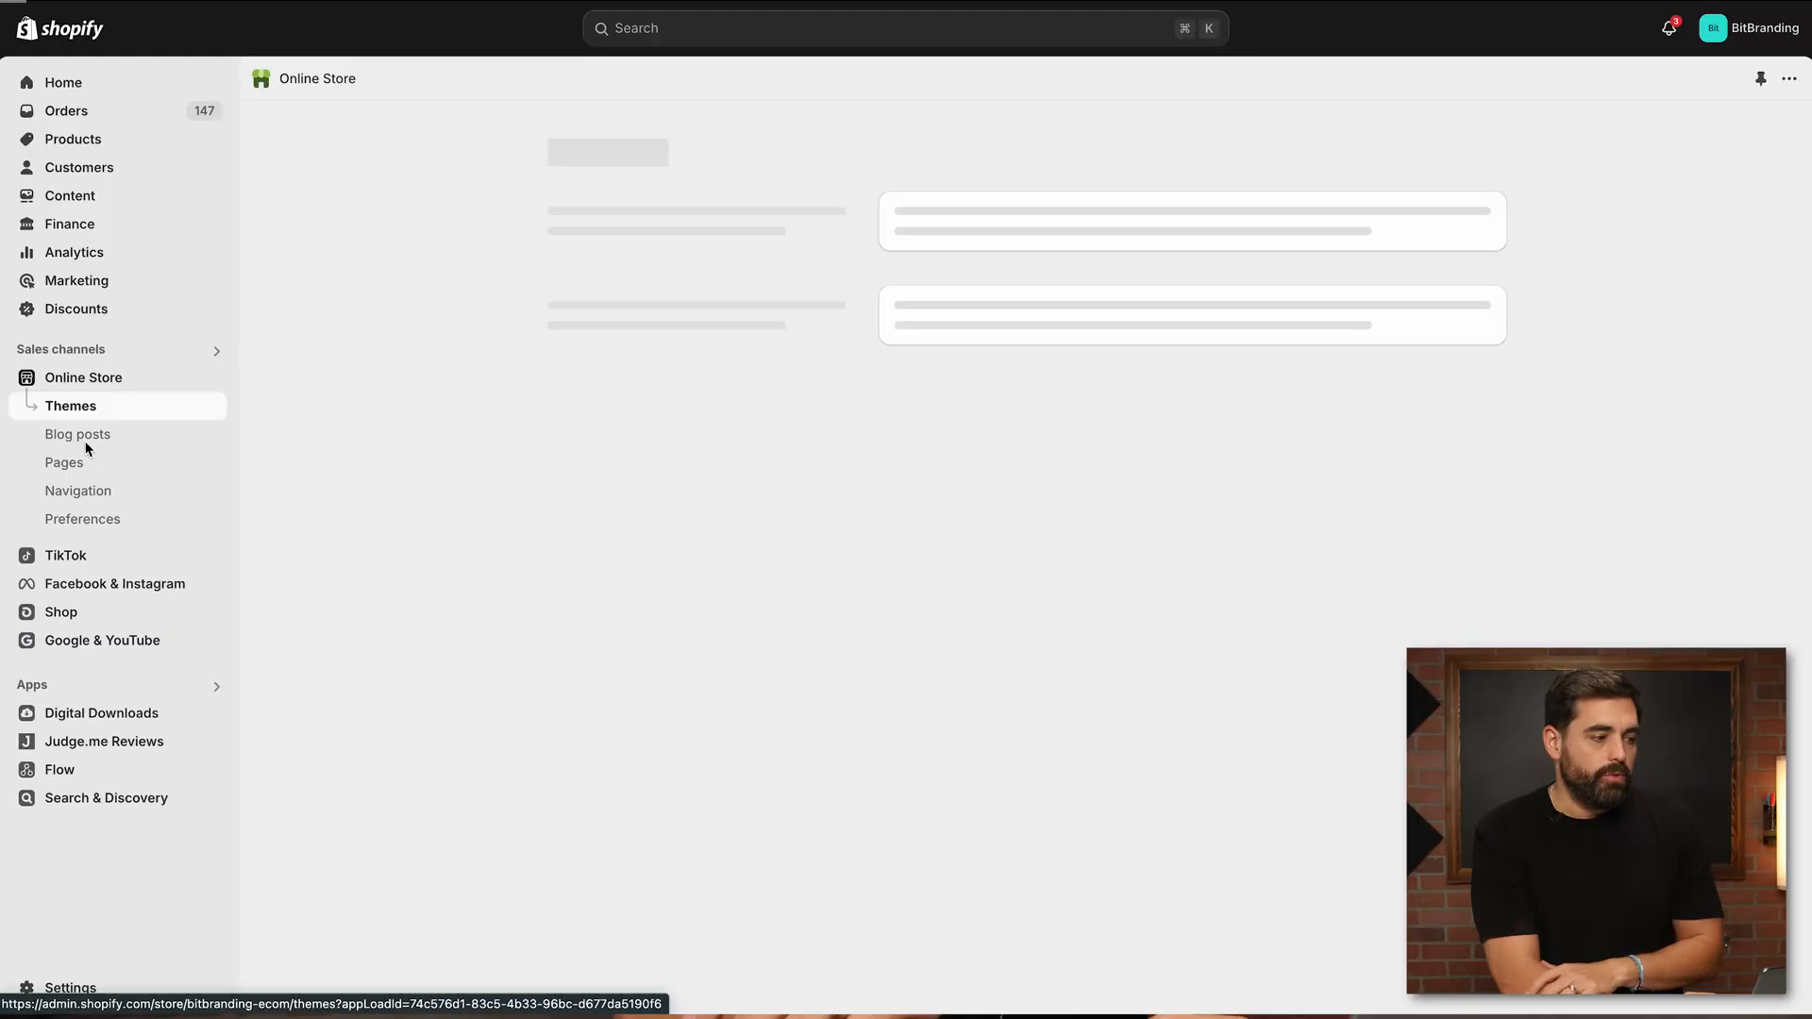
Edit the current BB Theme Concept's code and scroll theme.liquid to the Clarity script in the head.
click(1369, 607)
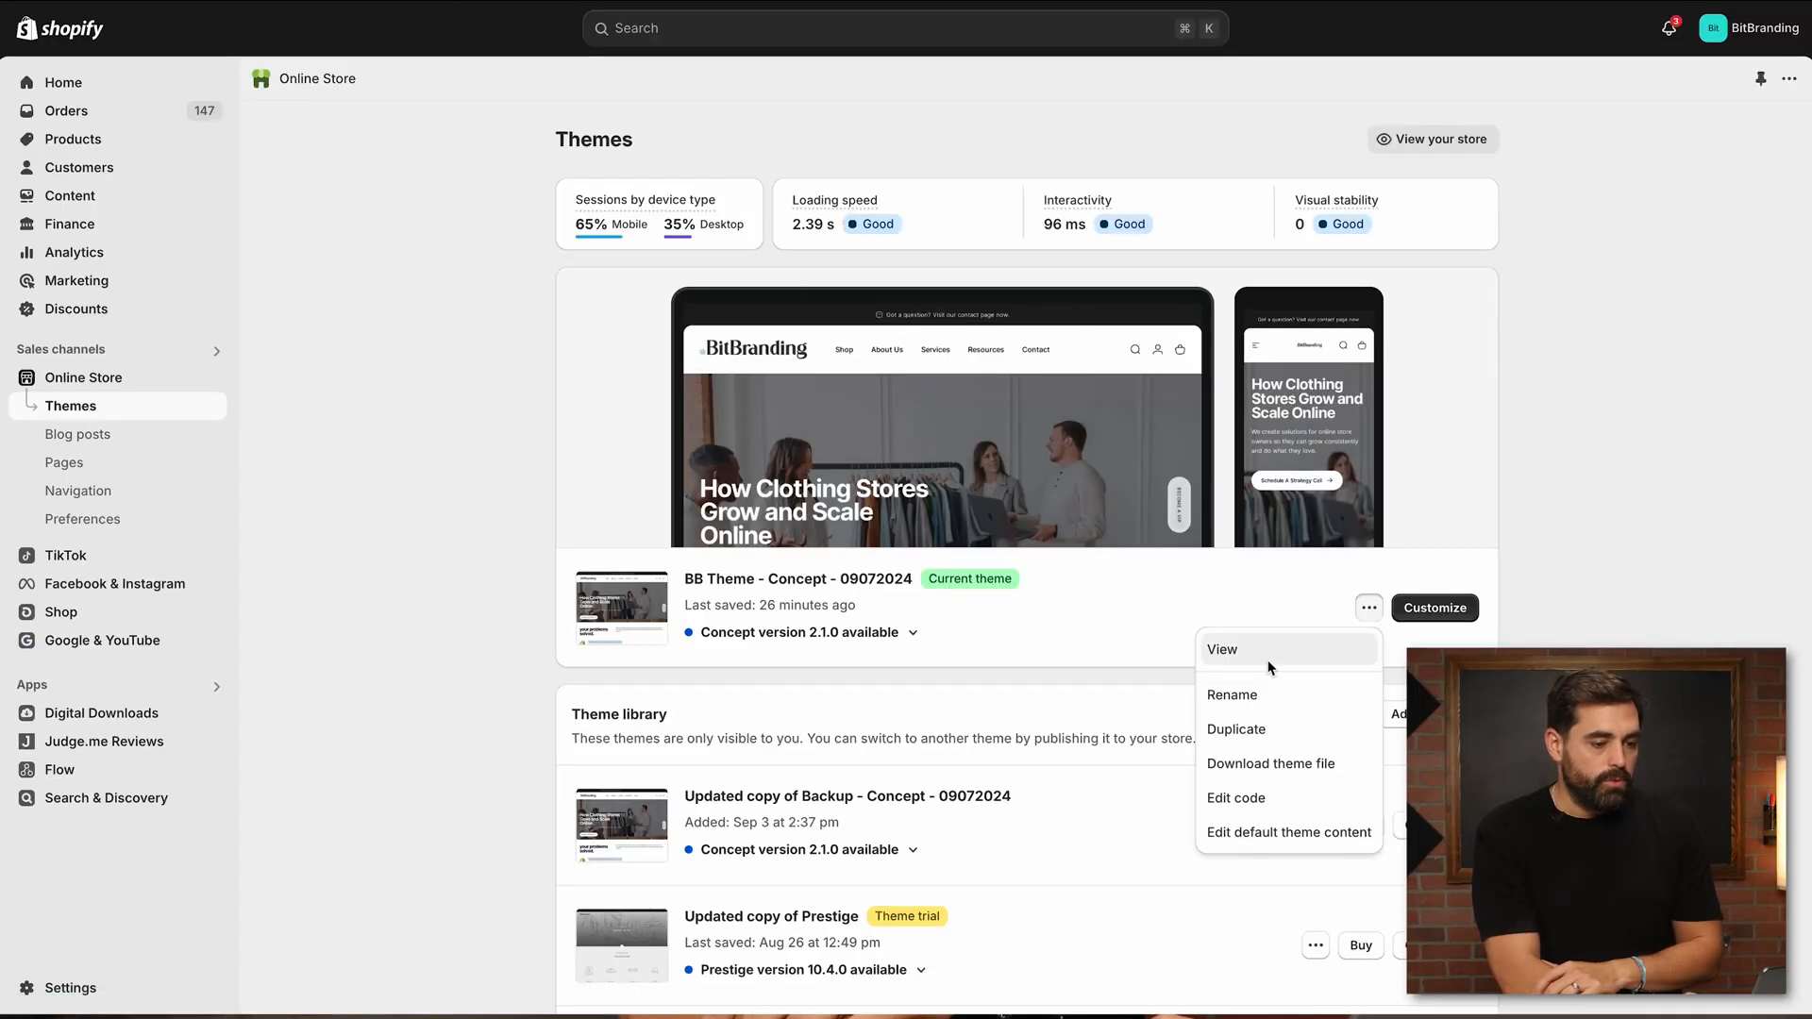
click(1235, 797)
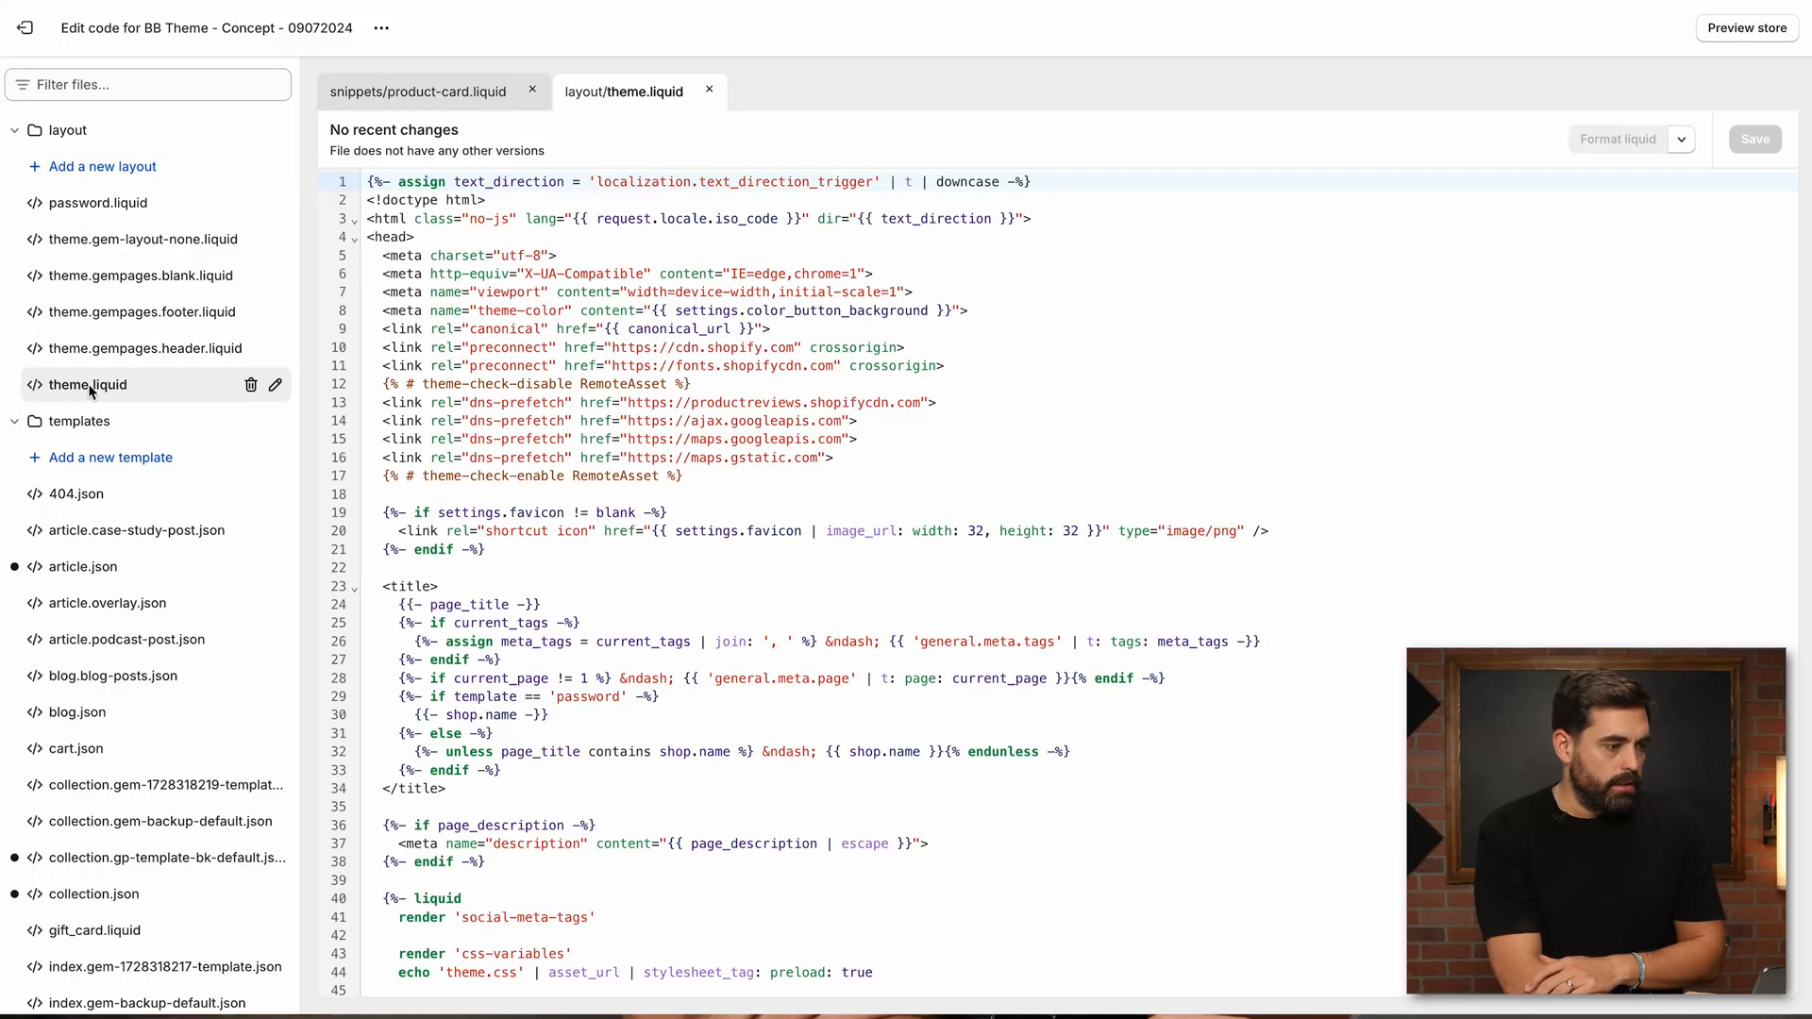
scroll(down, 3)
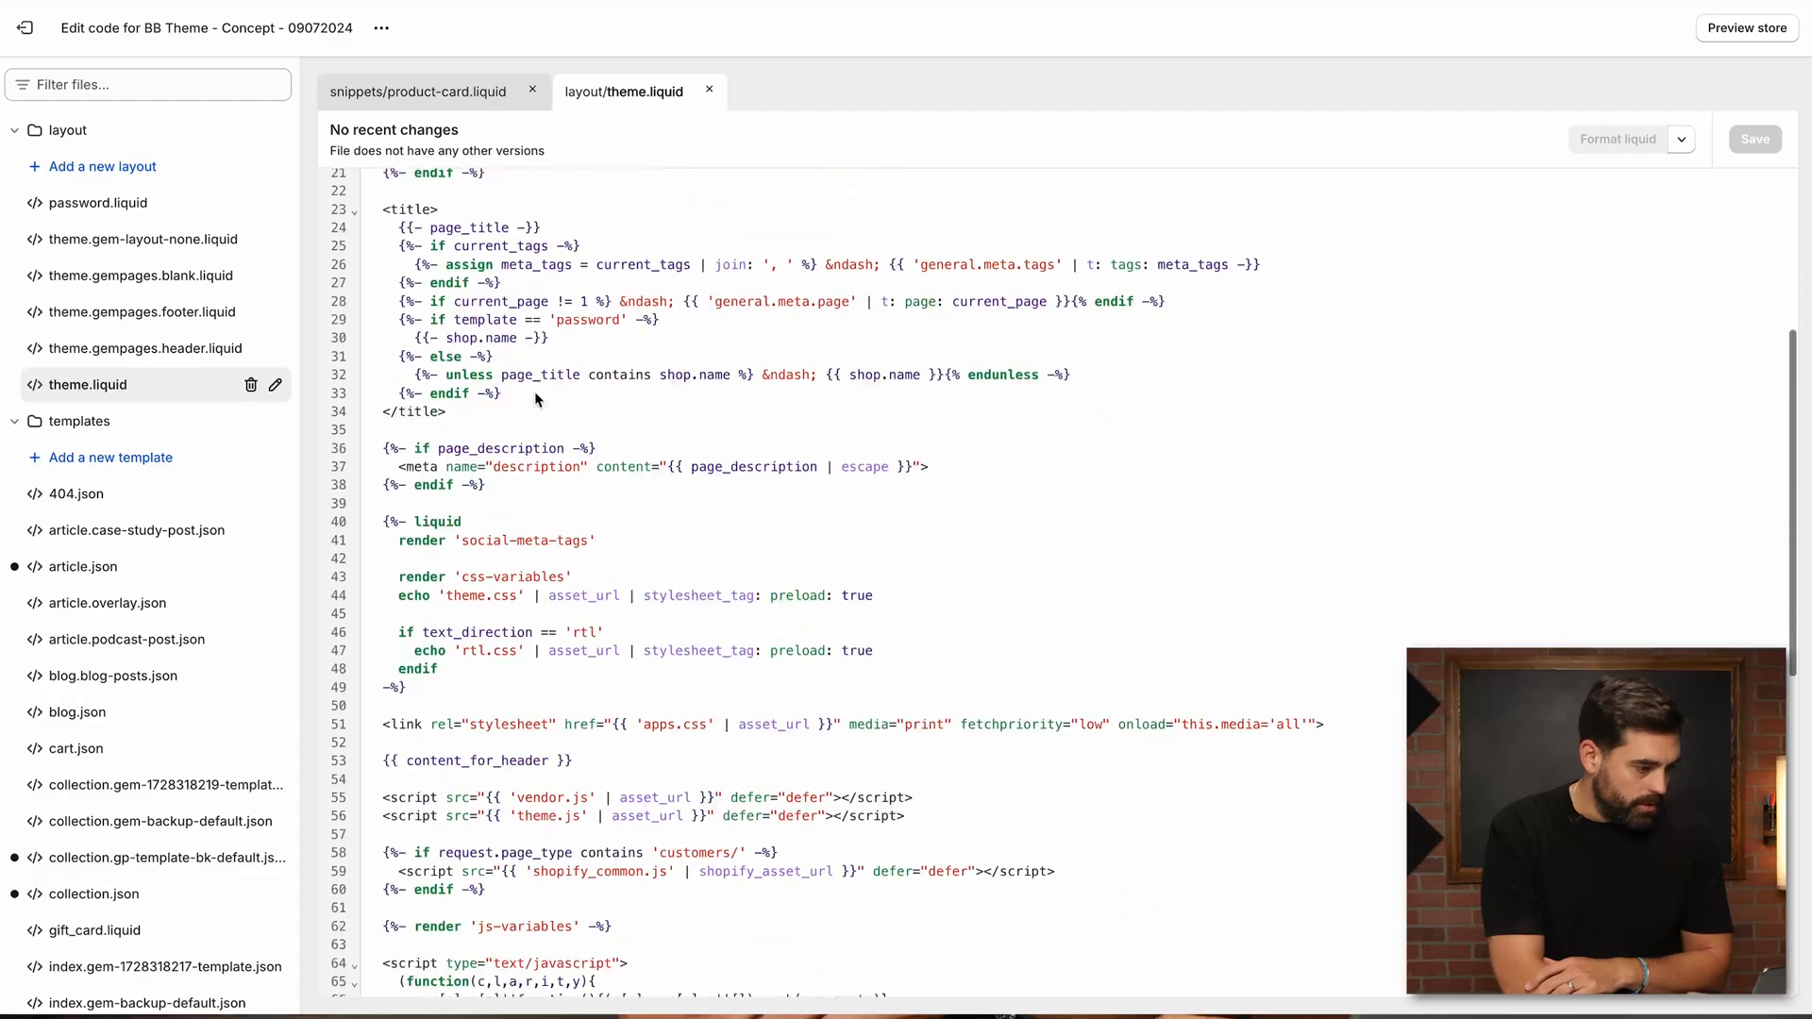
scroll(down, 3)
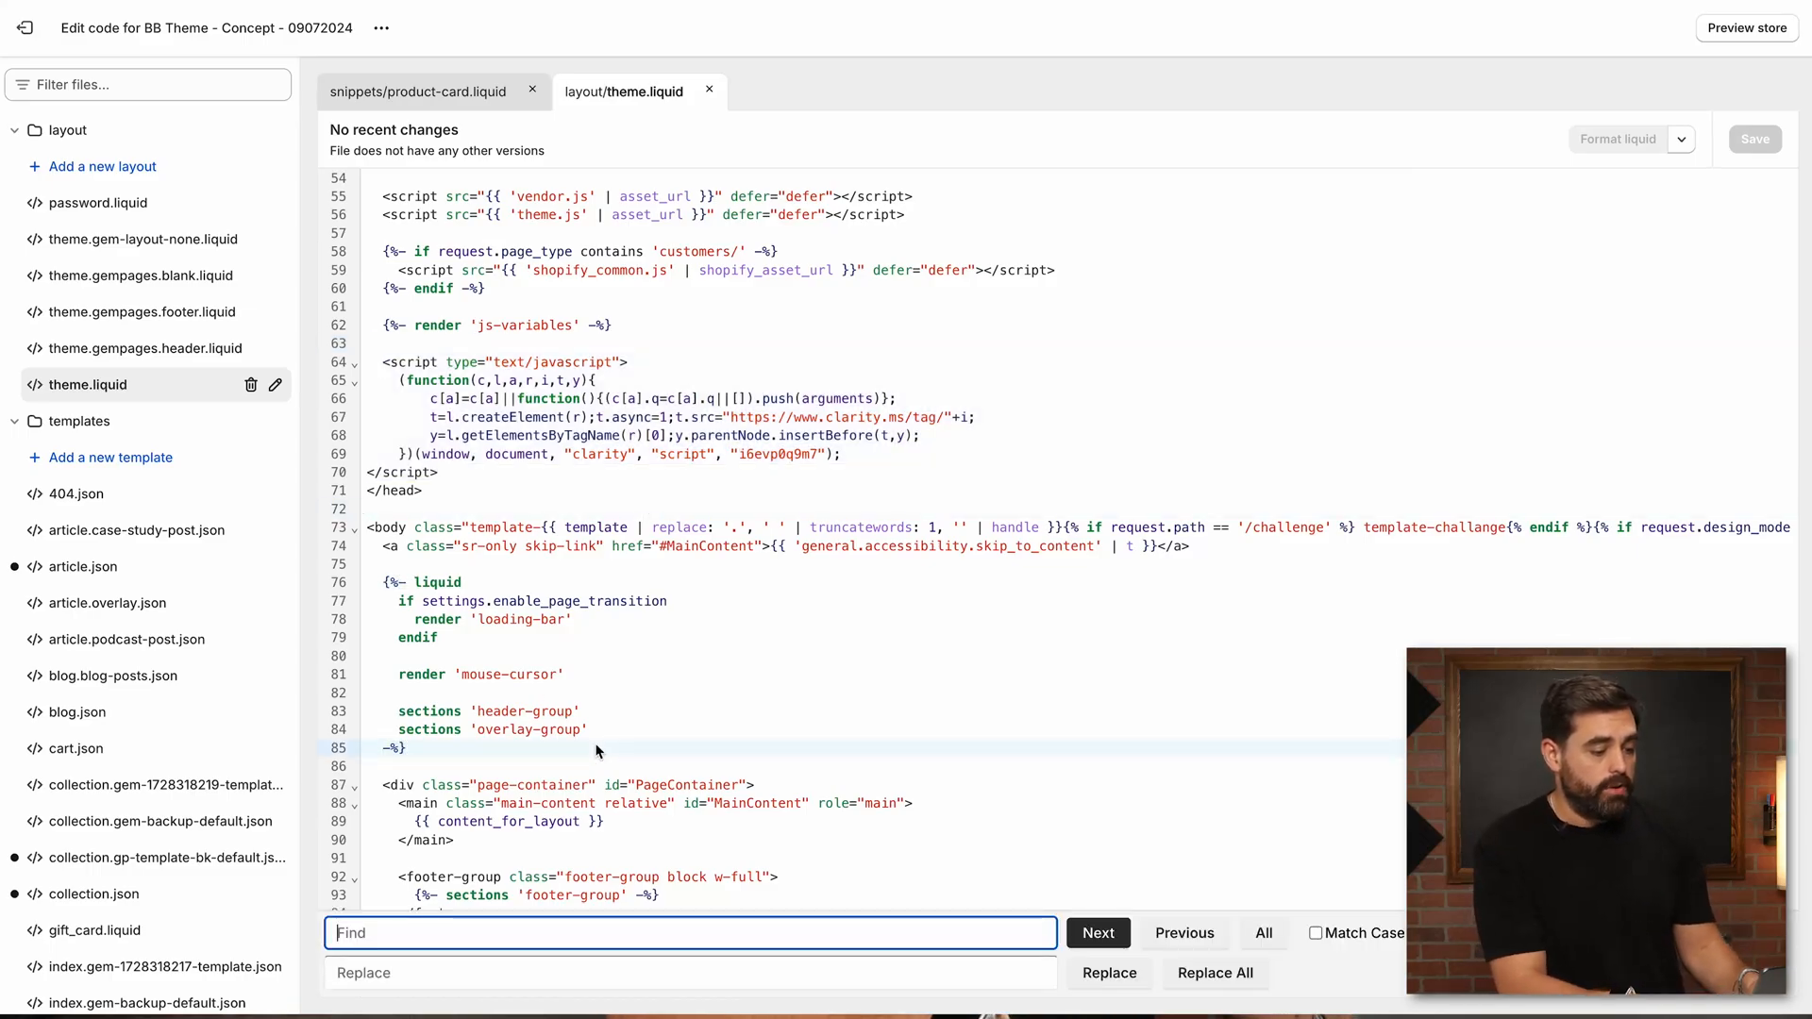
Search theme.liquid for 'klaviyo' and jump to the next match to spot leftover app code.
text(klaviyo)
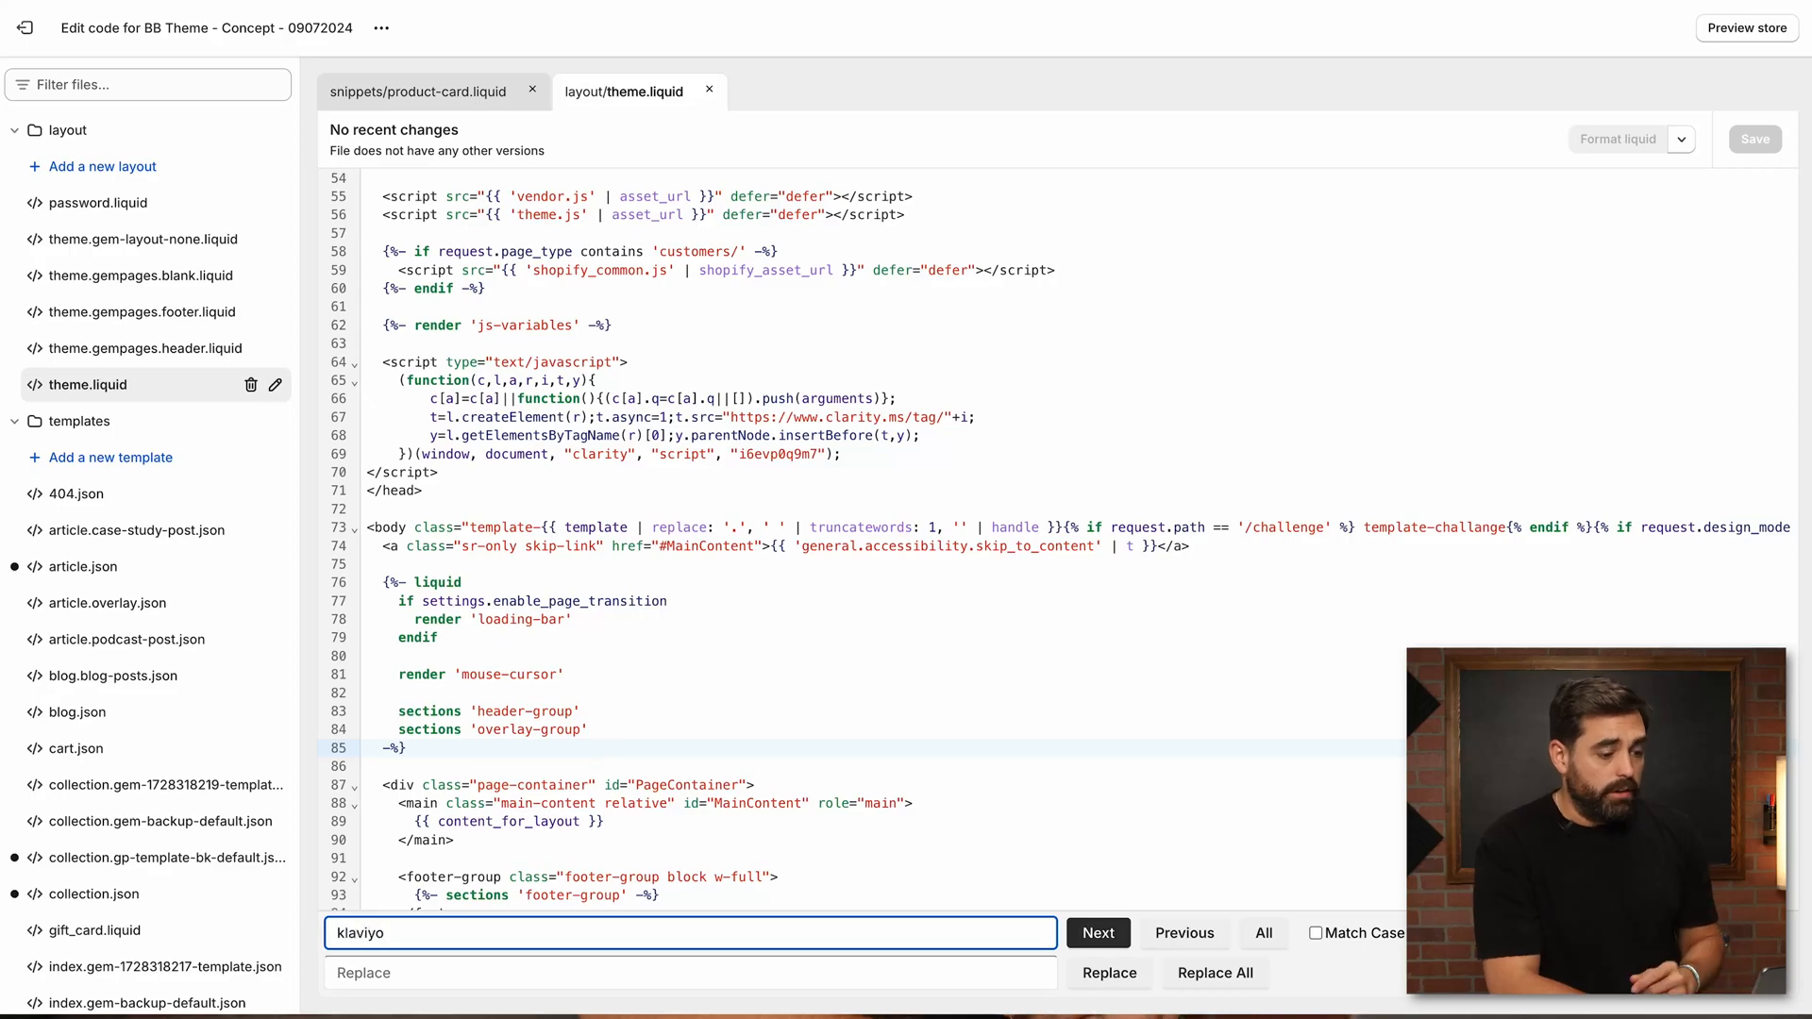
click(1099, 932)
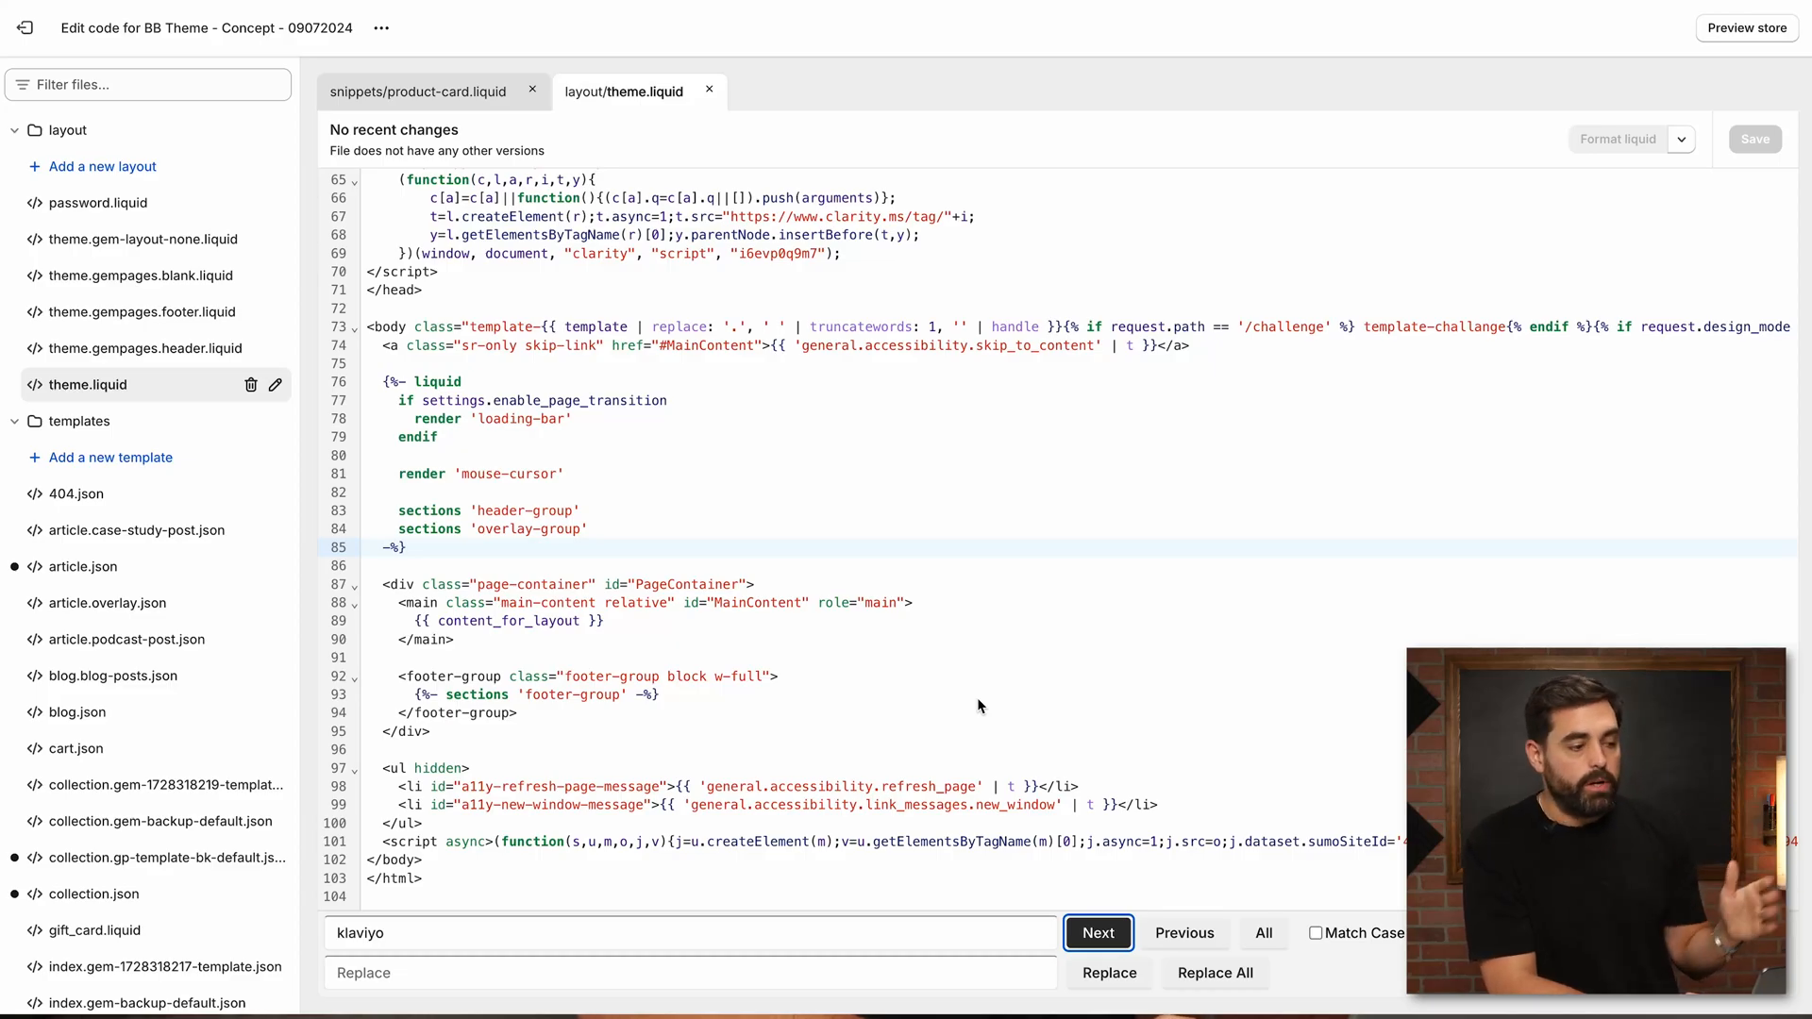
mouse_move(645, 421)
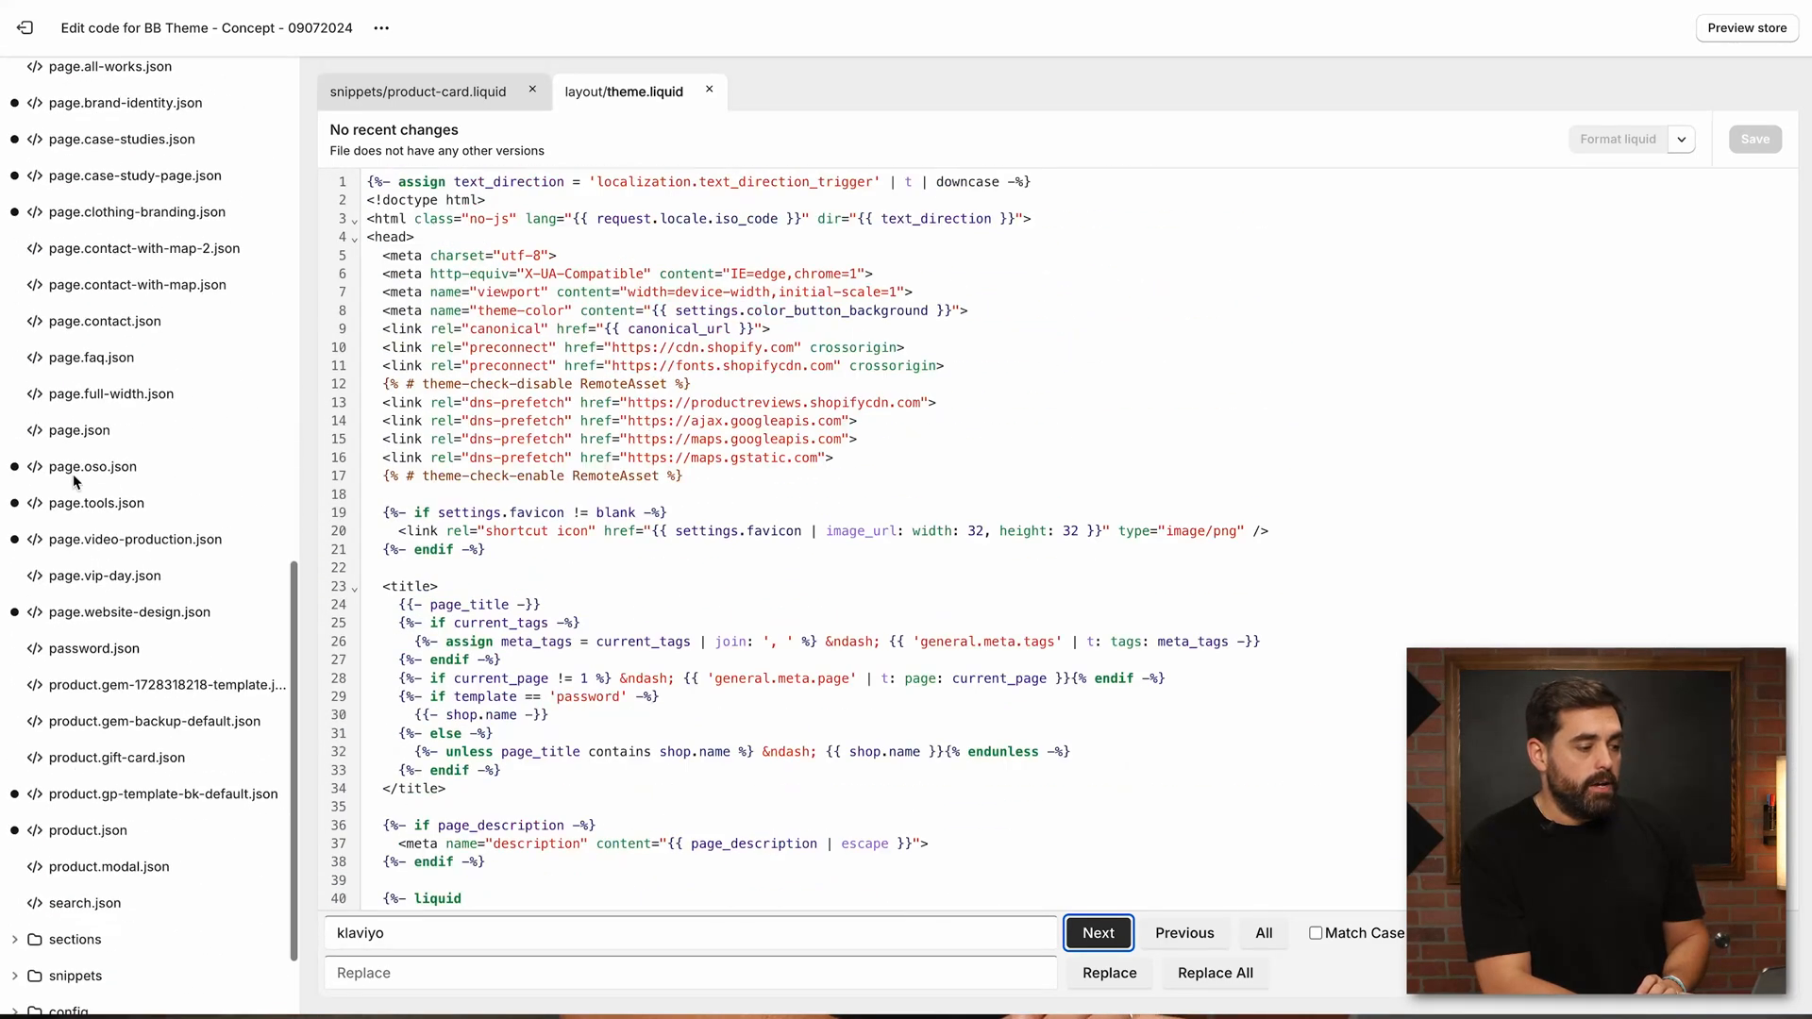
scroll(down, 3)
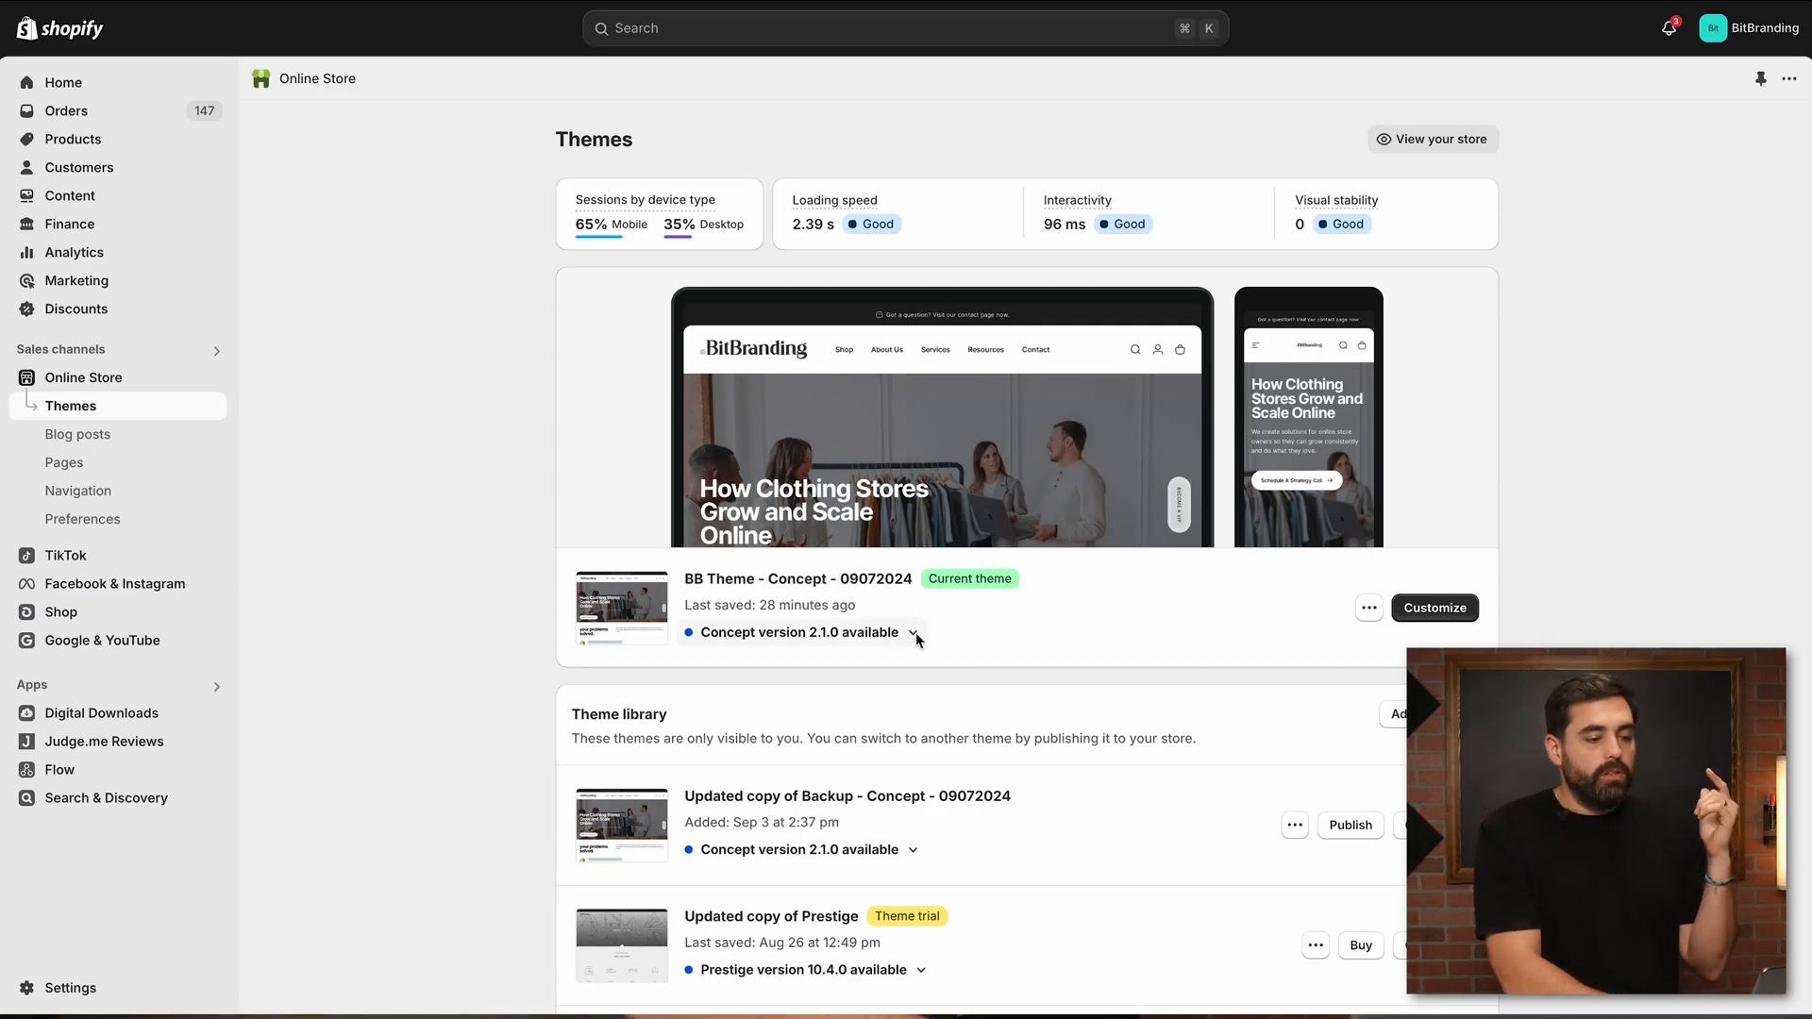
Expand the 'Concept version 2.1.0 available' dropdown showing the update's code-change warning.
click(913, 633)
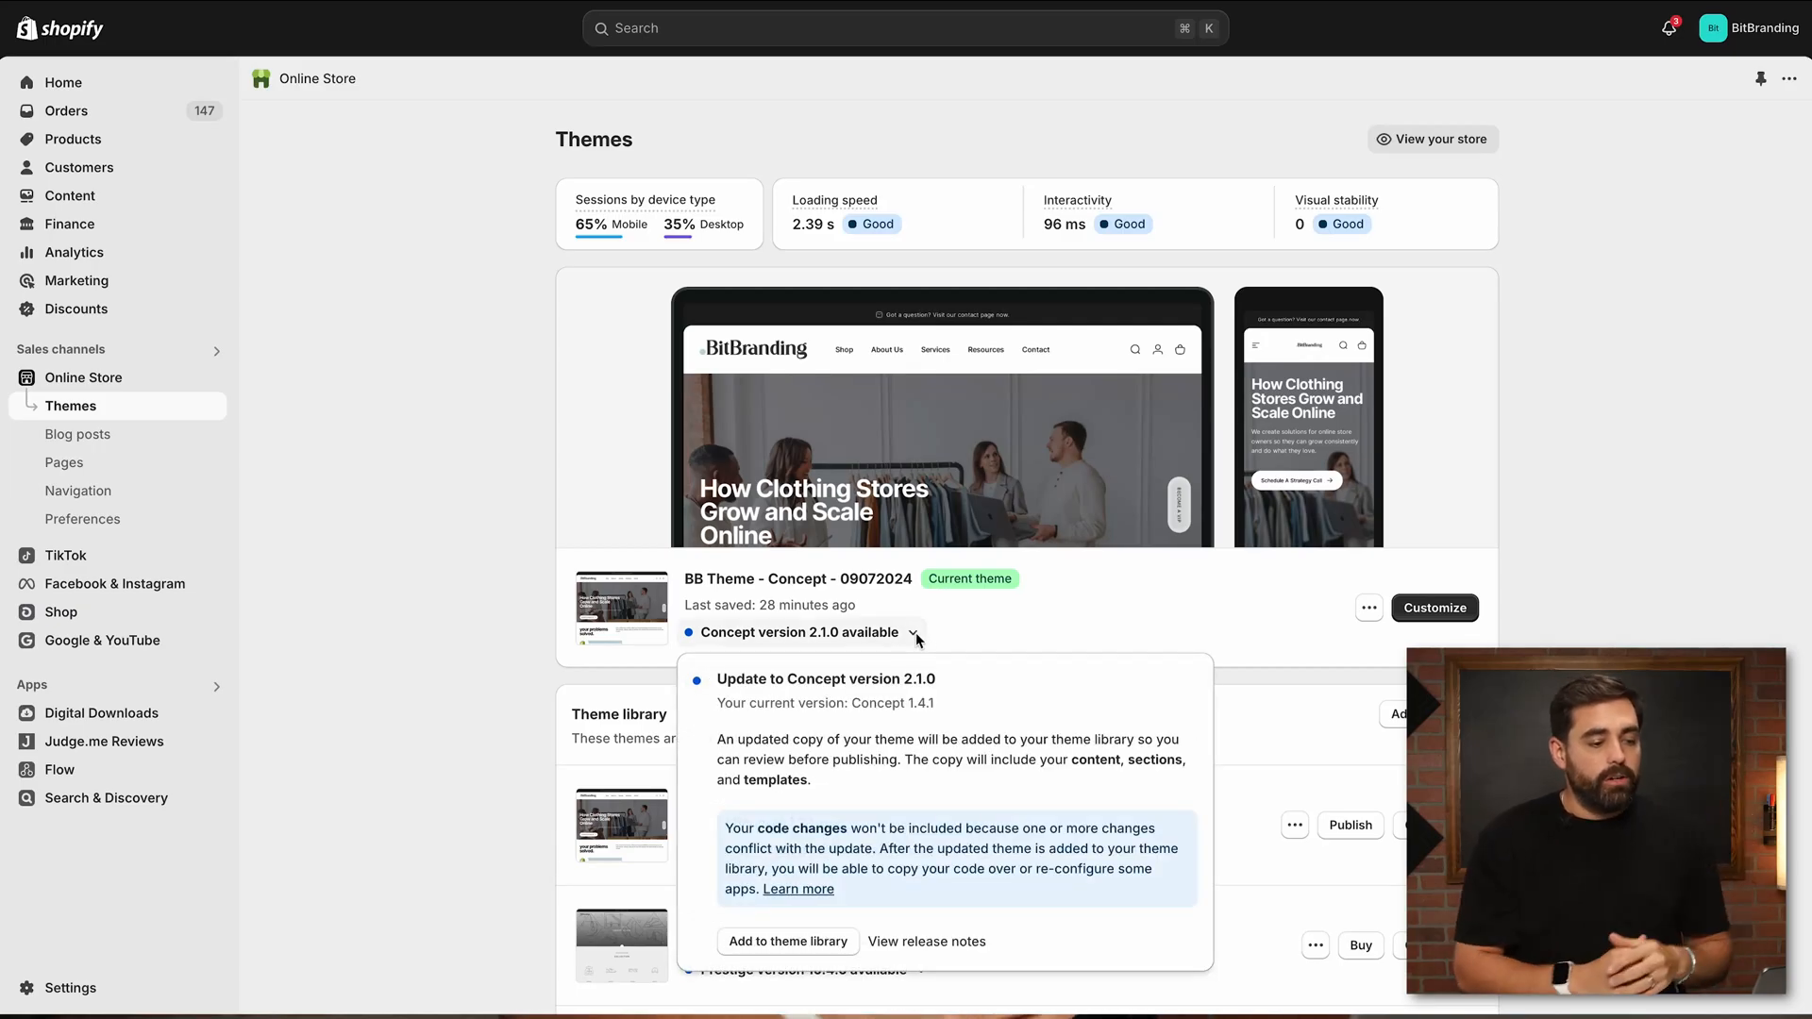